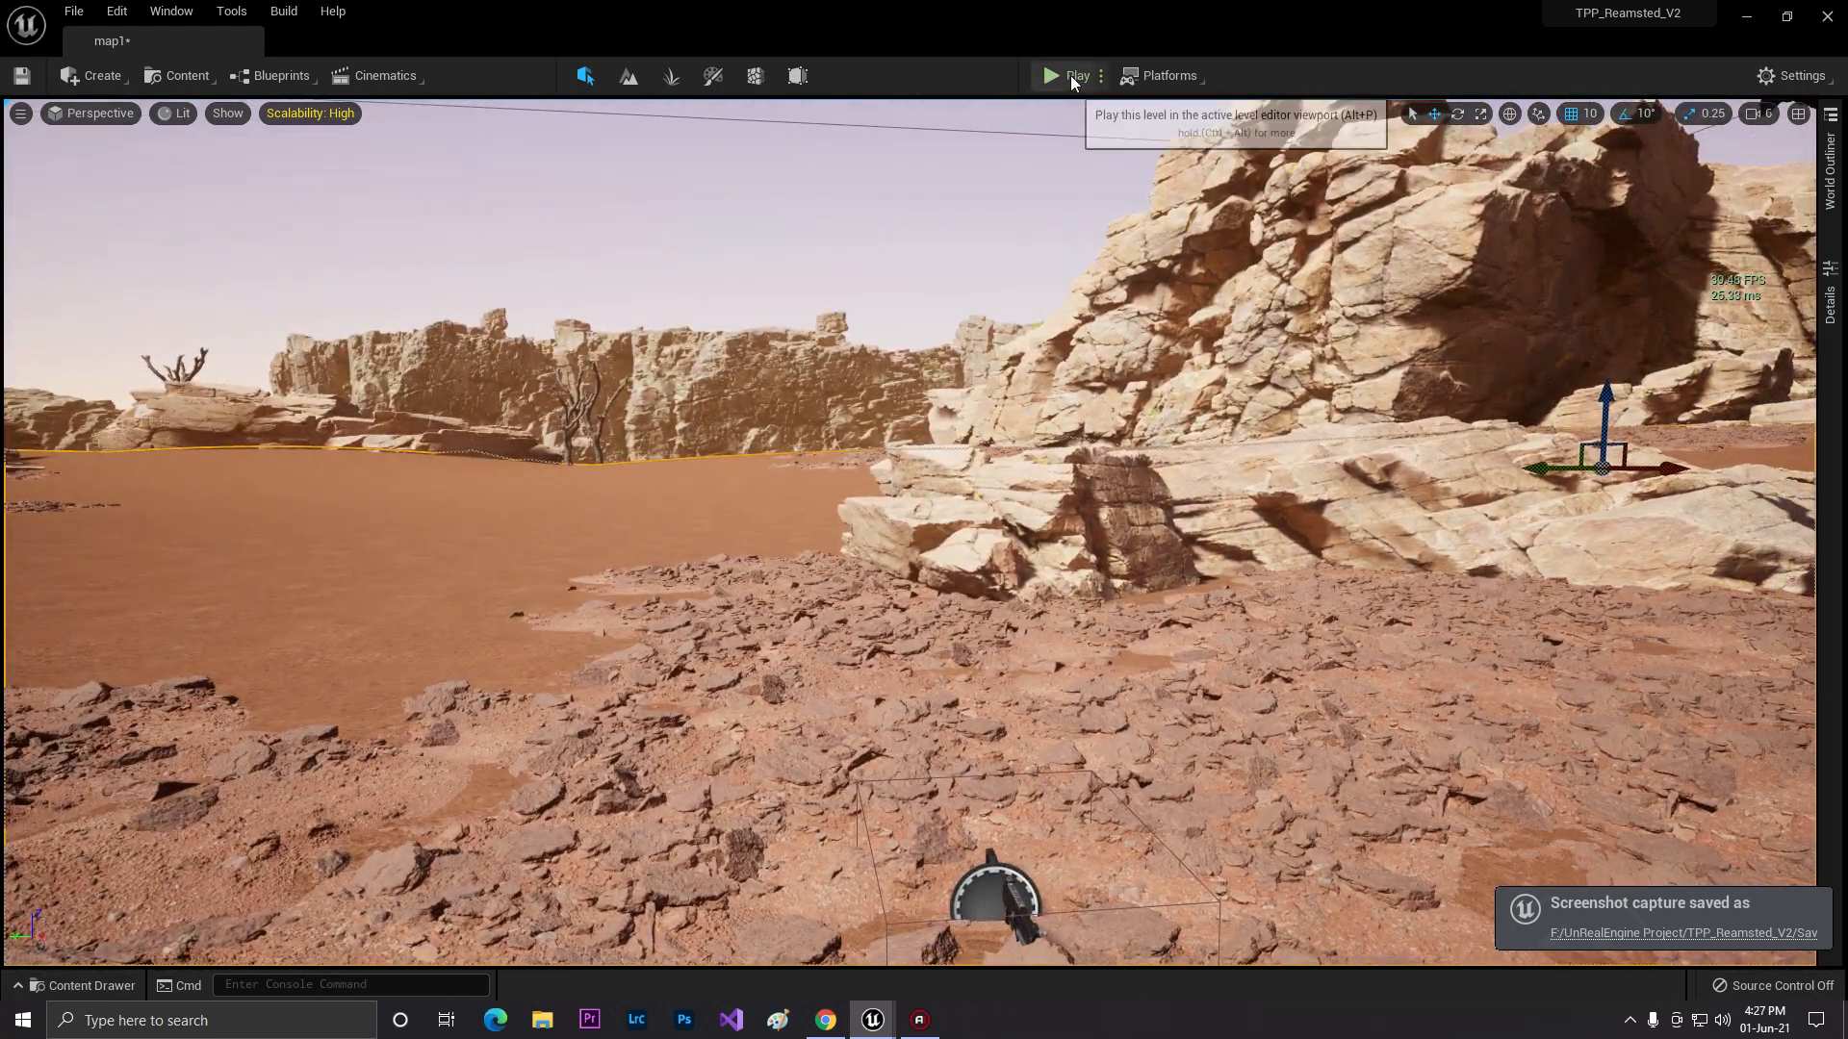
Close the FirstPersonProjectile blueprint window, returning to the desert level editor.
{"action": "left_click", "coordinate": [1051, 75]}
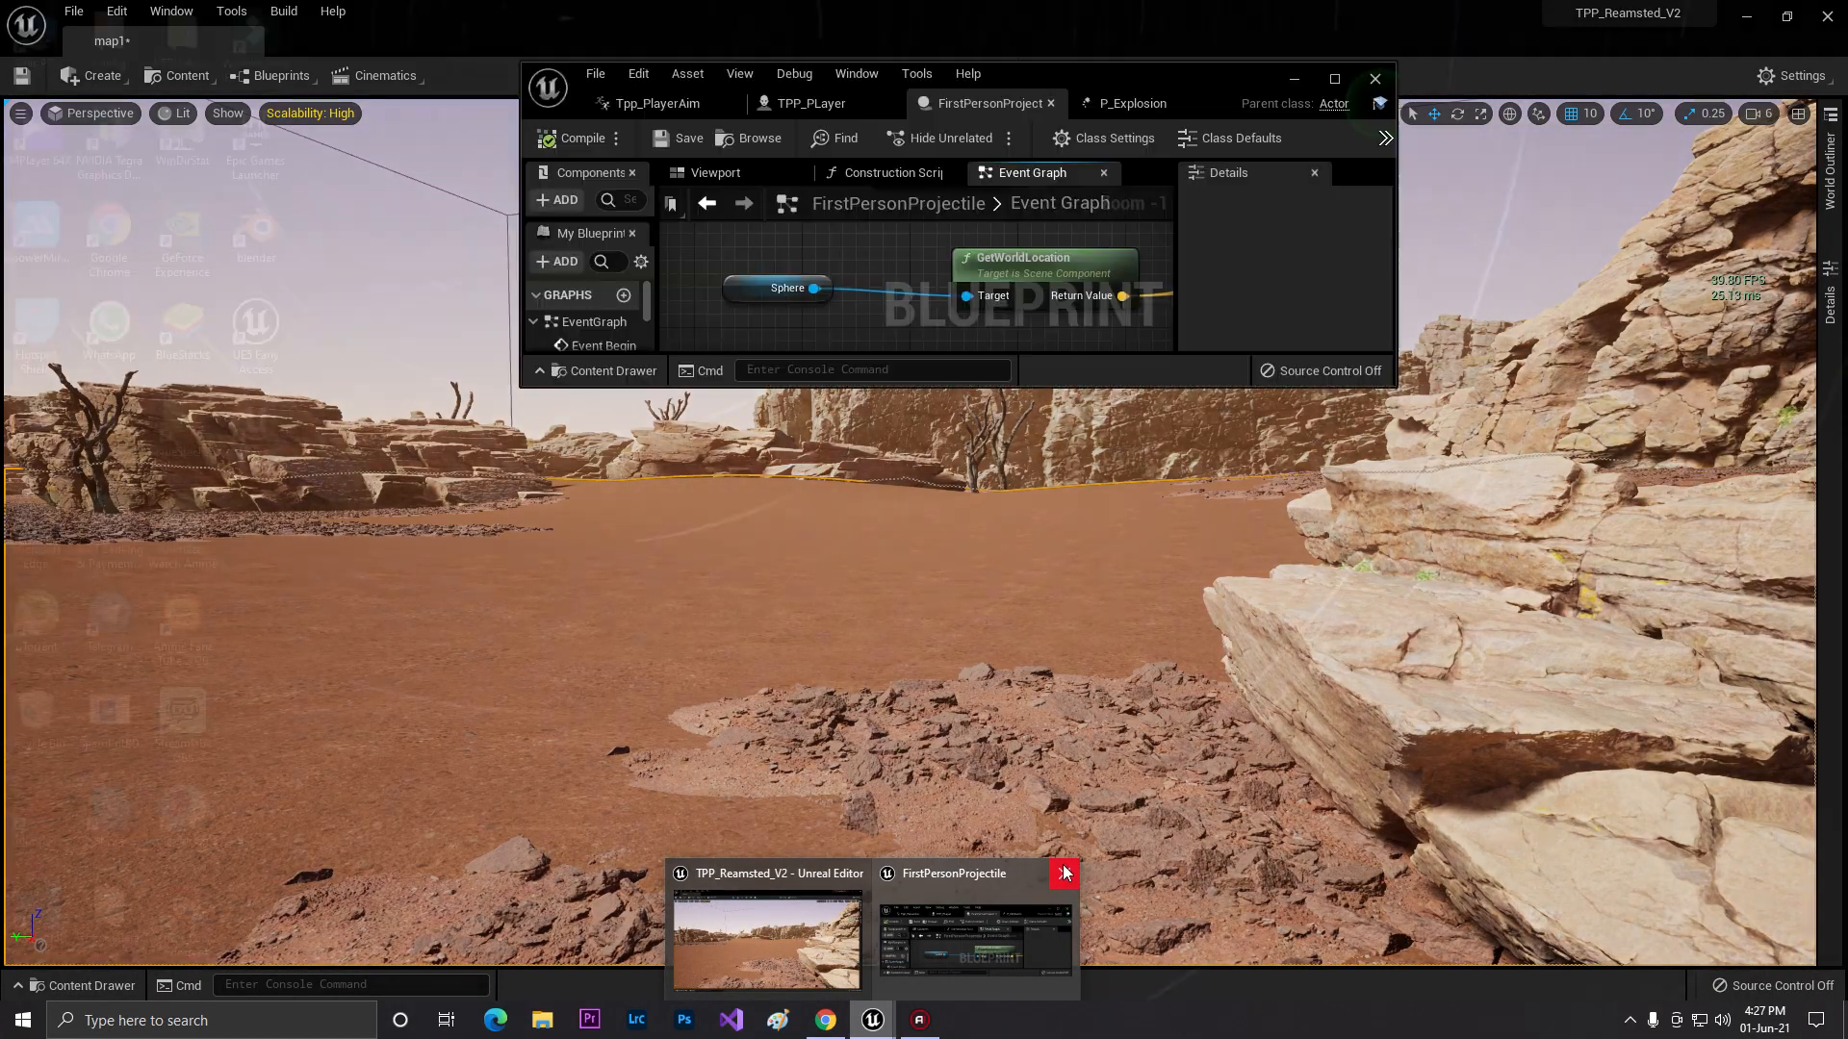
{"action": "left_click", "coordinate": [1063, 873]}
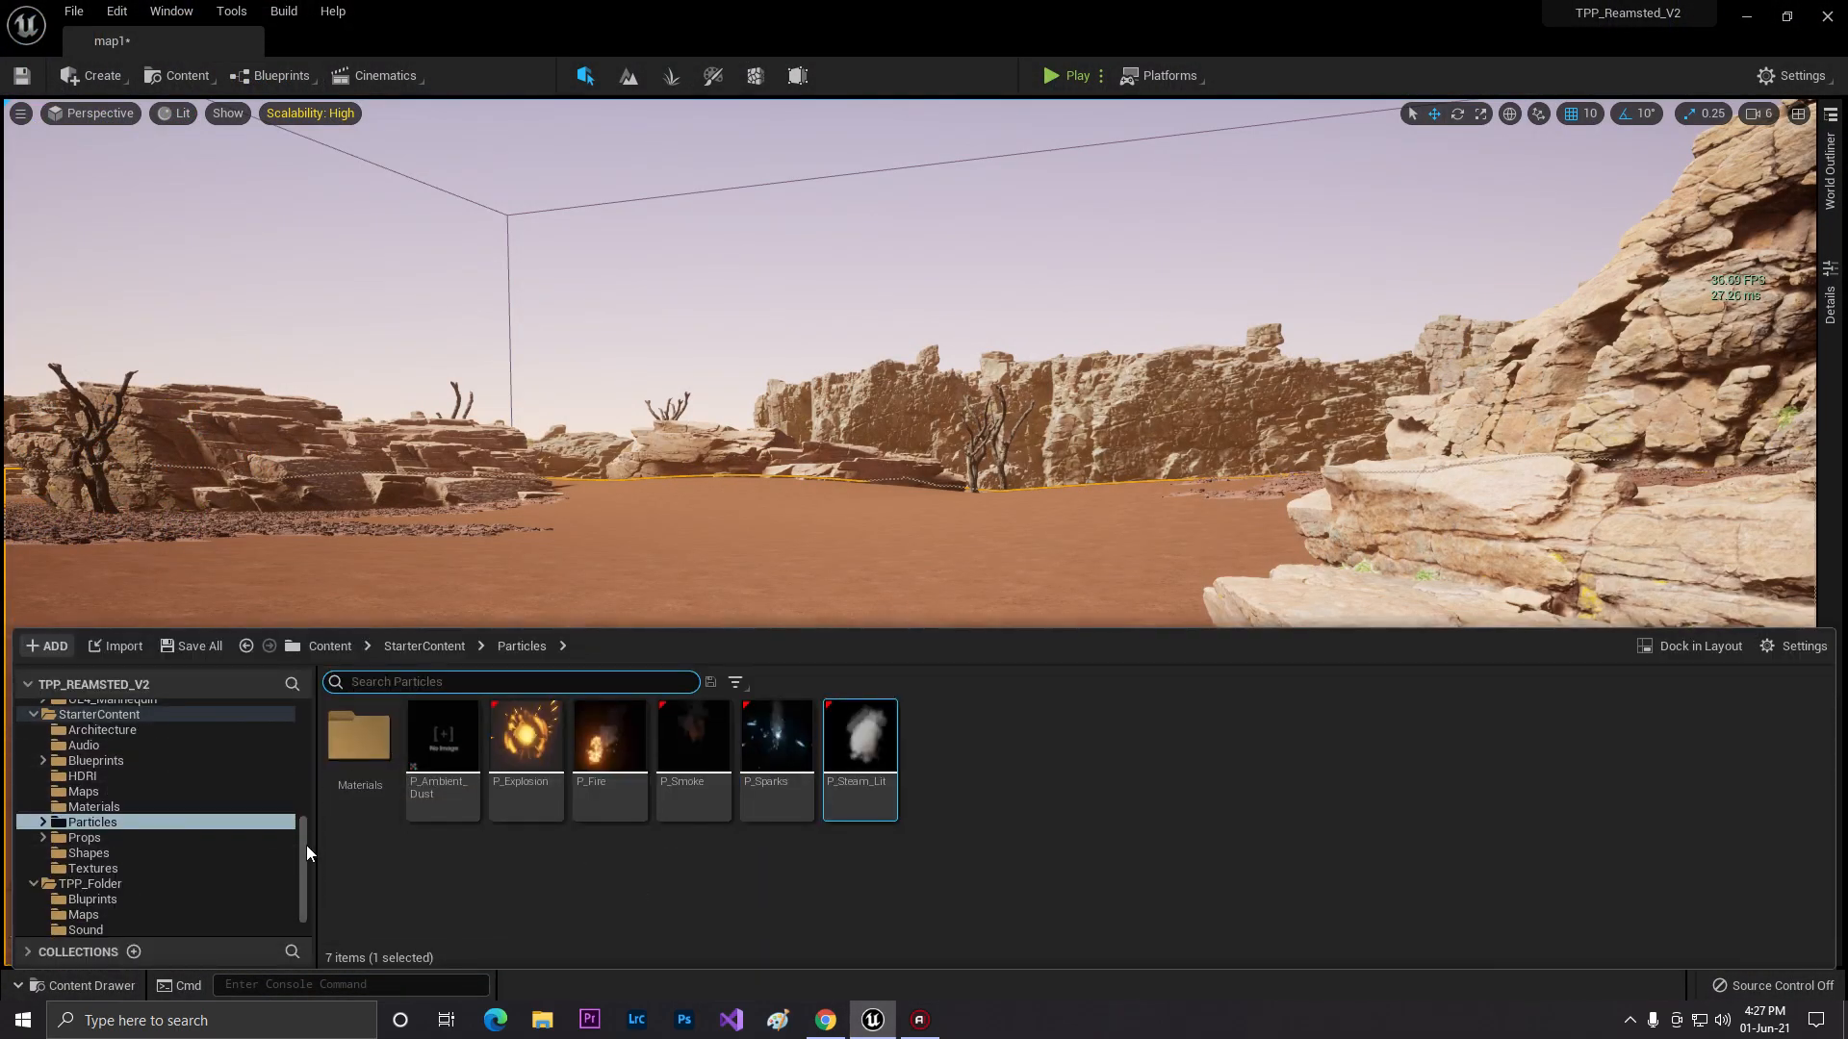
Preview the HolsterRifle animation and jump near its end.
{"action": "left_click", "coordinate": [97, 806]}
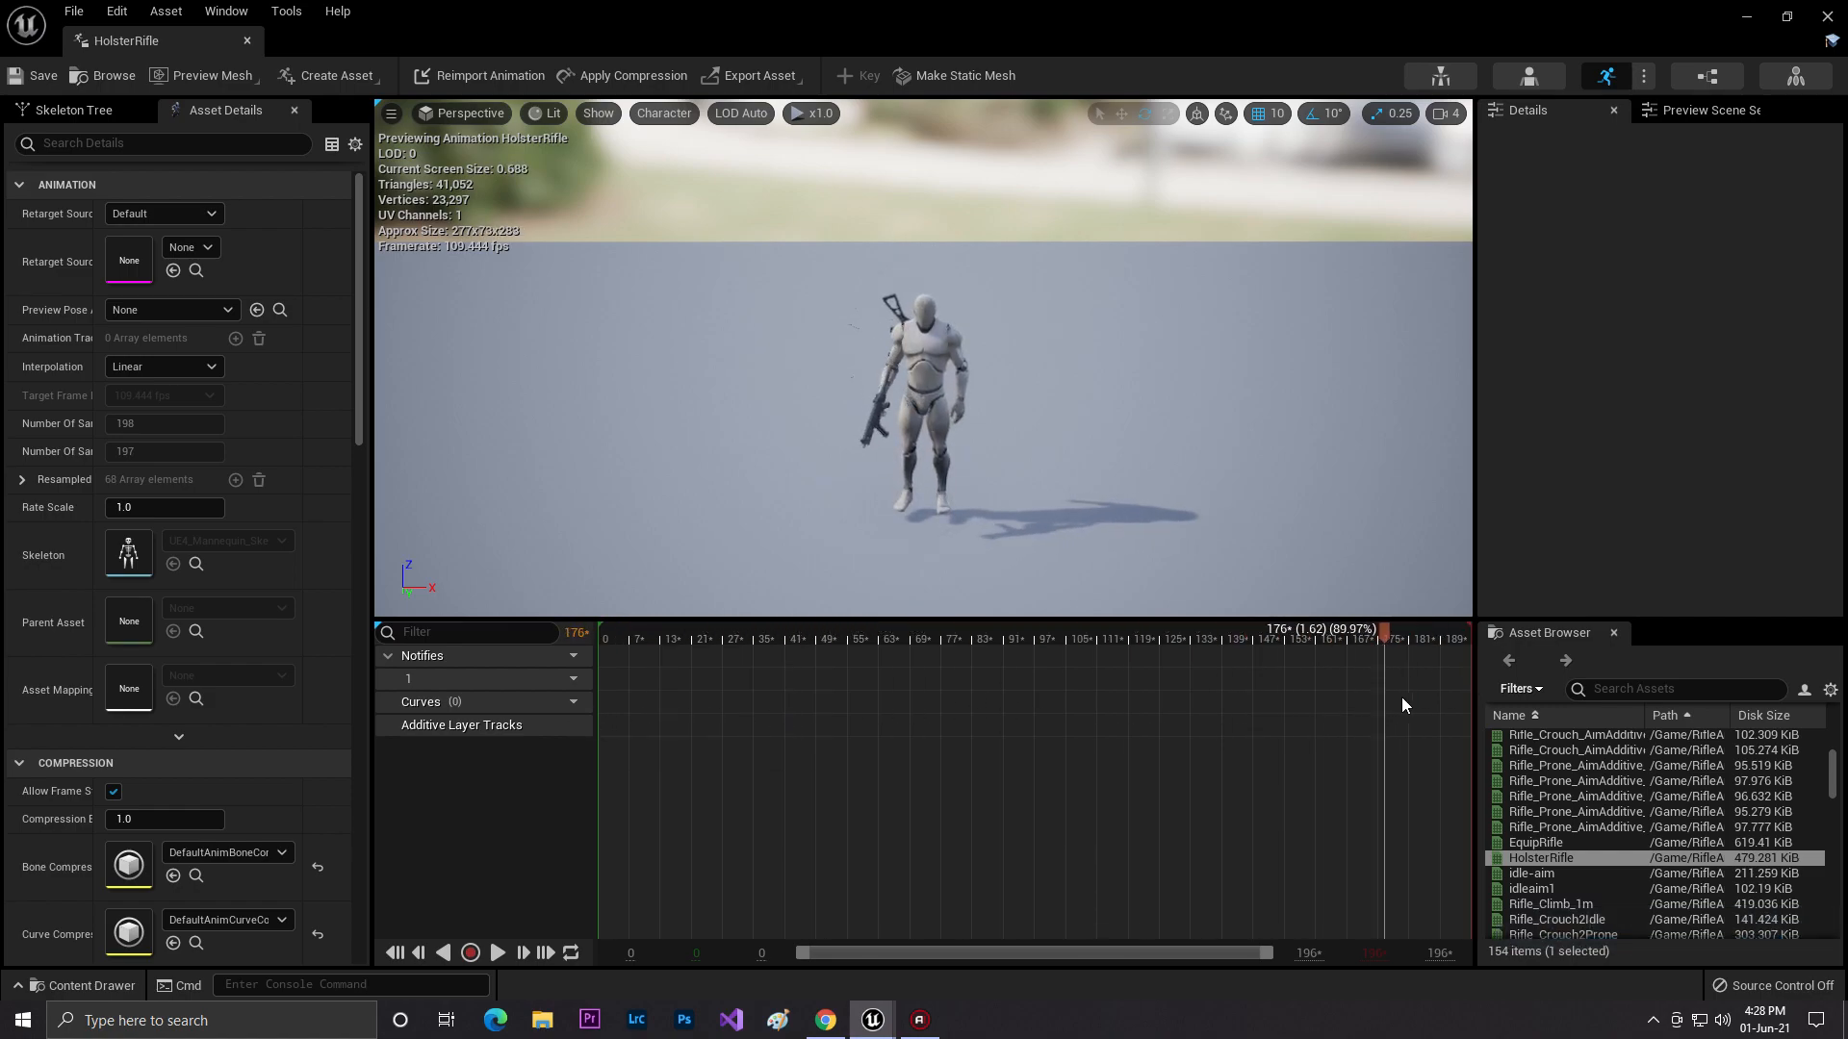
{"action": "left_click", "coordinate": [1069, 640]}
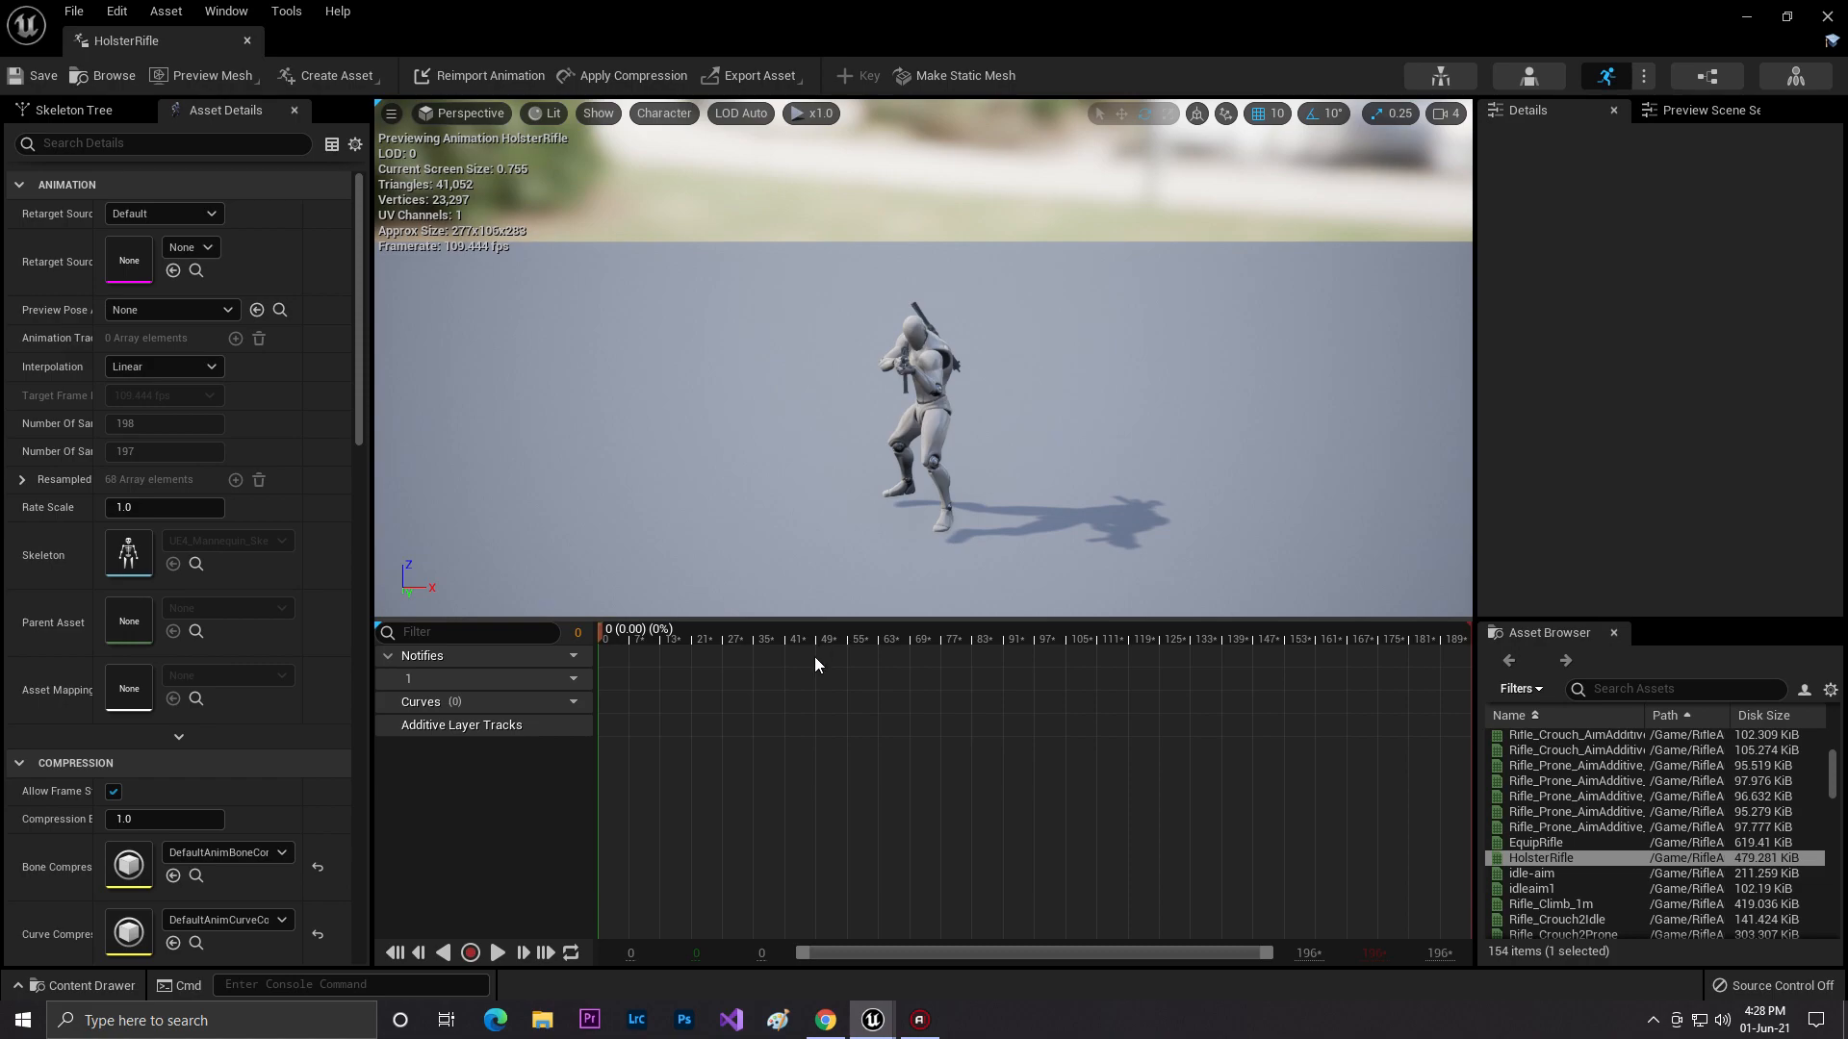
Find TPP_PLayer by searching 'tp' under Content and open its event graph.
{"action": "left_click", "coordinate": [82, 985]}
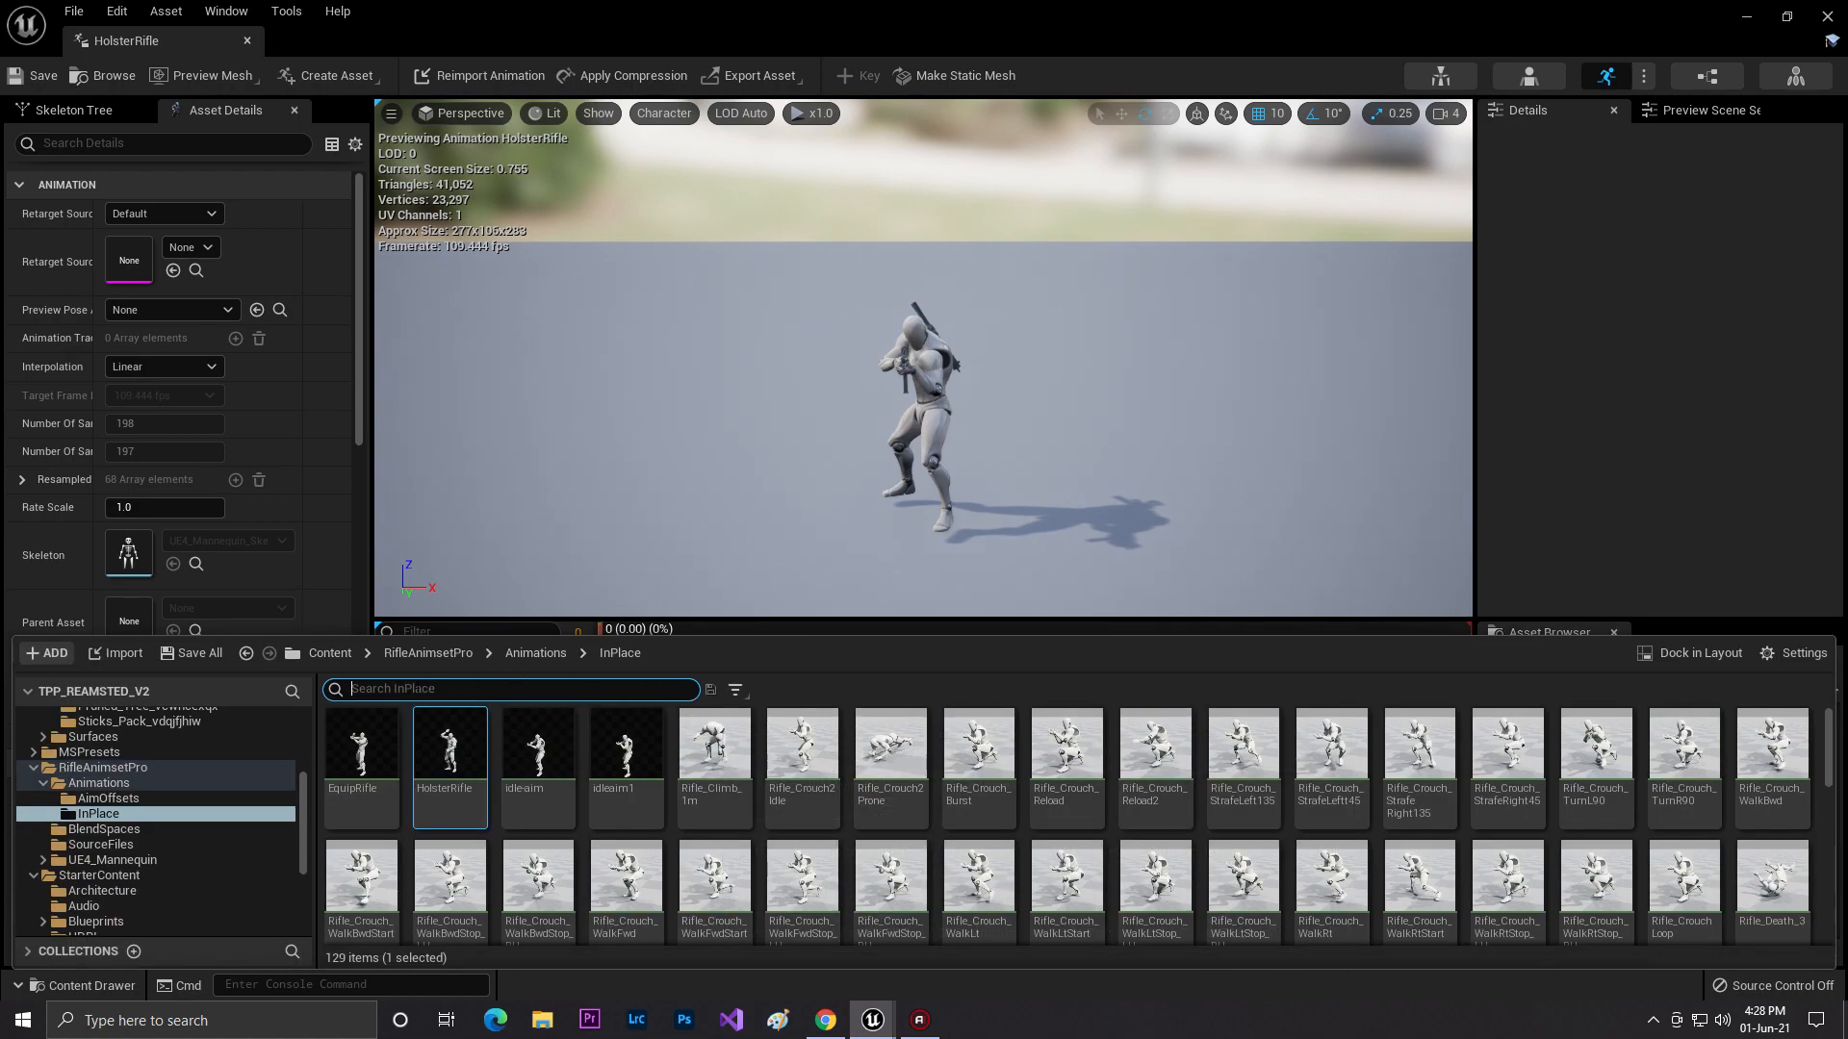
{"action": "type", "text": "tp"}
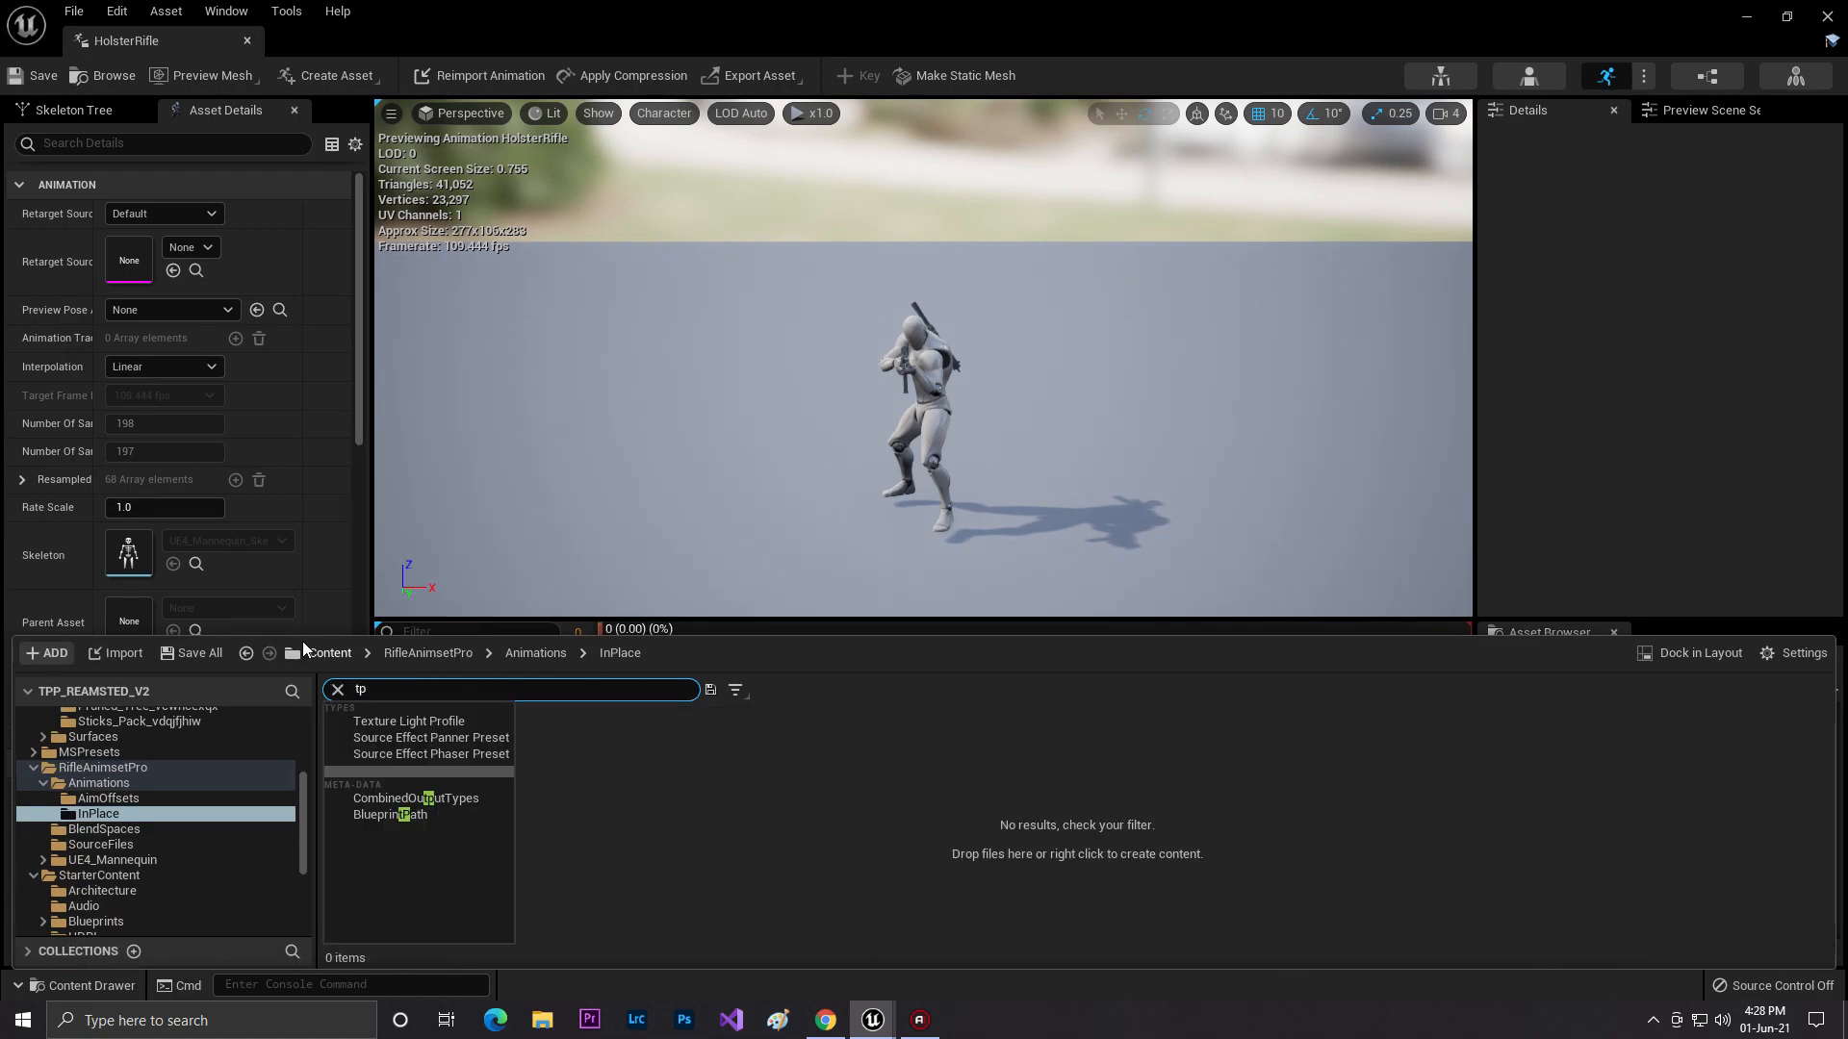
{"action": "left_click", "coordinate": [329, 652]}
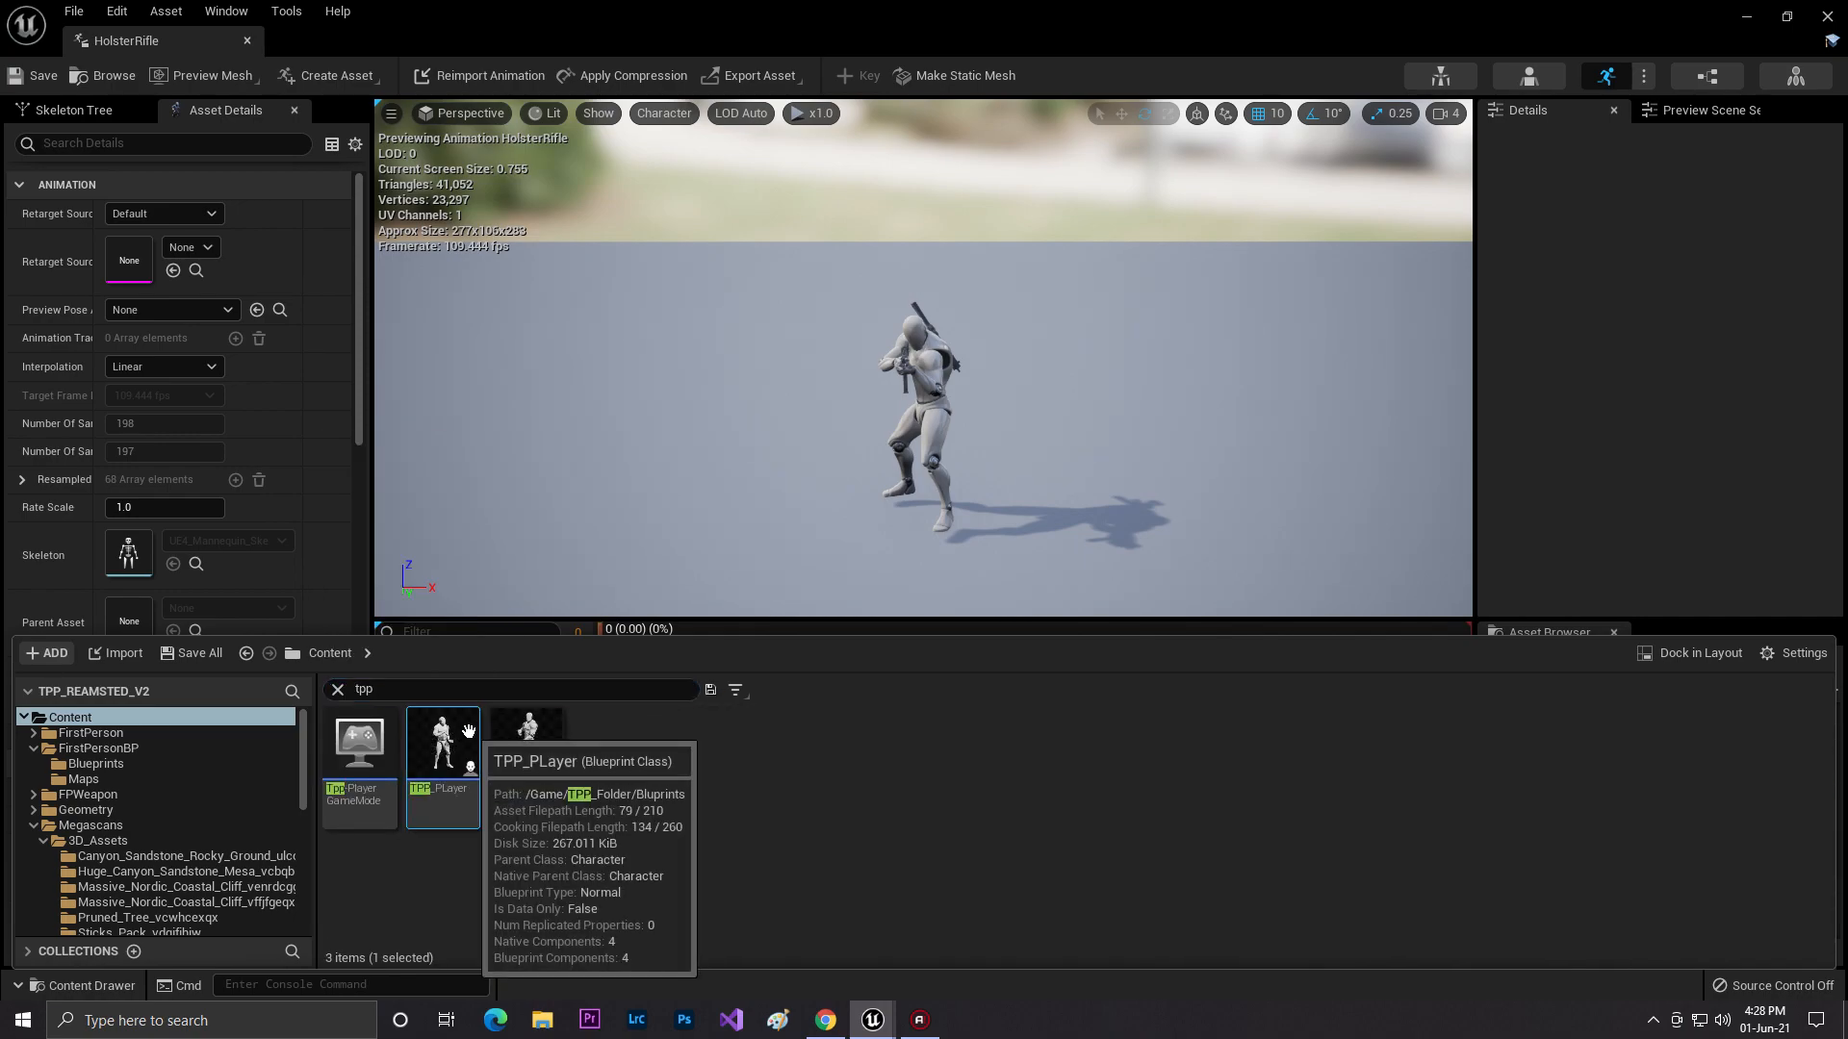
{"action": "double_click", "coordinate": [442, 753]}
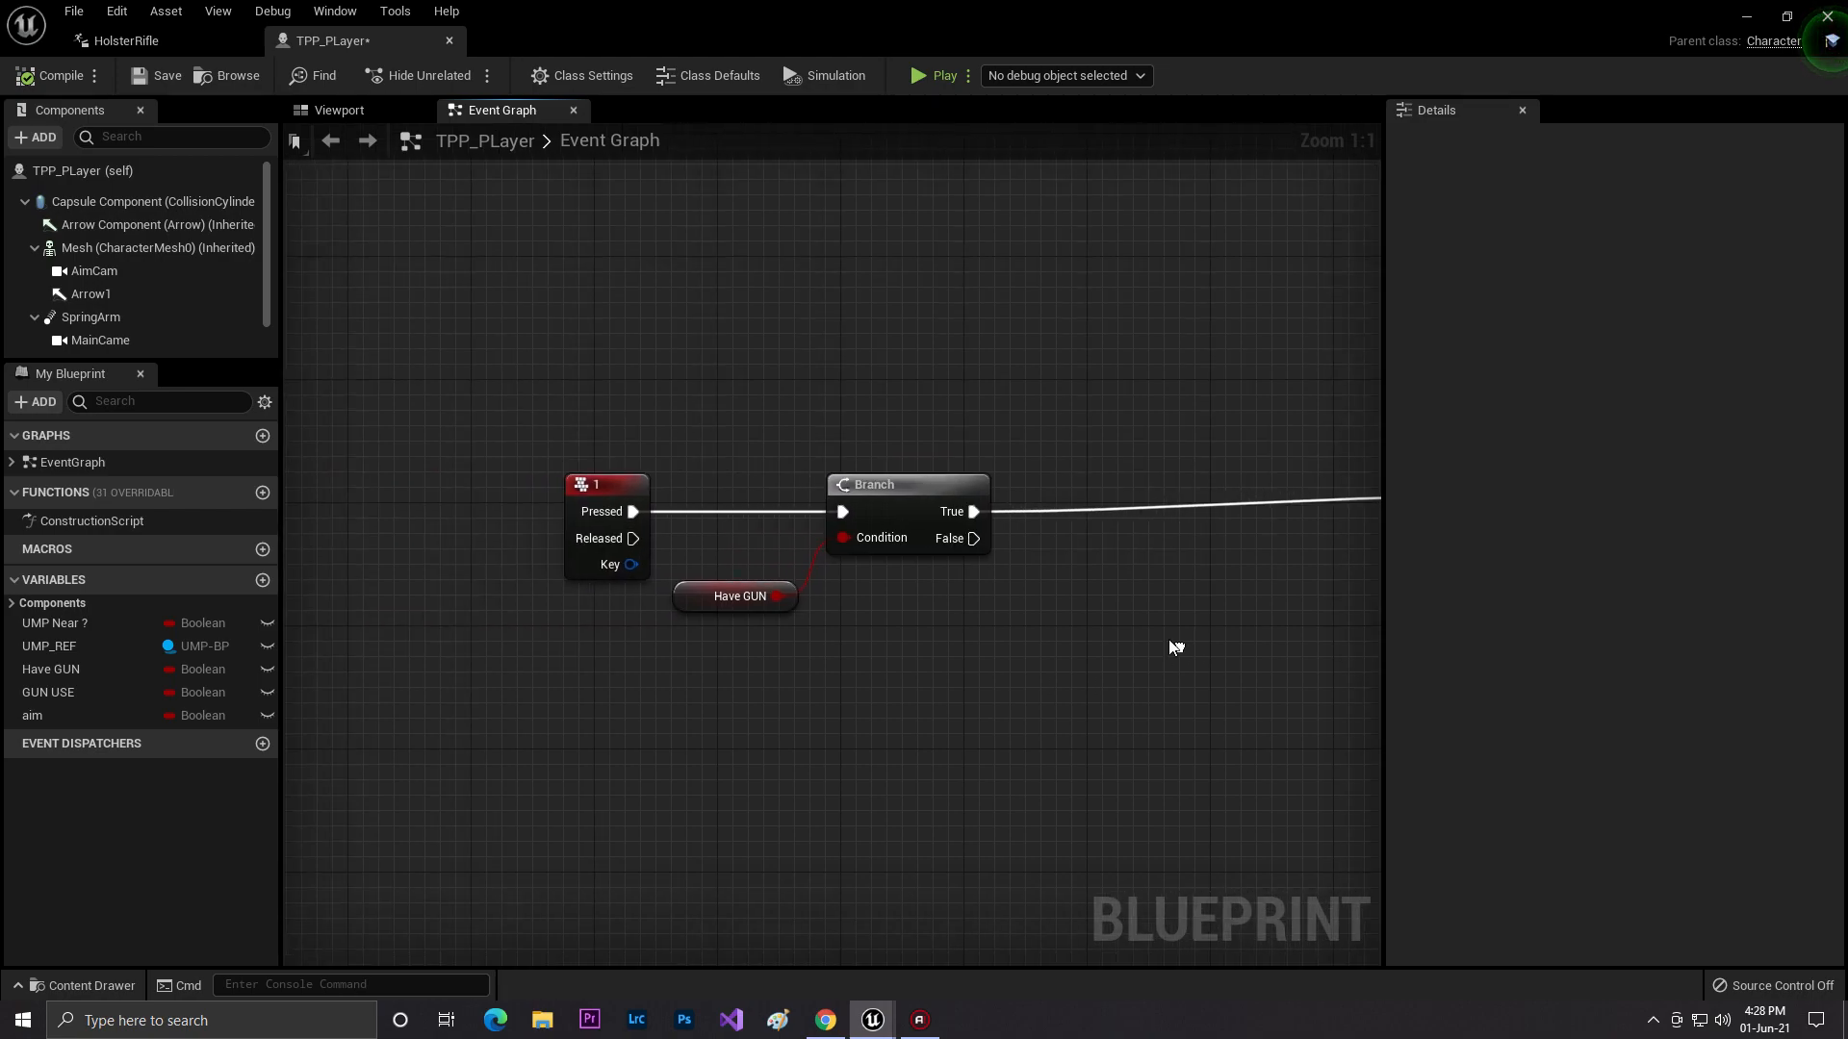
Add a Play Animation node targeting the Mesh component in the TPP_PLayer graph.
{"action": "left_click_drag", "start_coordinate": [1175, 645], "coordinate": [775, 403]}
{"action": "type", "text": "play anima"}
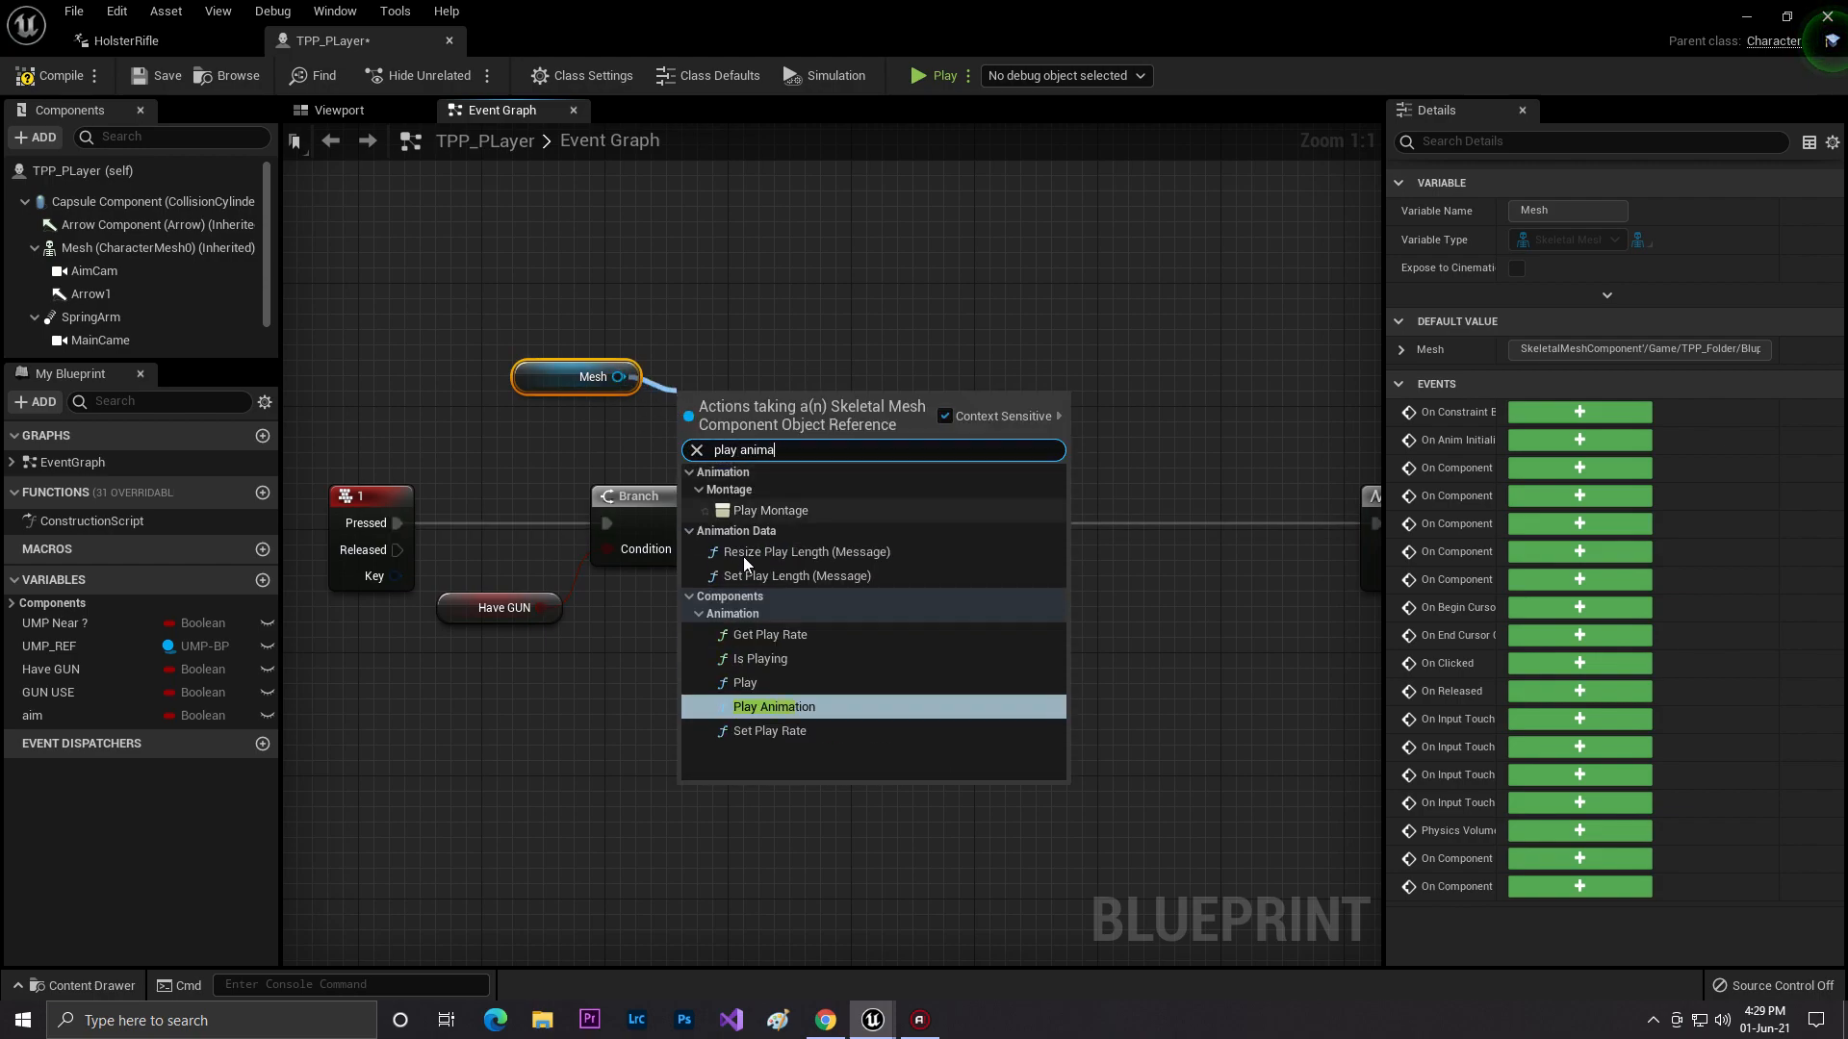
{"action": "left_click", "coordinate": [773, 706]}
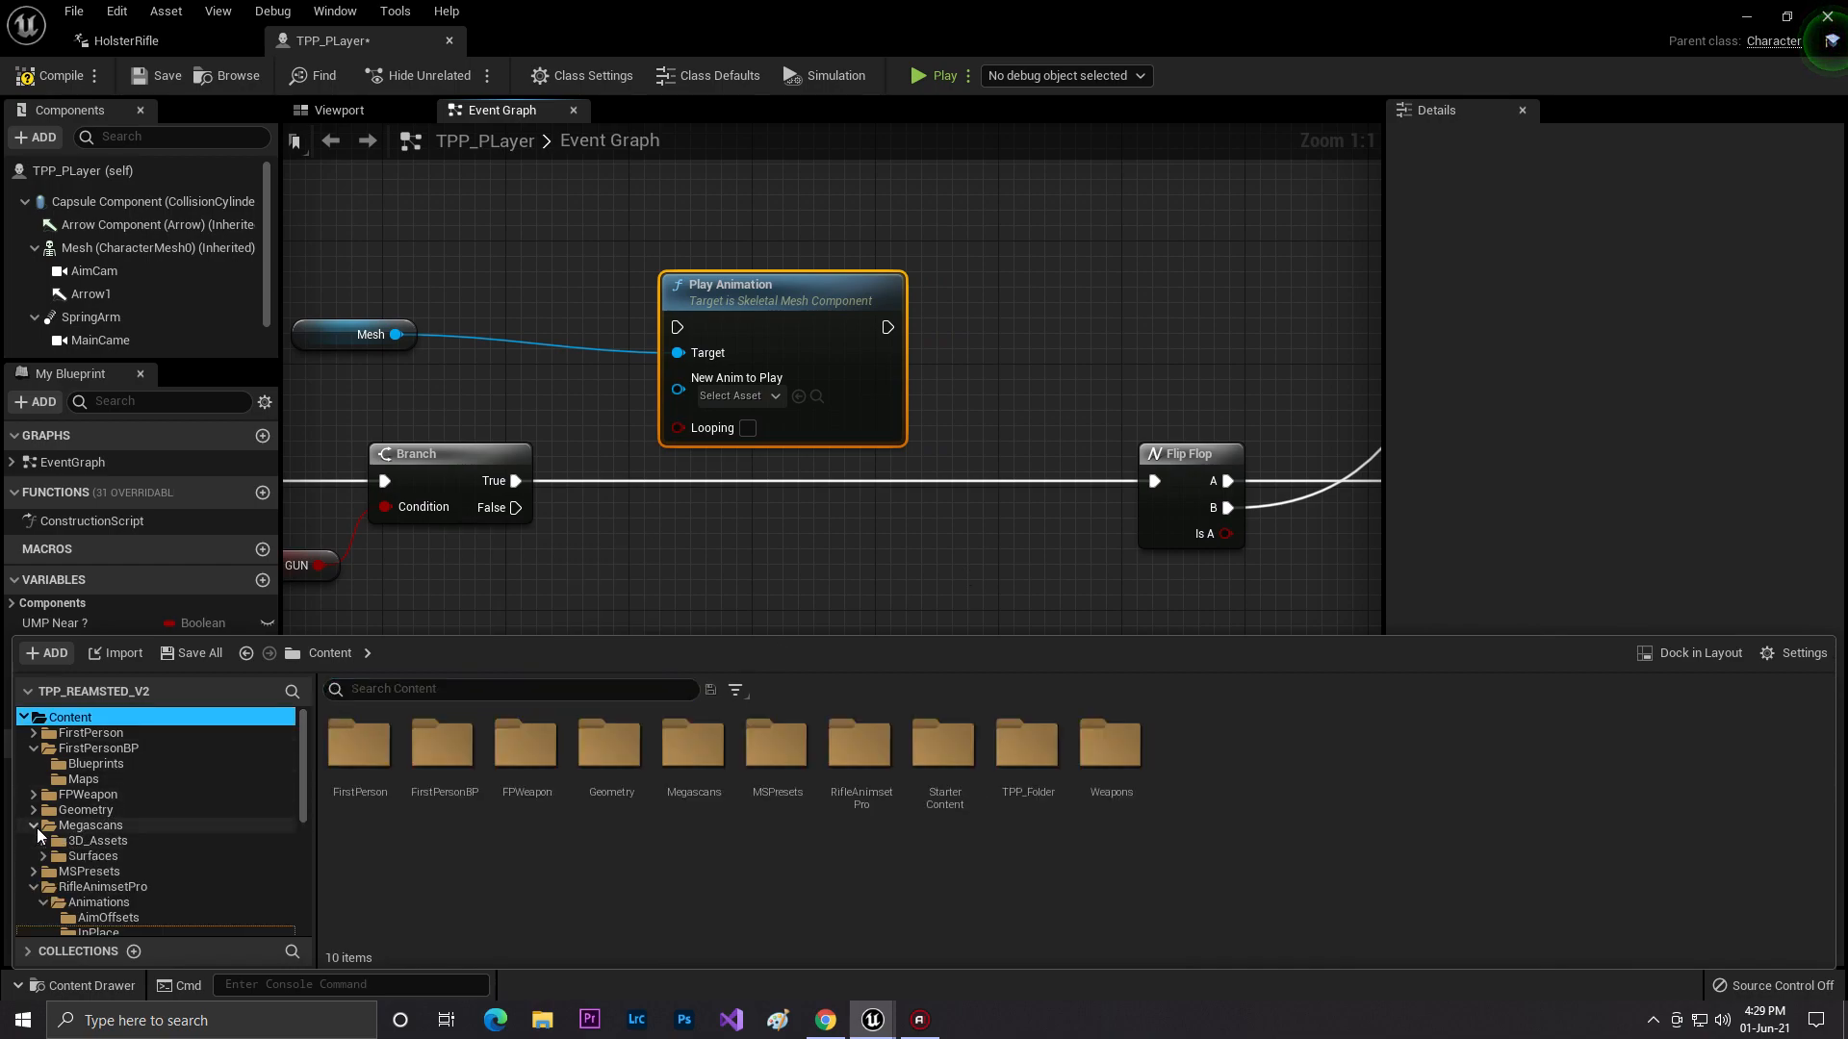
{"action": "left_click", "coordinate": [95, 871]}
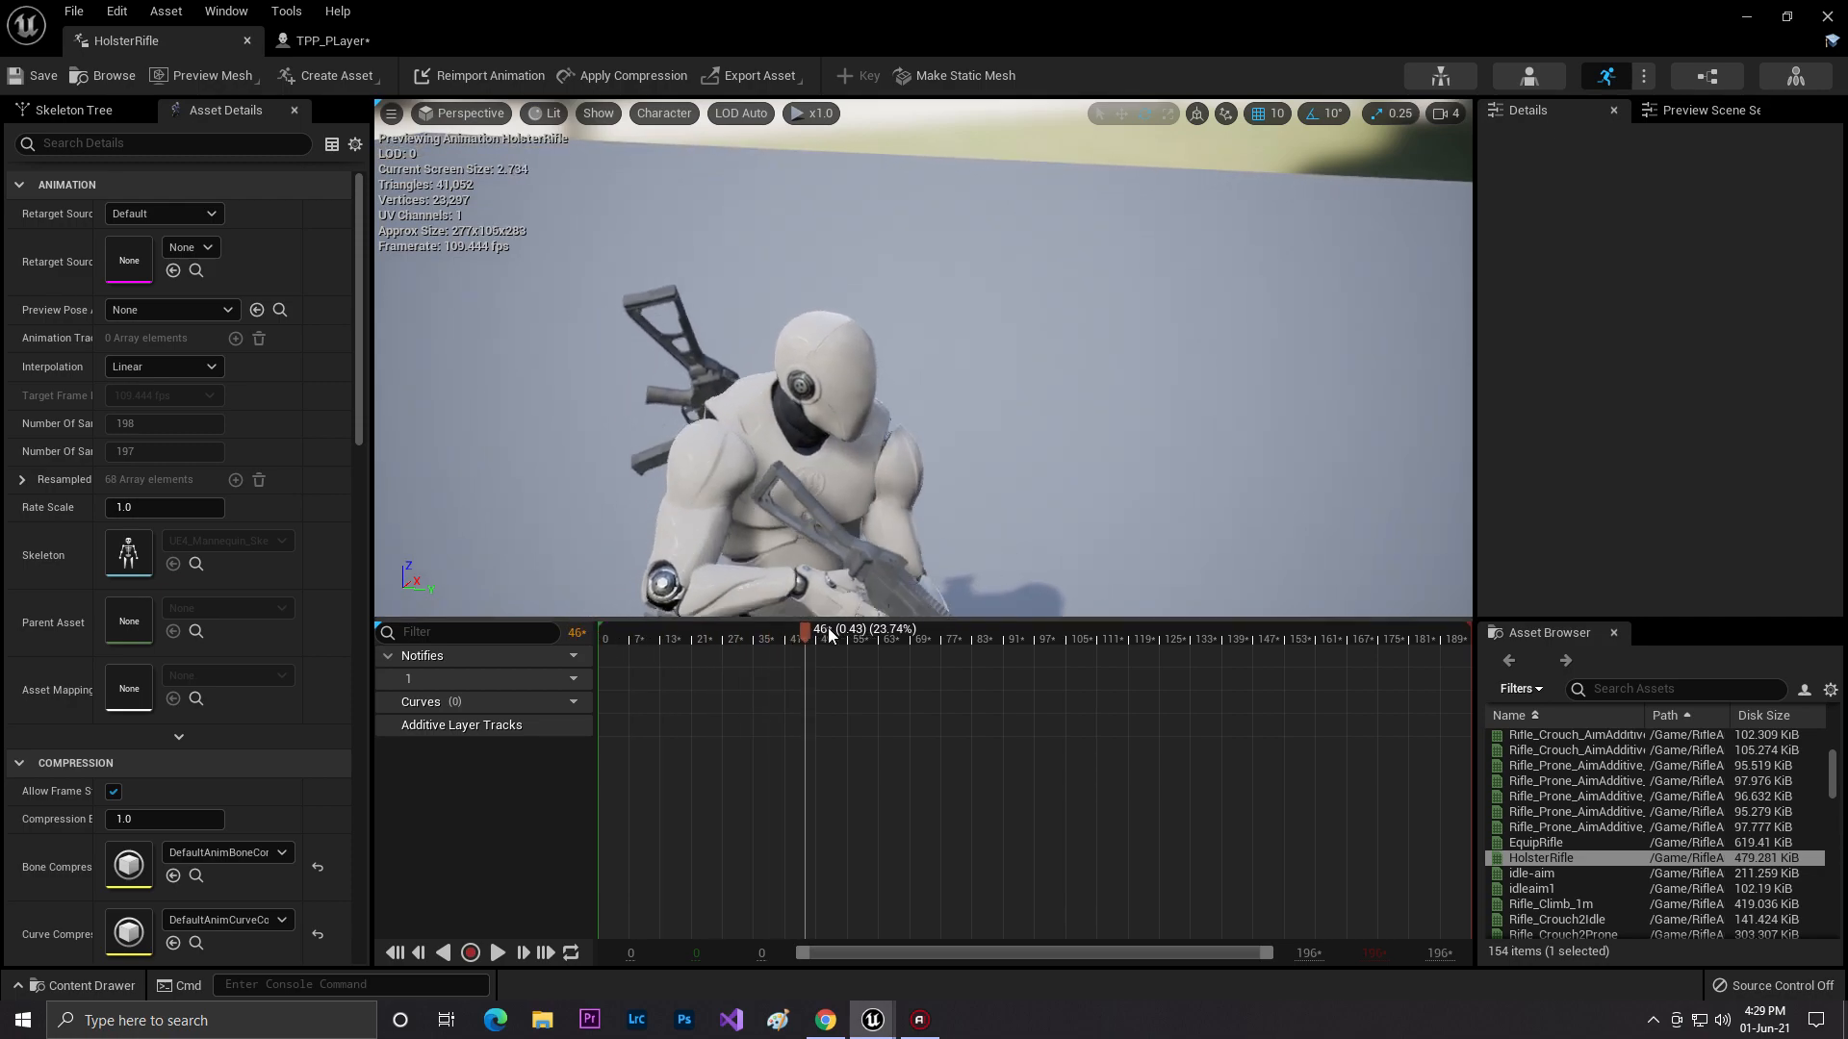
Scrub HolsterRifle to check timing and return to the TPP_PLayer graph.
{"action": "left_click_drag", "start_coordinate": [807, 629], "coordinate": [1143, 628]}
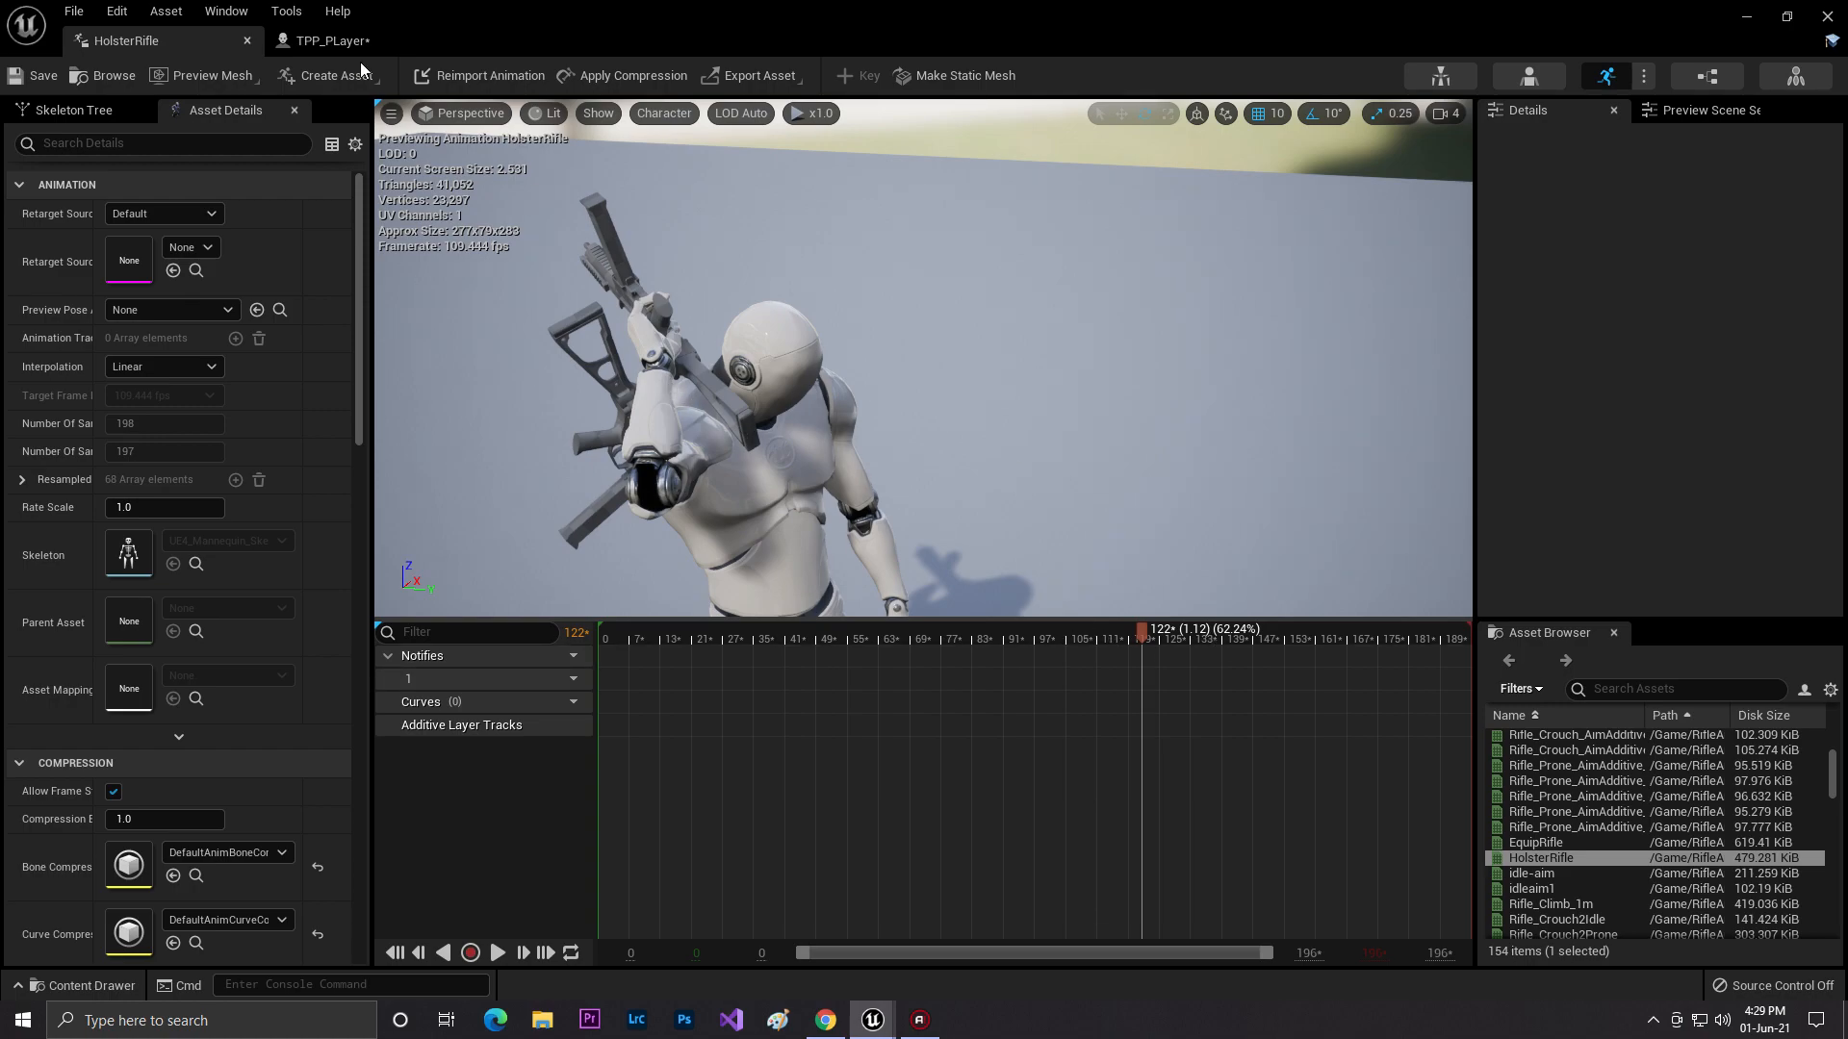
{"action": "left_click", "coordinate": [317, 40]}
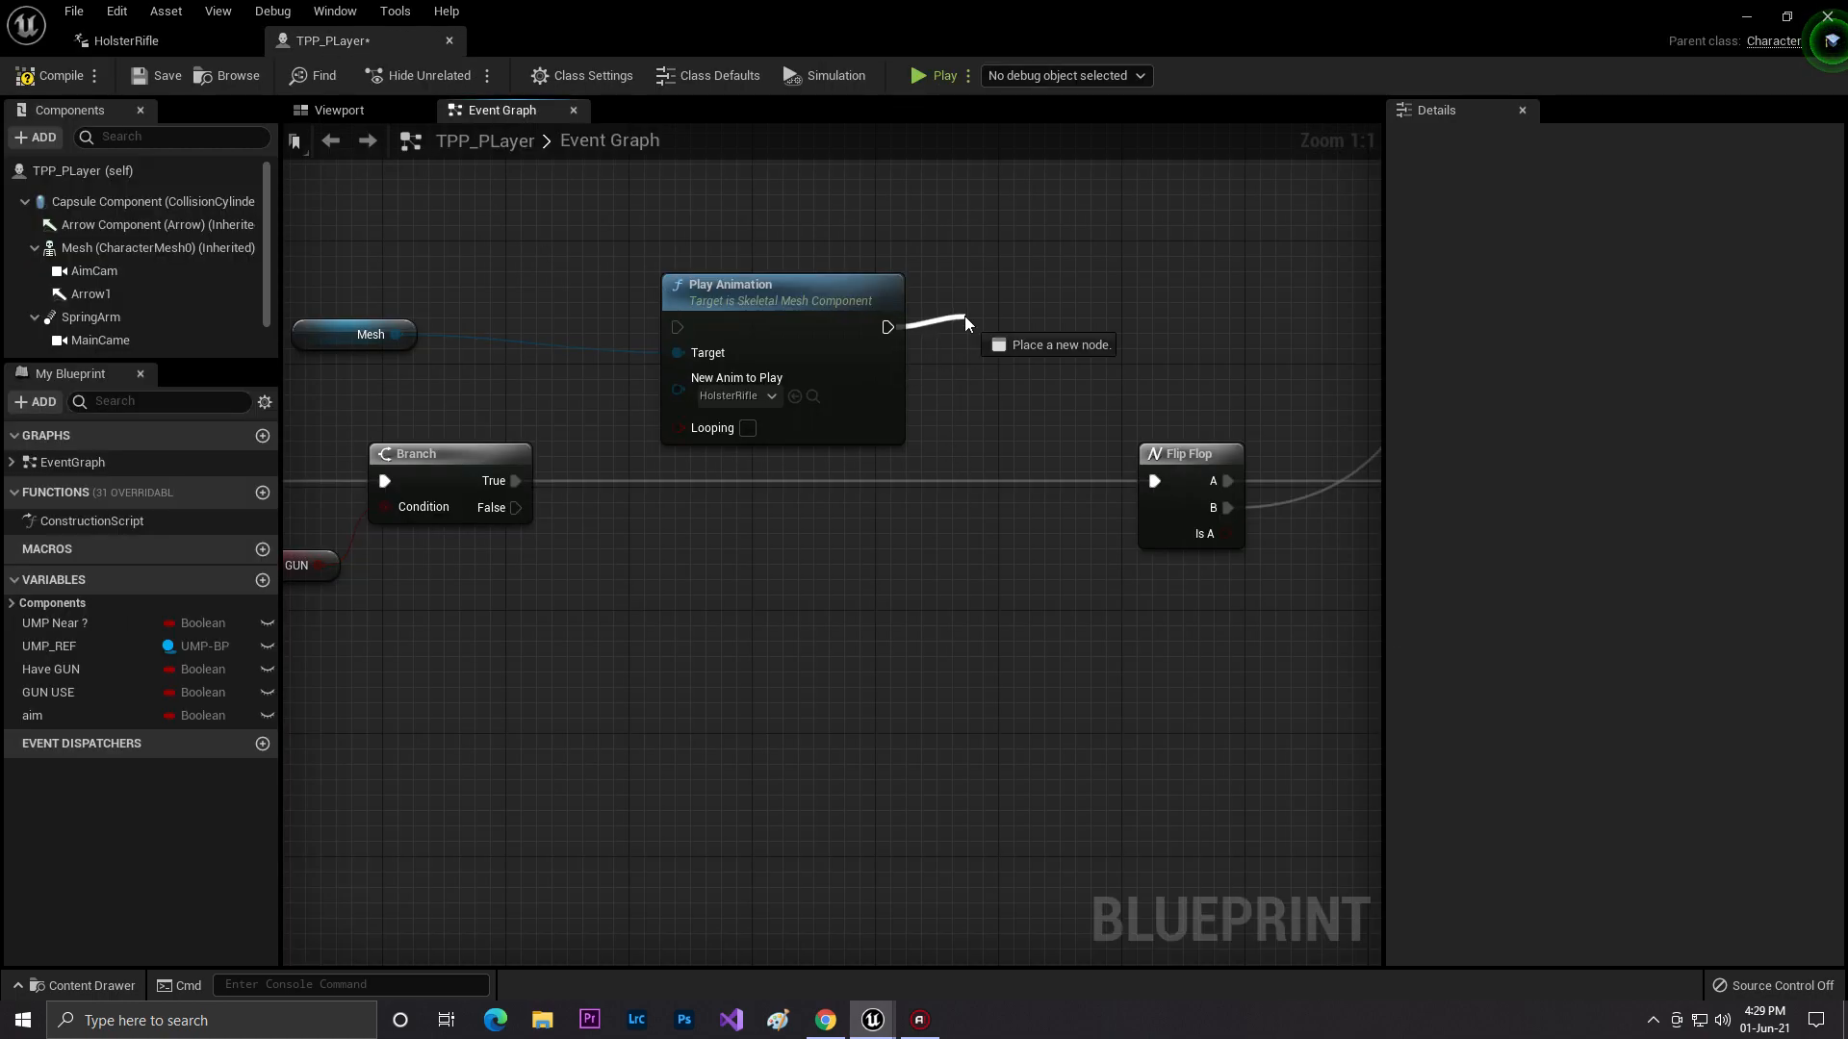
Add a 1.22-second Delay after Play Animation and wire Branch True into Play Animation.
{"action": "type", "text": "dela"}
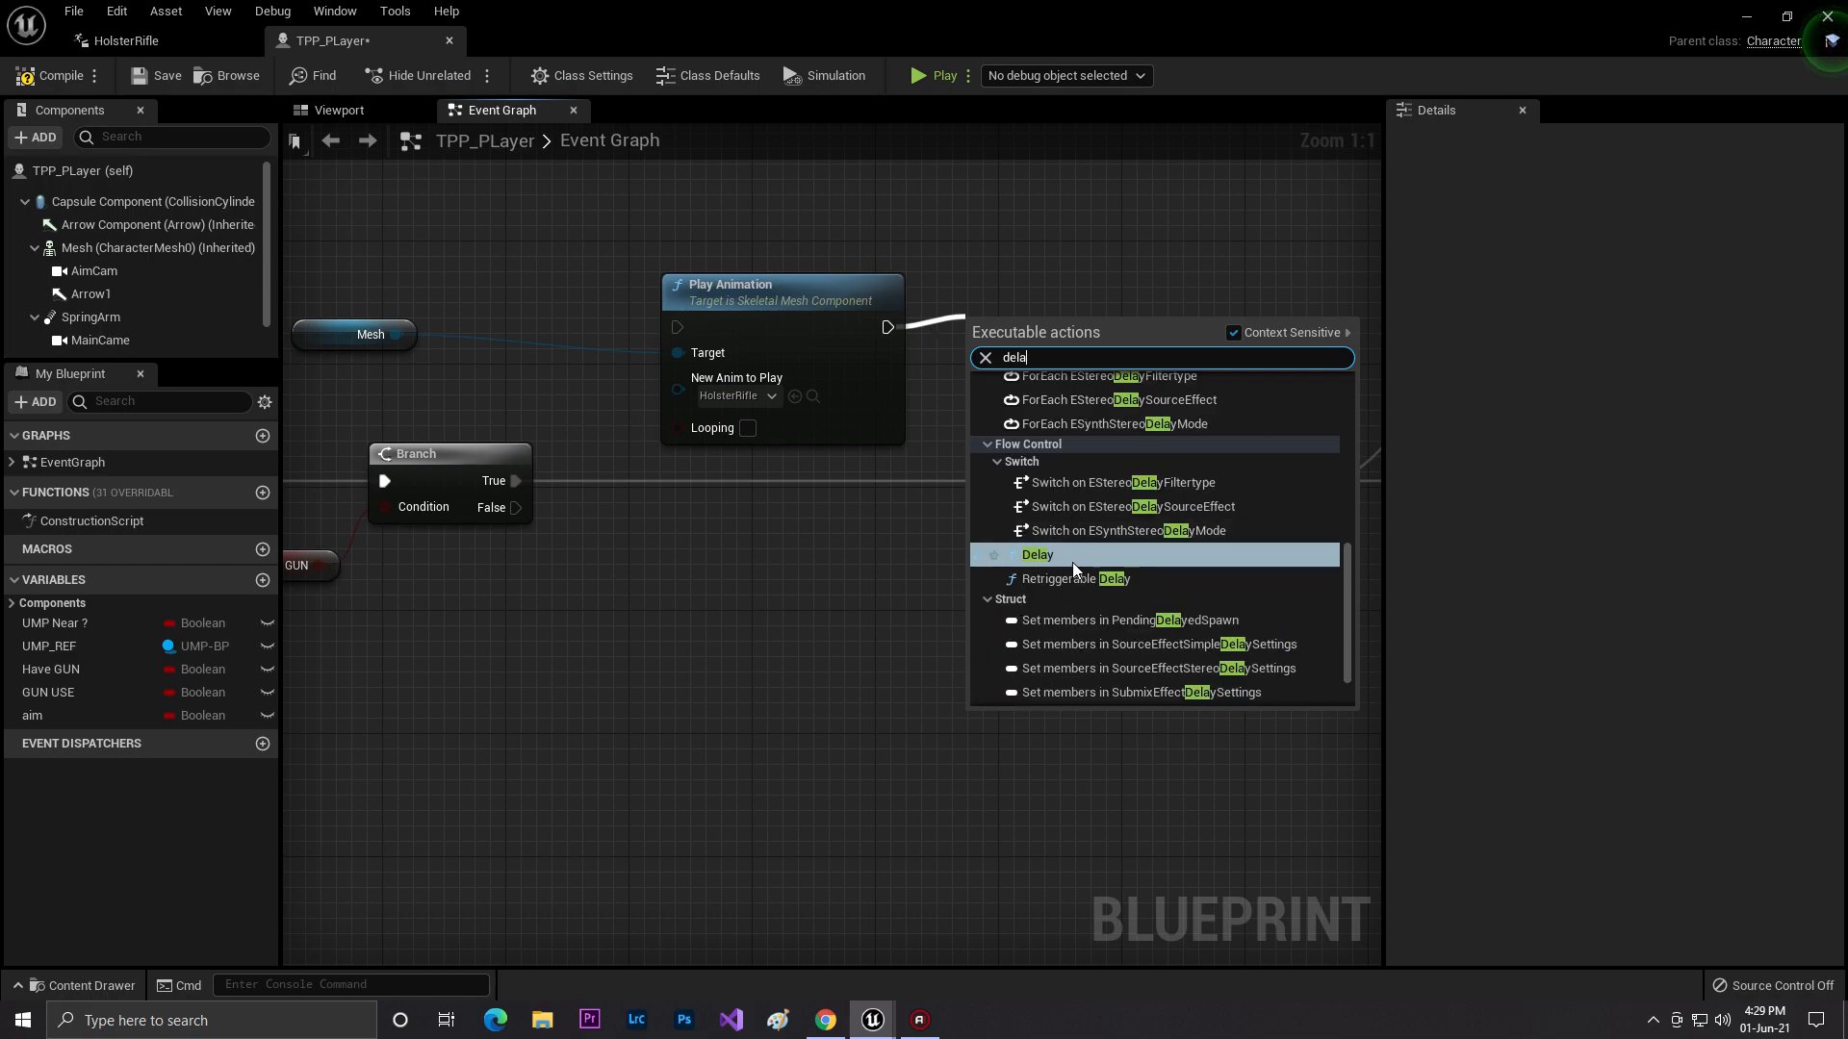
{"action": "left_click", "coordinate": [1038, 554]}
{"action": "type", "text": "1.22"}
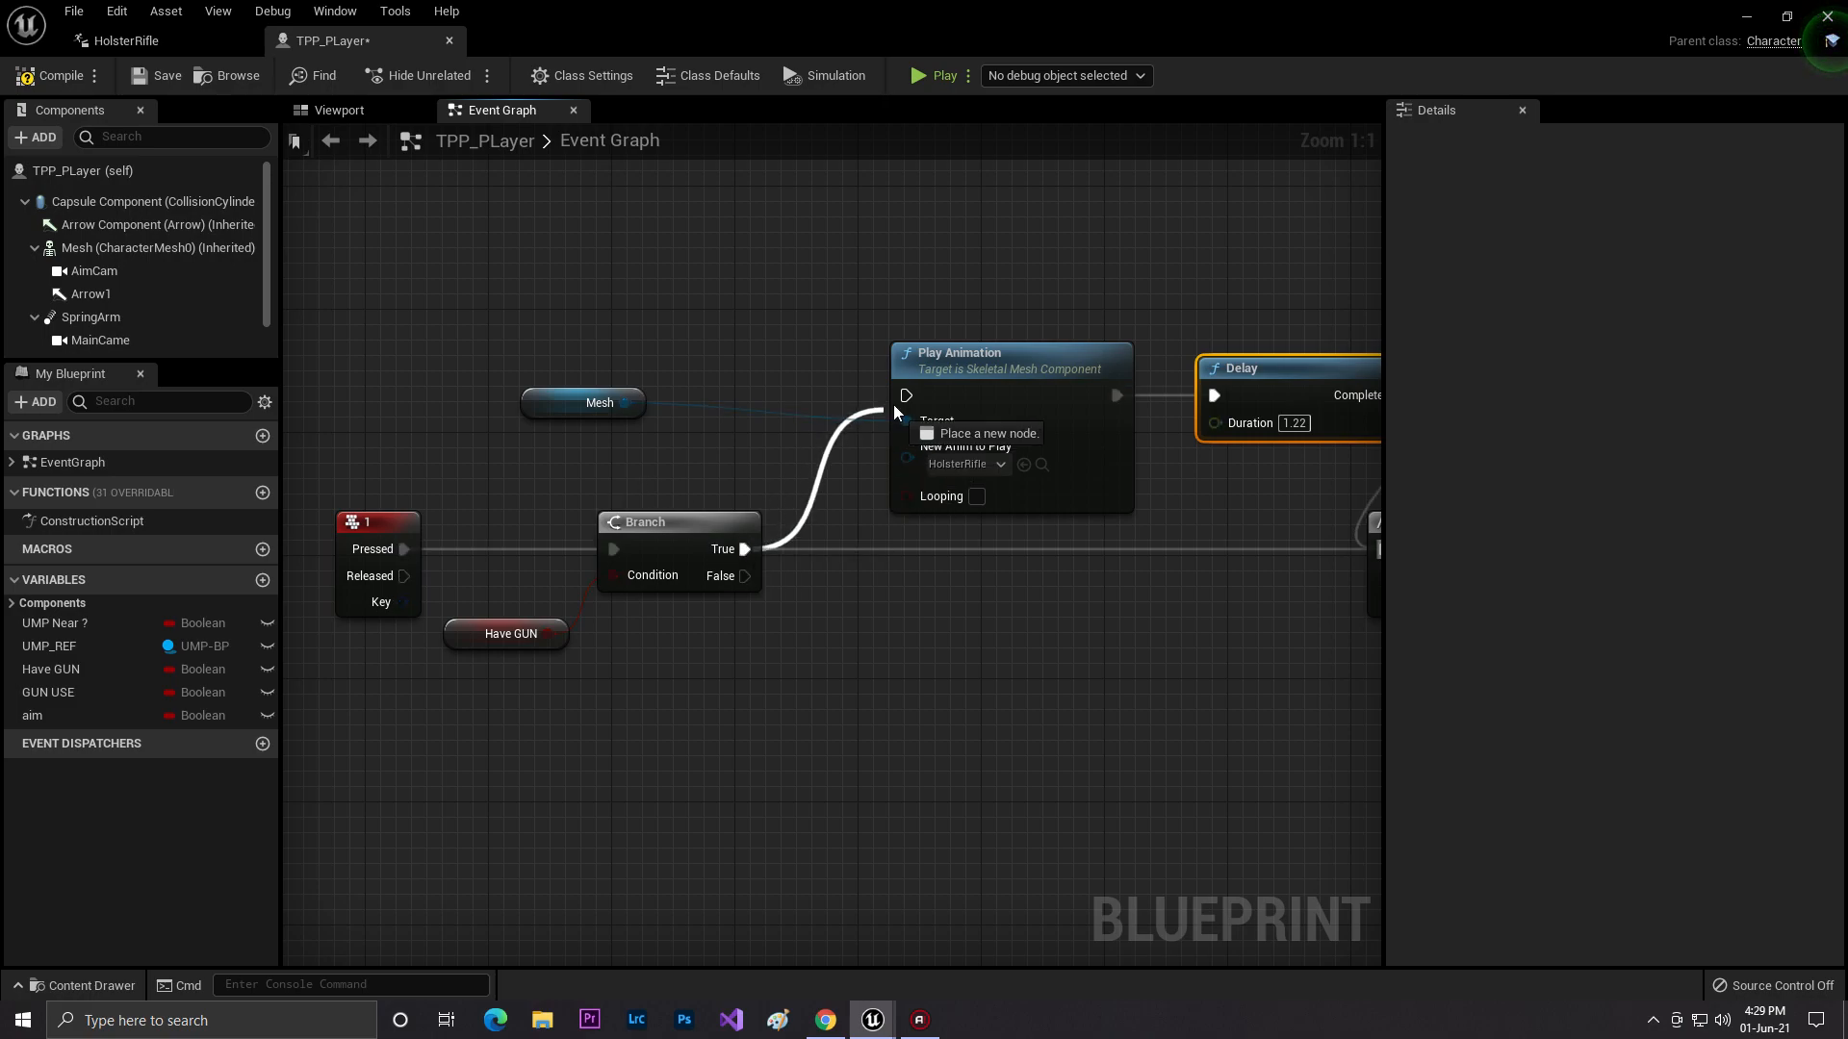
{"action": "left_click", "coordinate": [600, 403]}
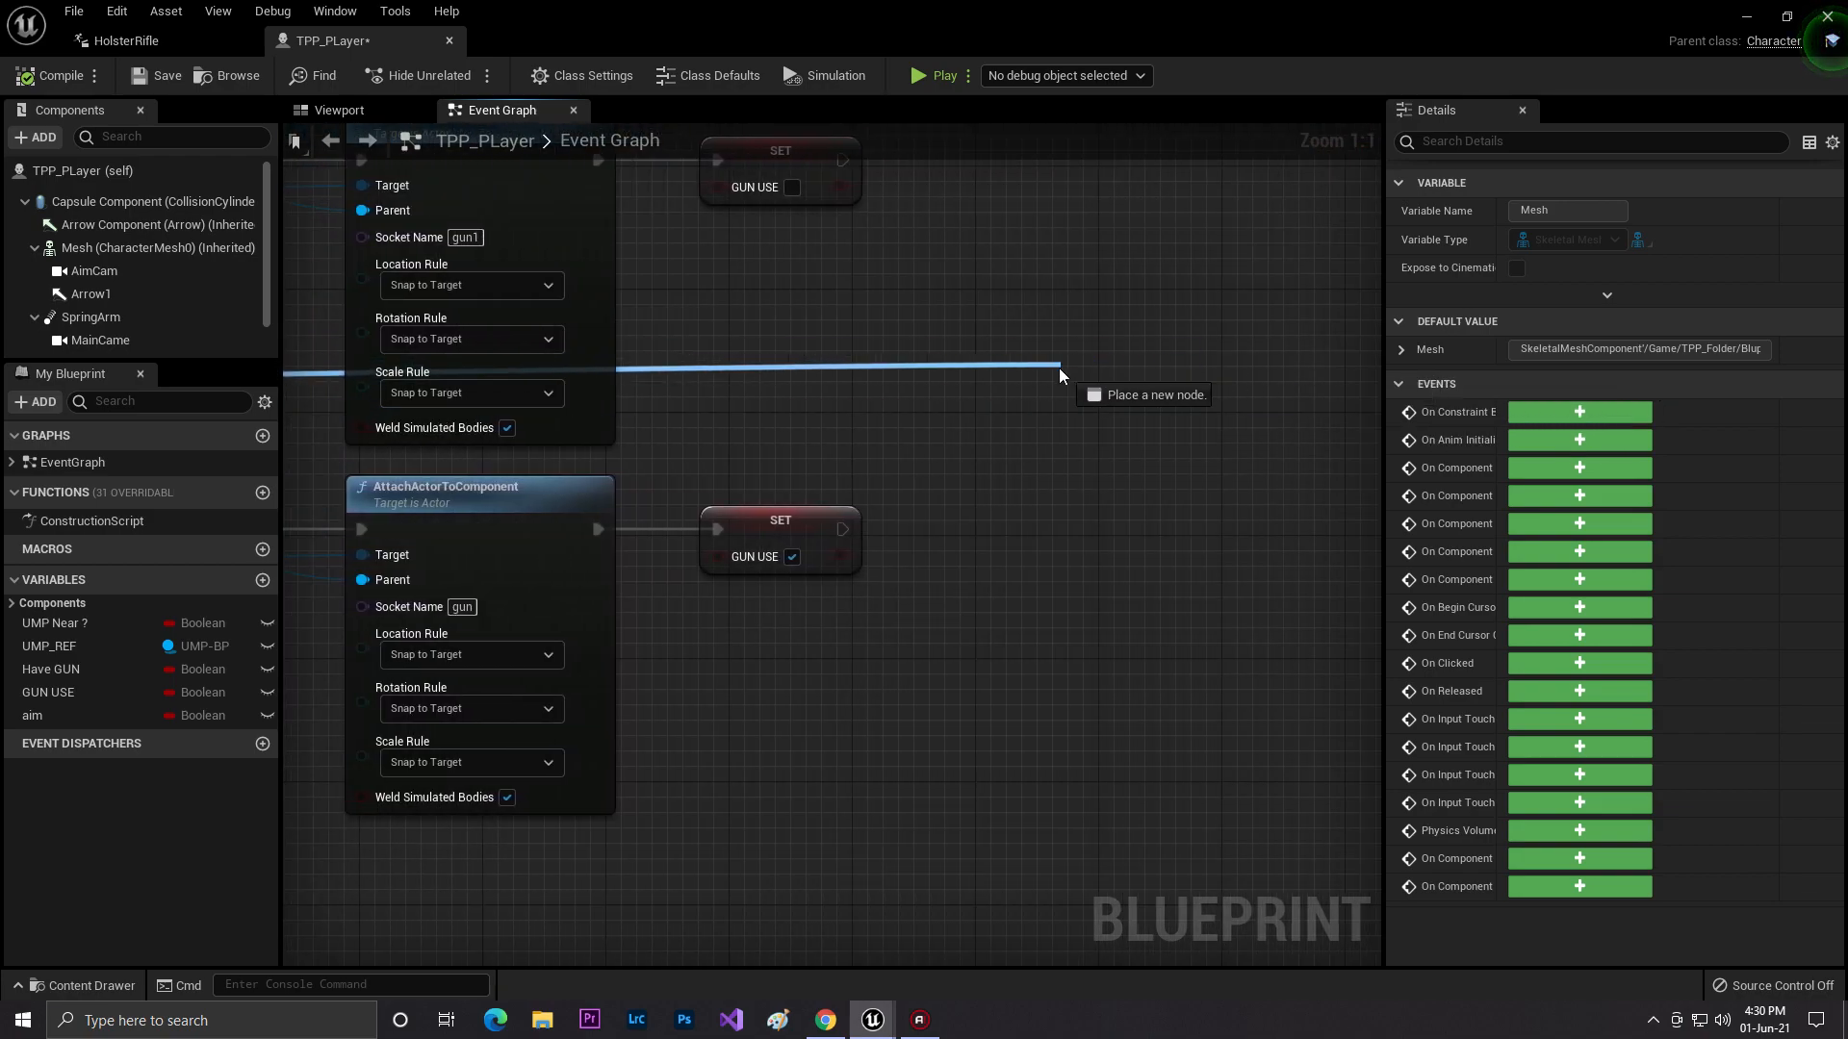
{"action": "type", "text": "set mode"}
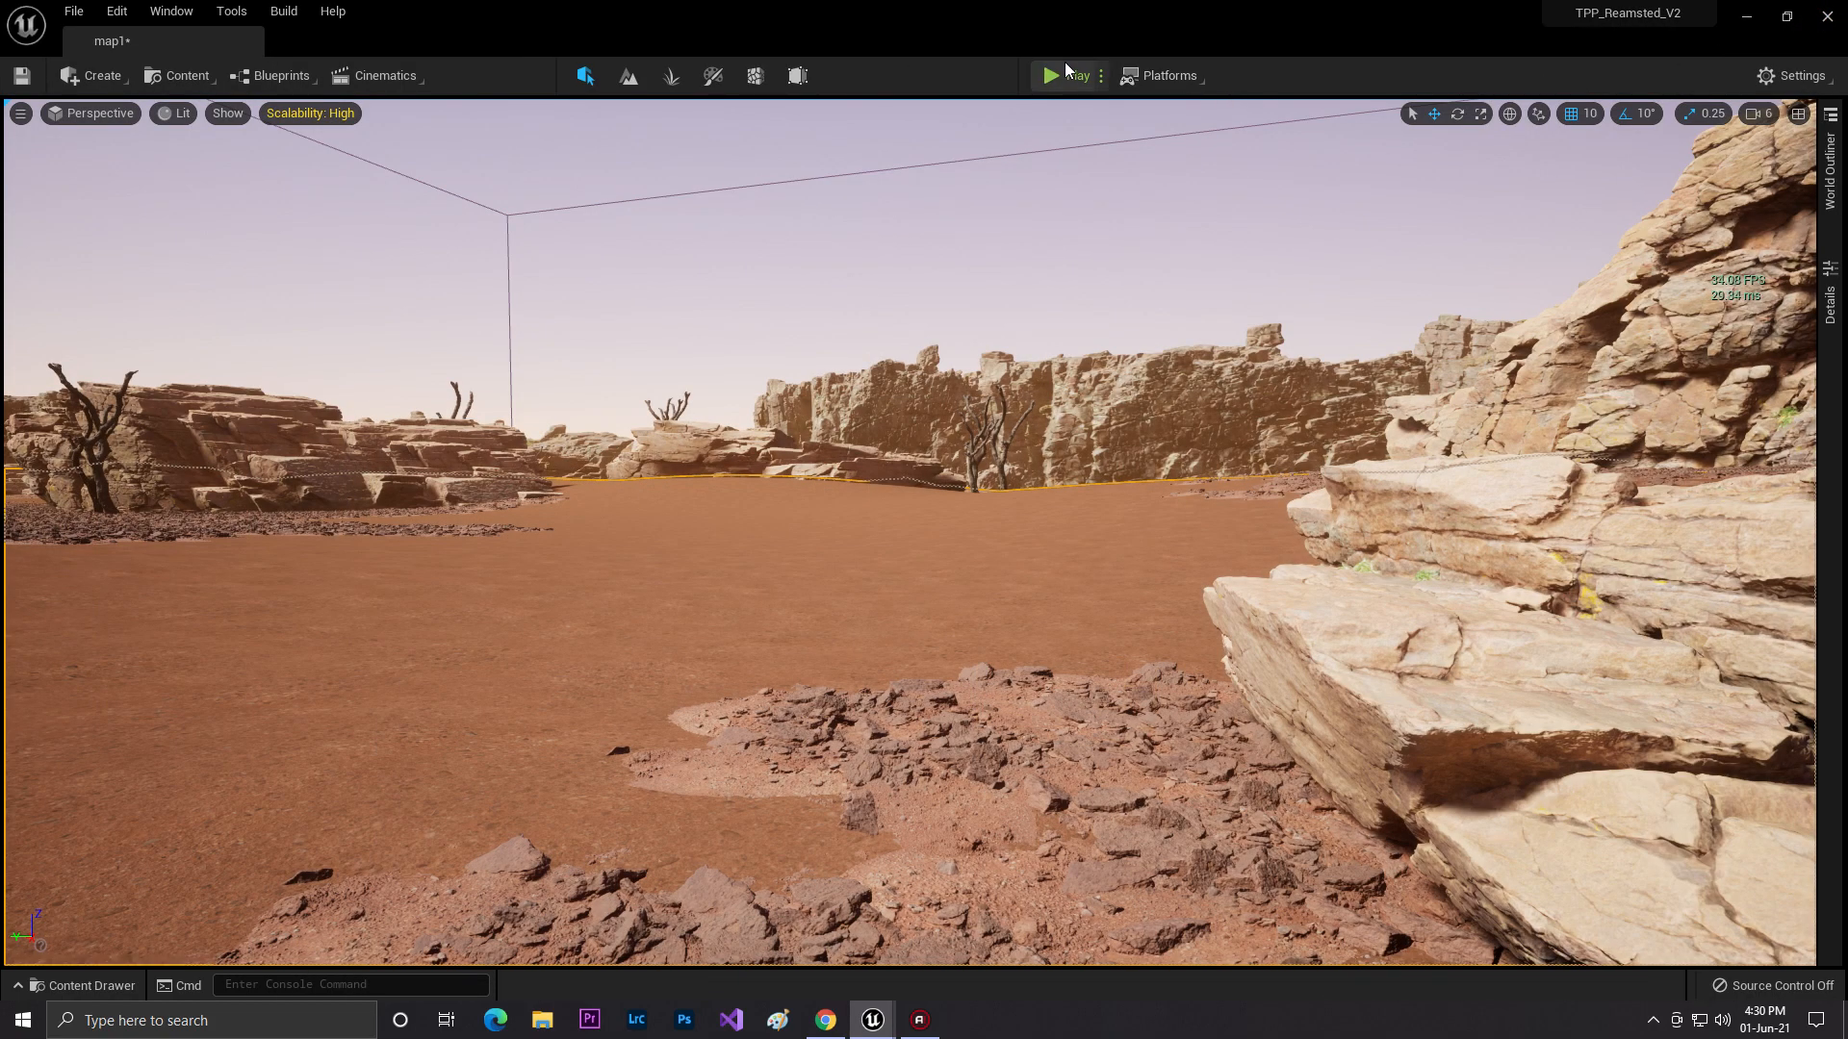
Play-test the desert level to check rifle equipping.
{"action": "left_click", "coordinate": [1050, 75]}
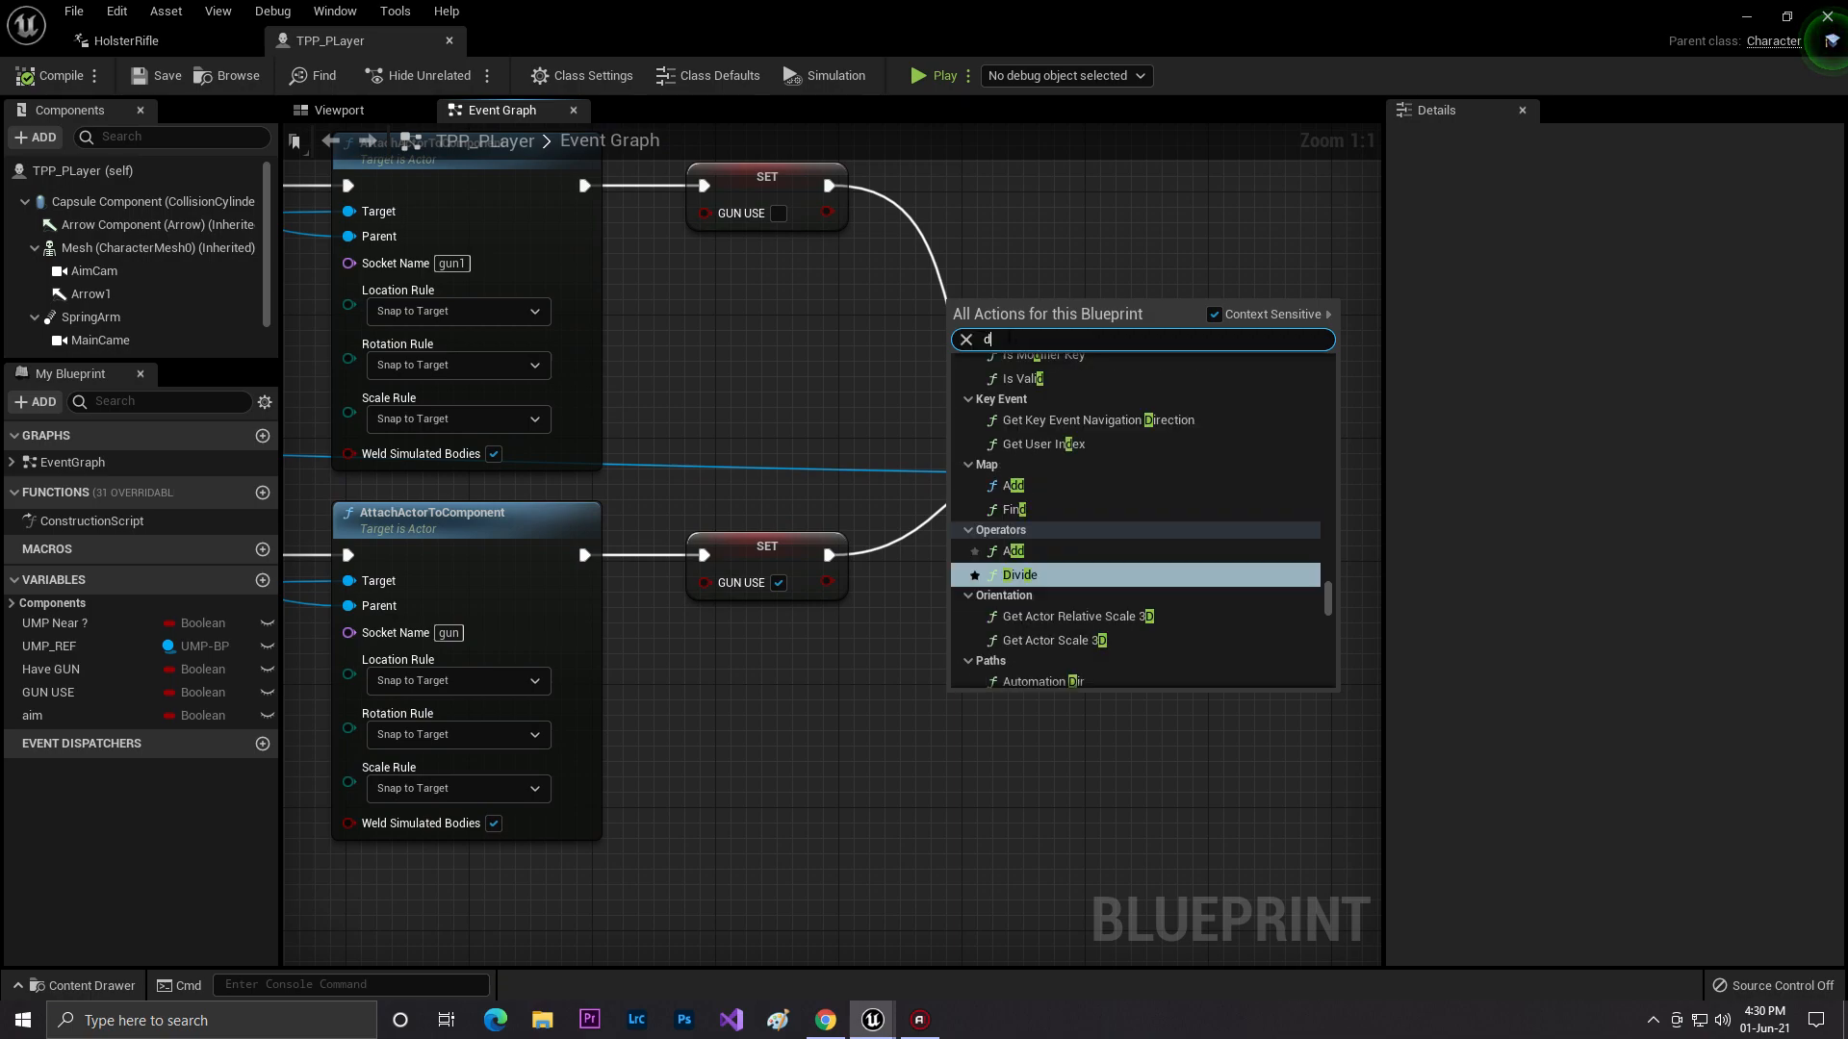
Insert a 0.2-second Delay between the GUN USE setters and Set Animation Mode.
{"action": "type", "text": "elay"}
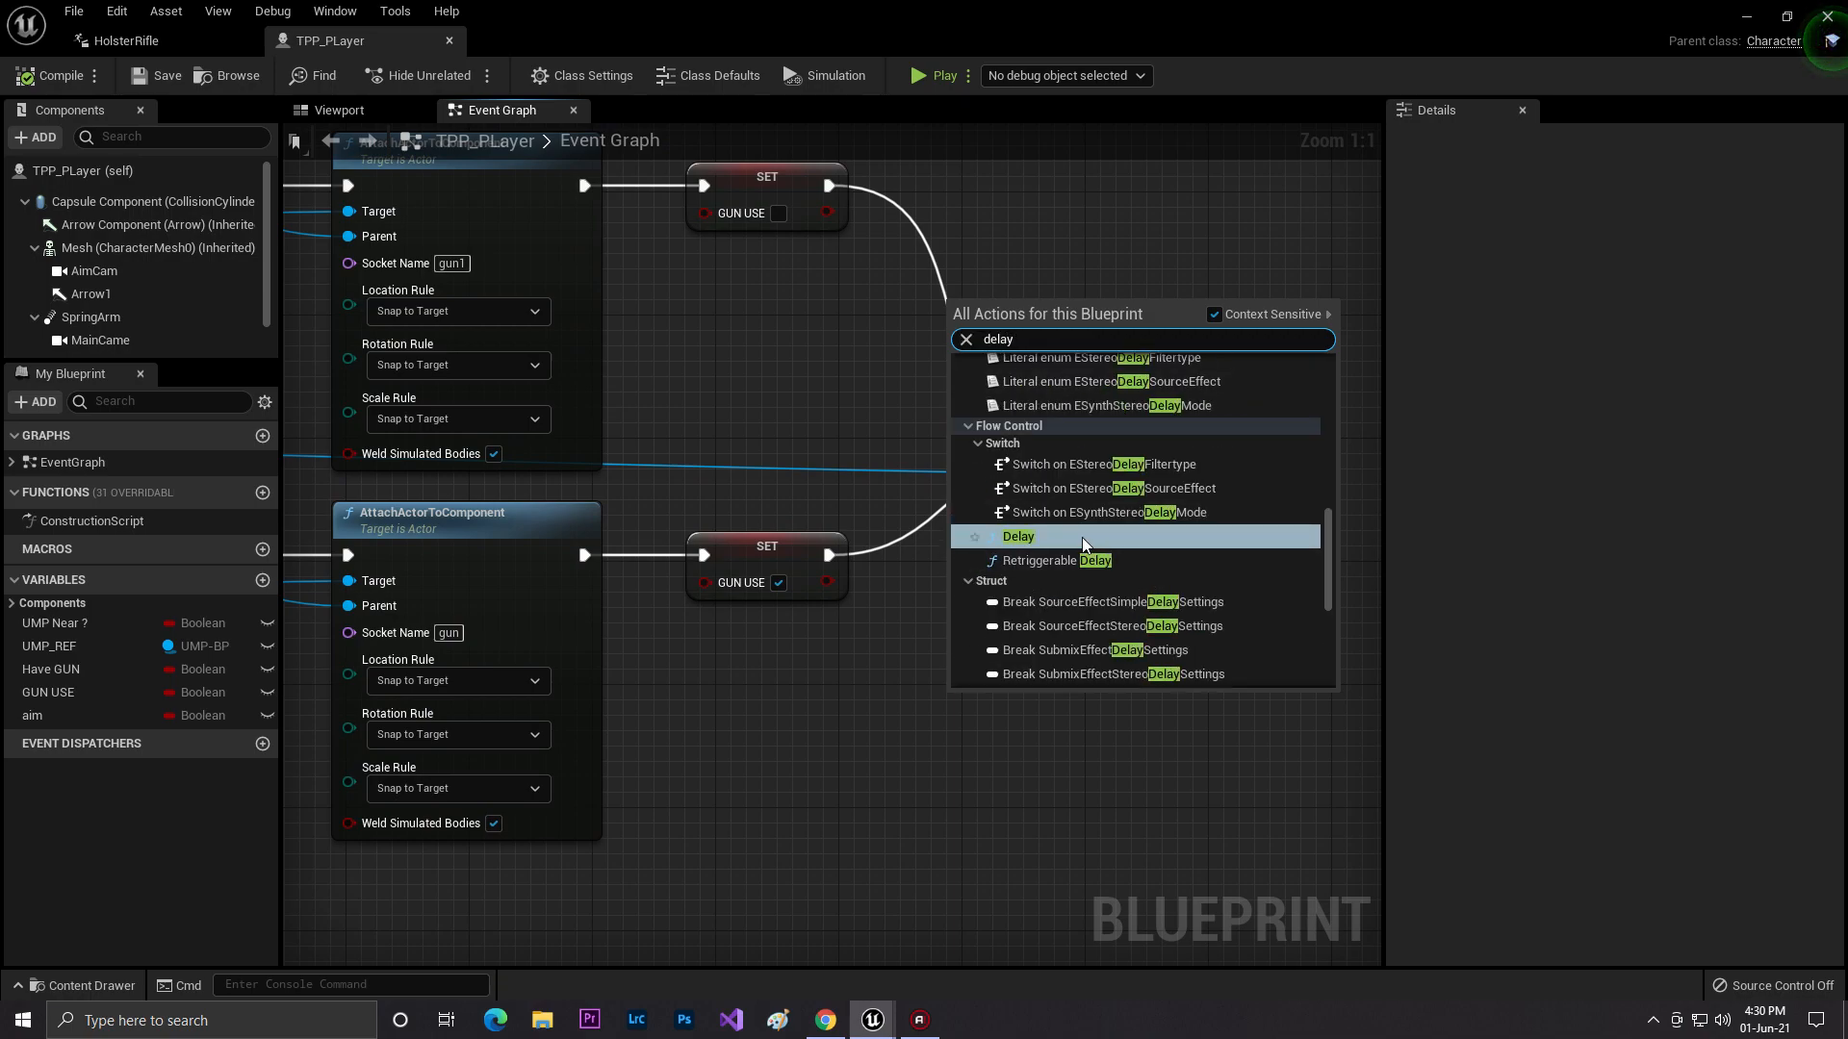
{"action": "left_click", "coordinate": [1018, 536]}
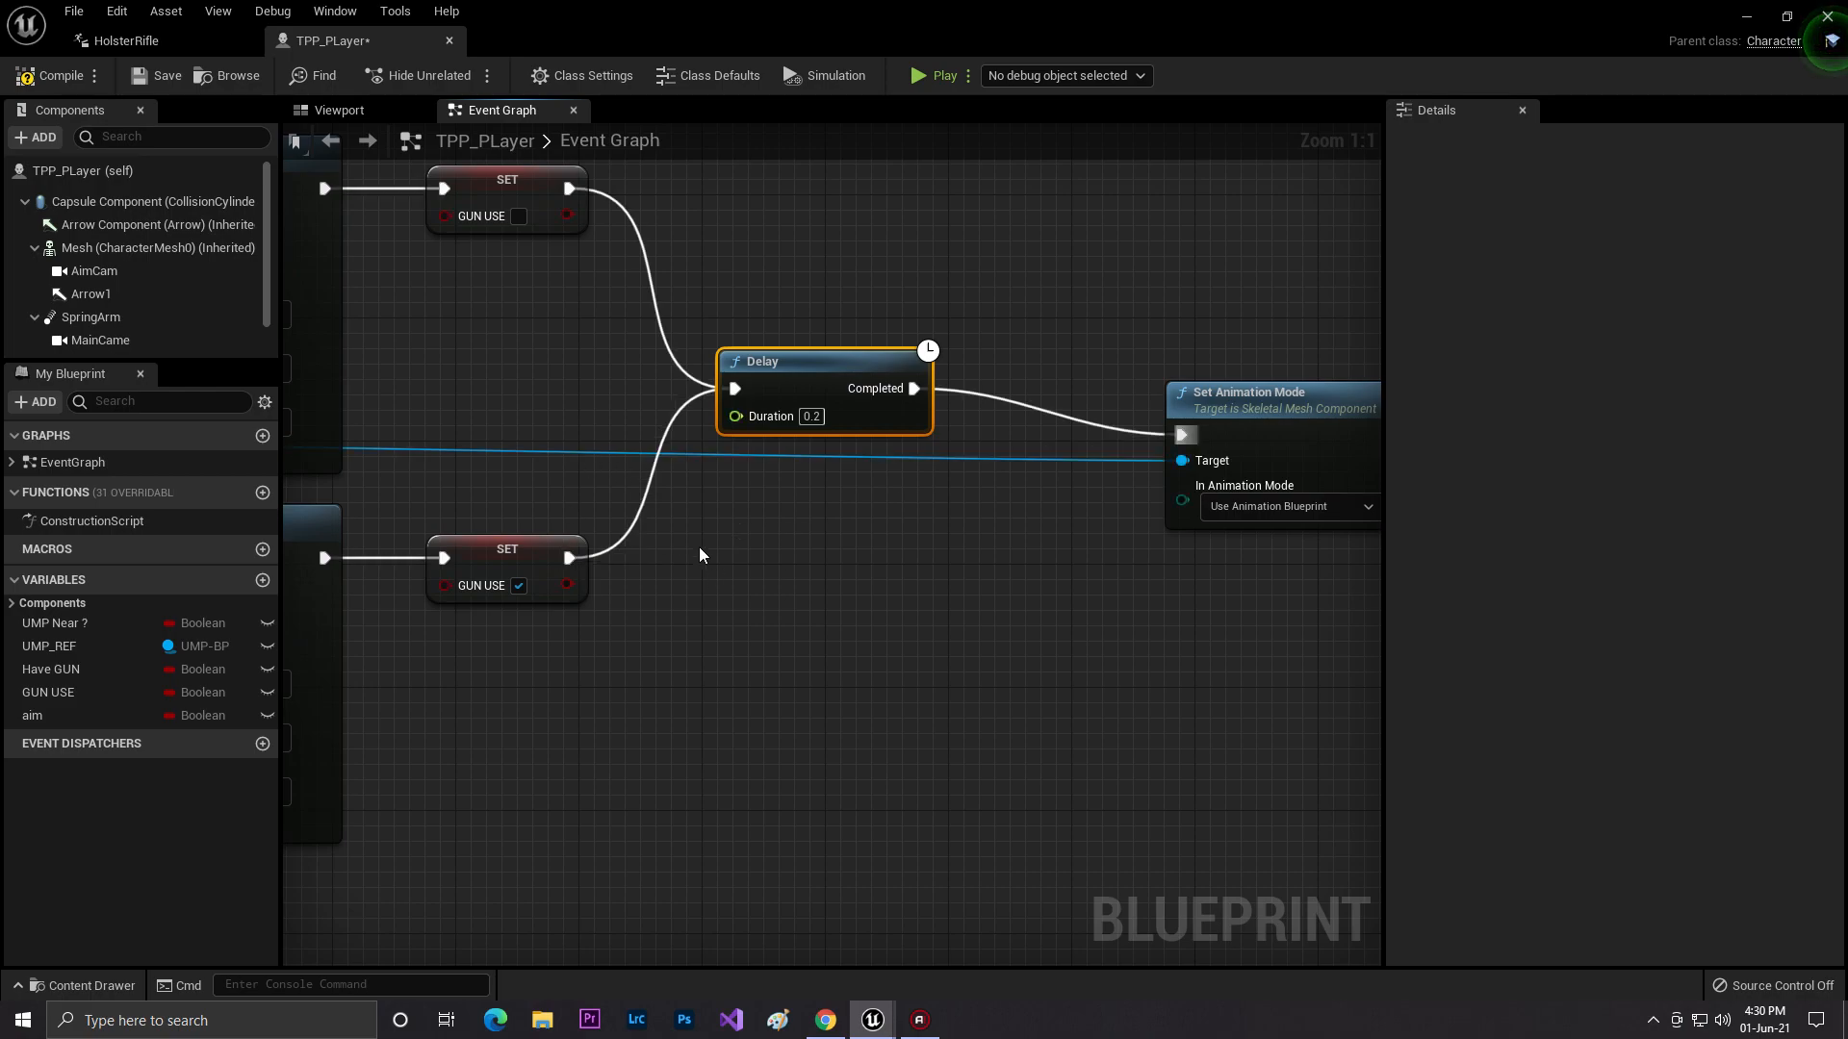
{"action": "left_click", "coordinate": [112, 42]}
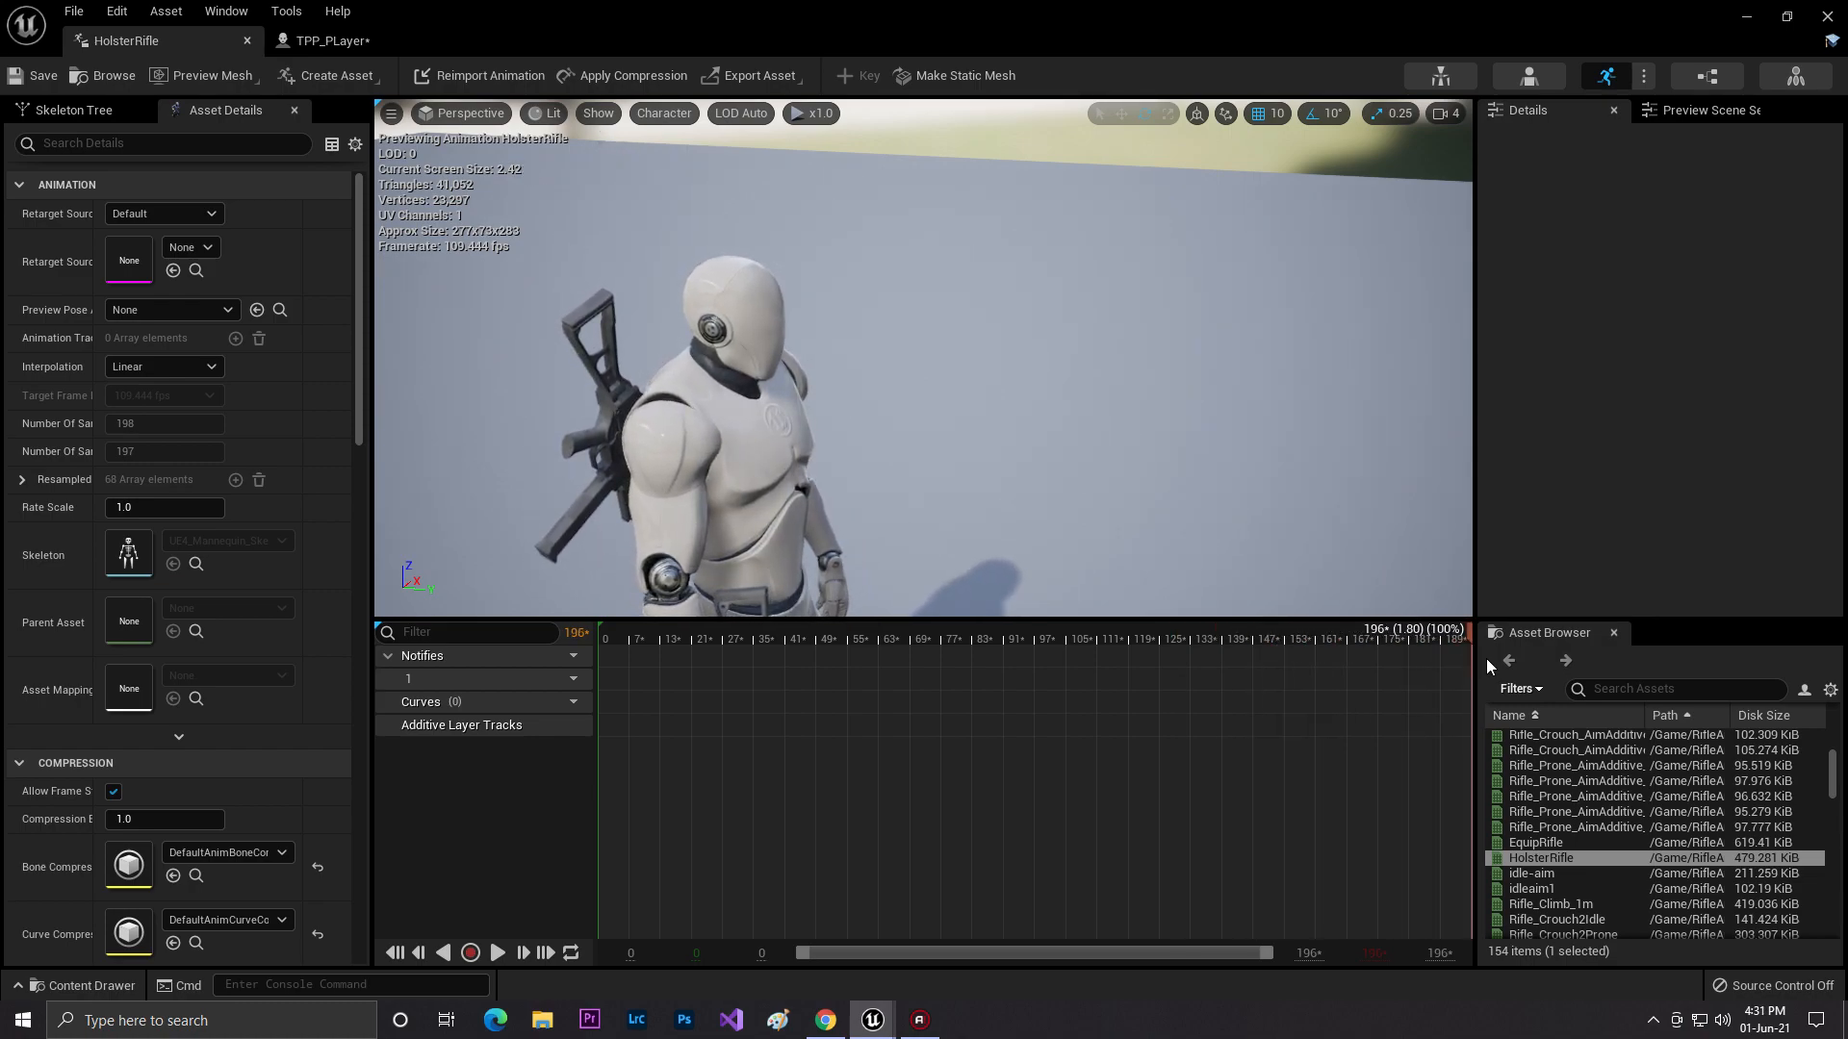
{"action": "mouse_move", "coordinate": [1518, 684]}
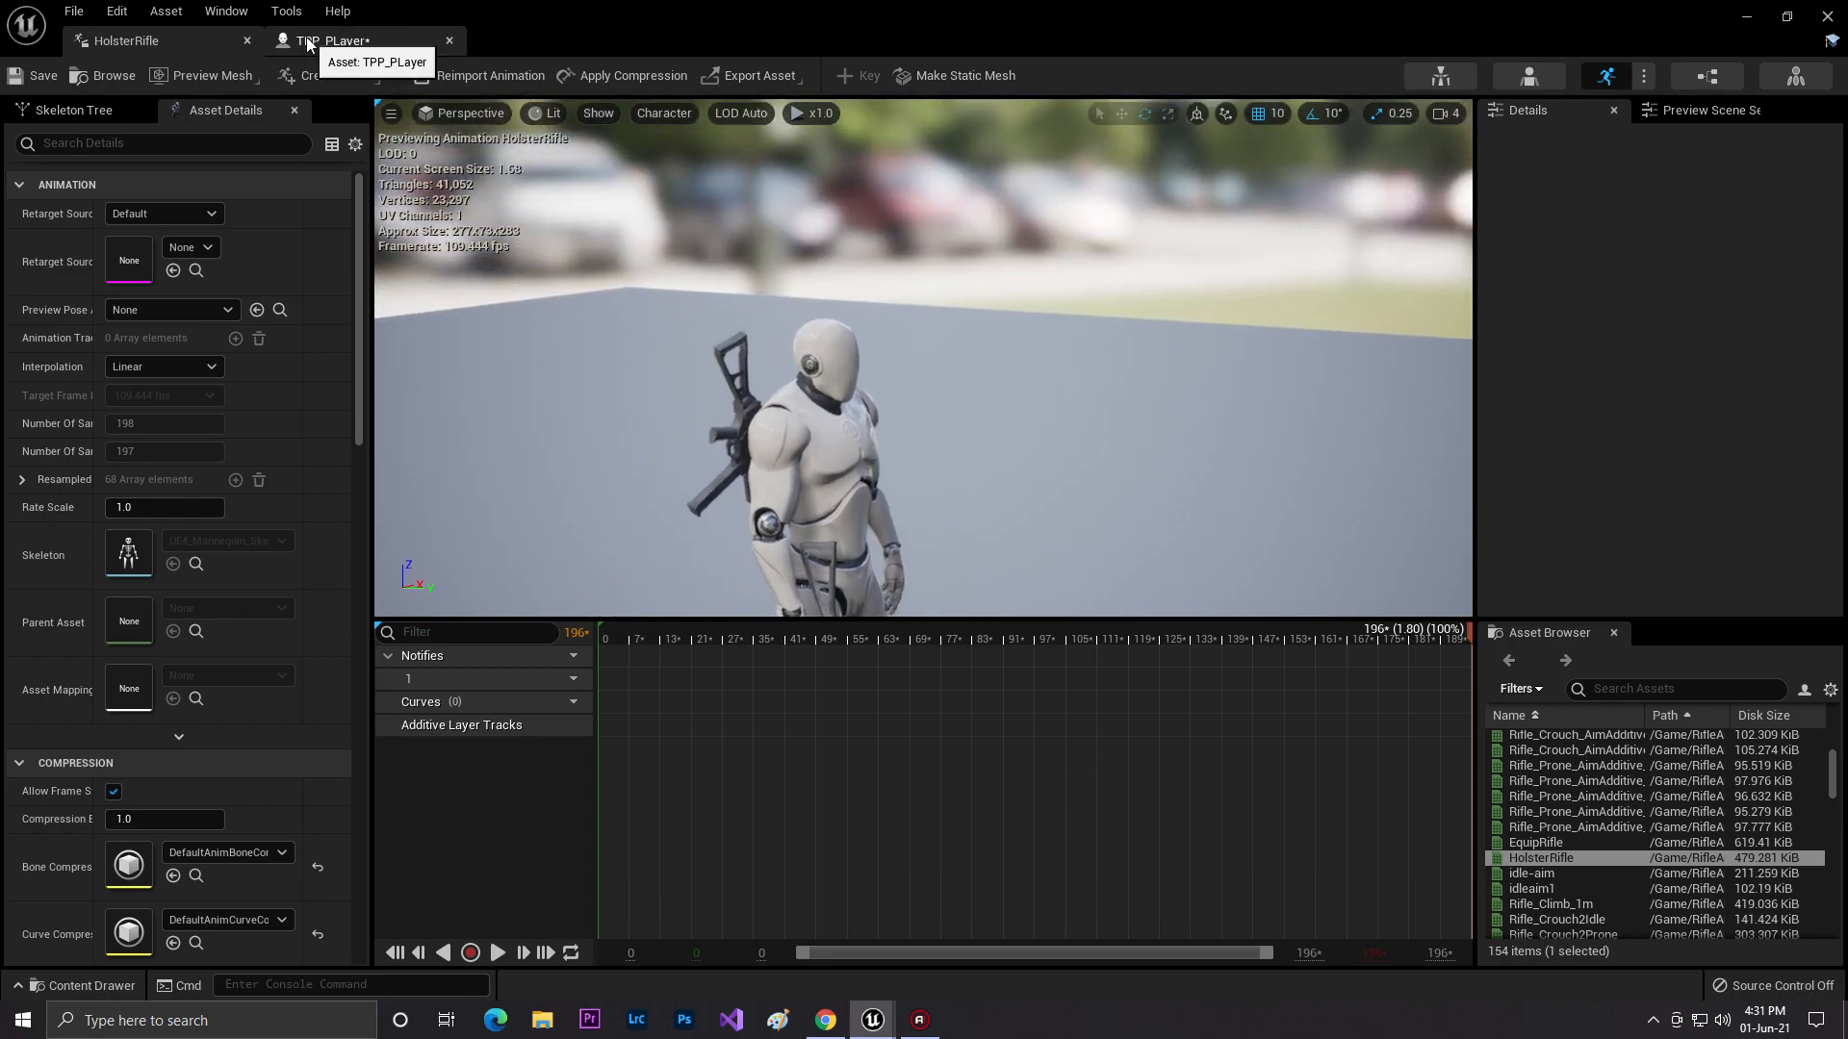
Set Play Animation to EquipRifle and open the EquipRifle animation for preview.
{"action": "left_click", "coordinate": [308, 40]}
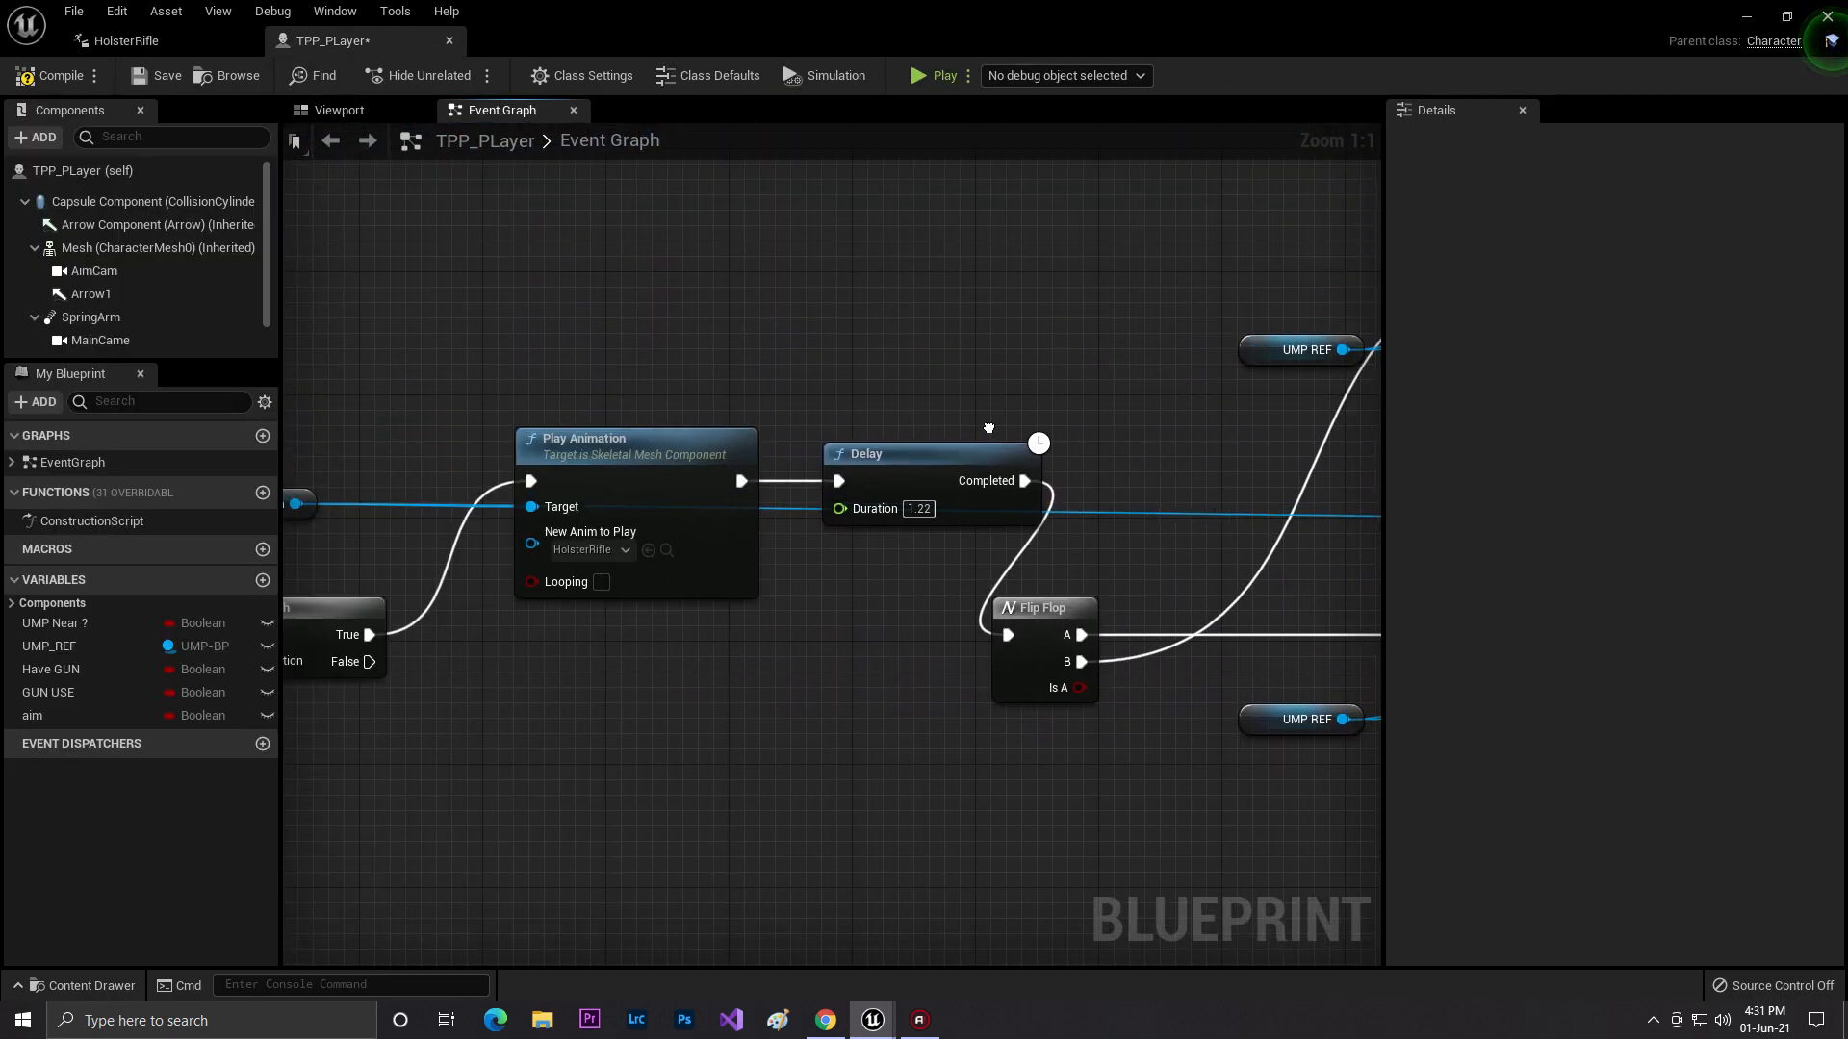
{"action": "left_click", "coordinate": [92, 986]}
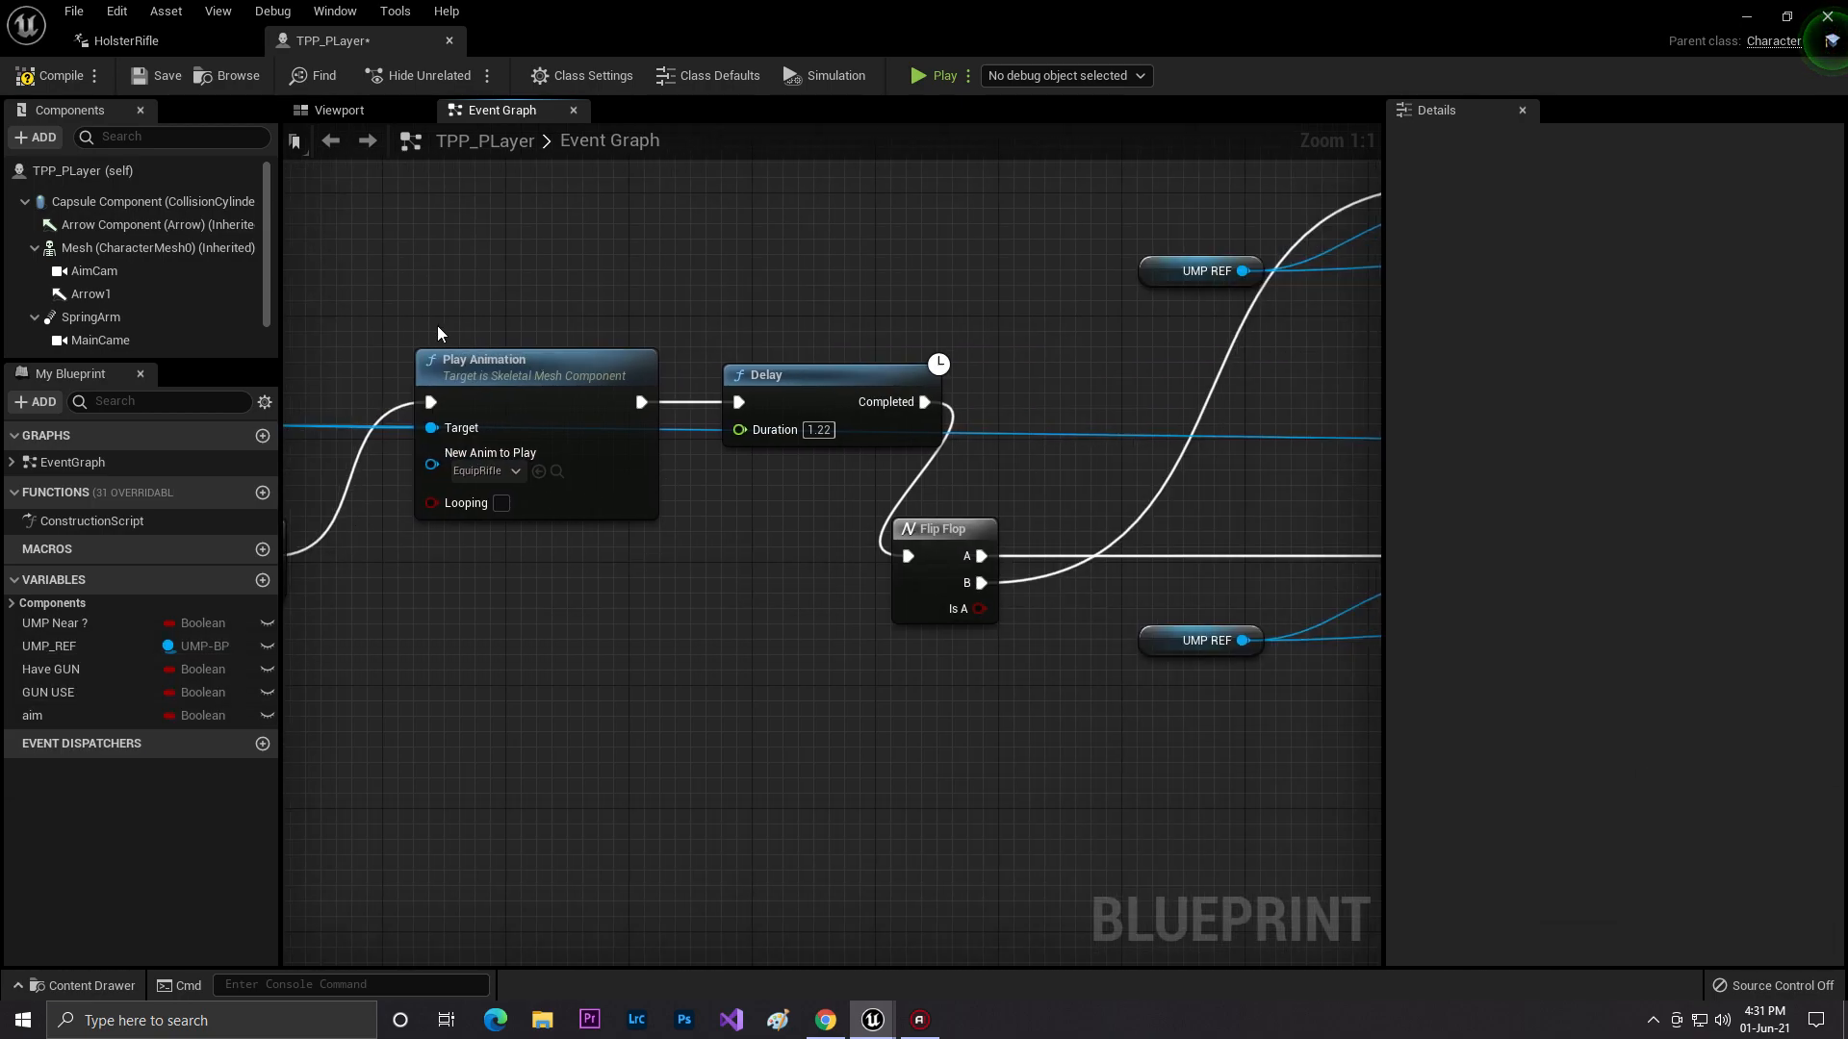
{"action": "left_click", "coordinate": [91, 986]}
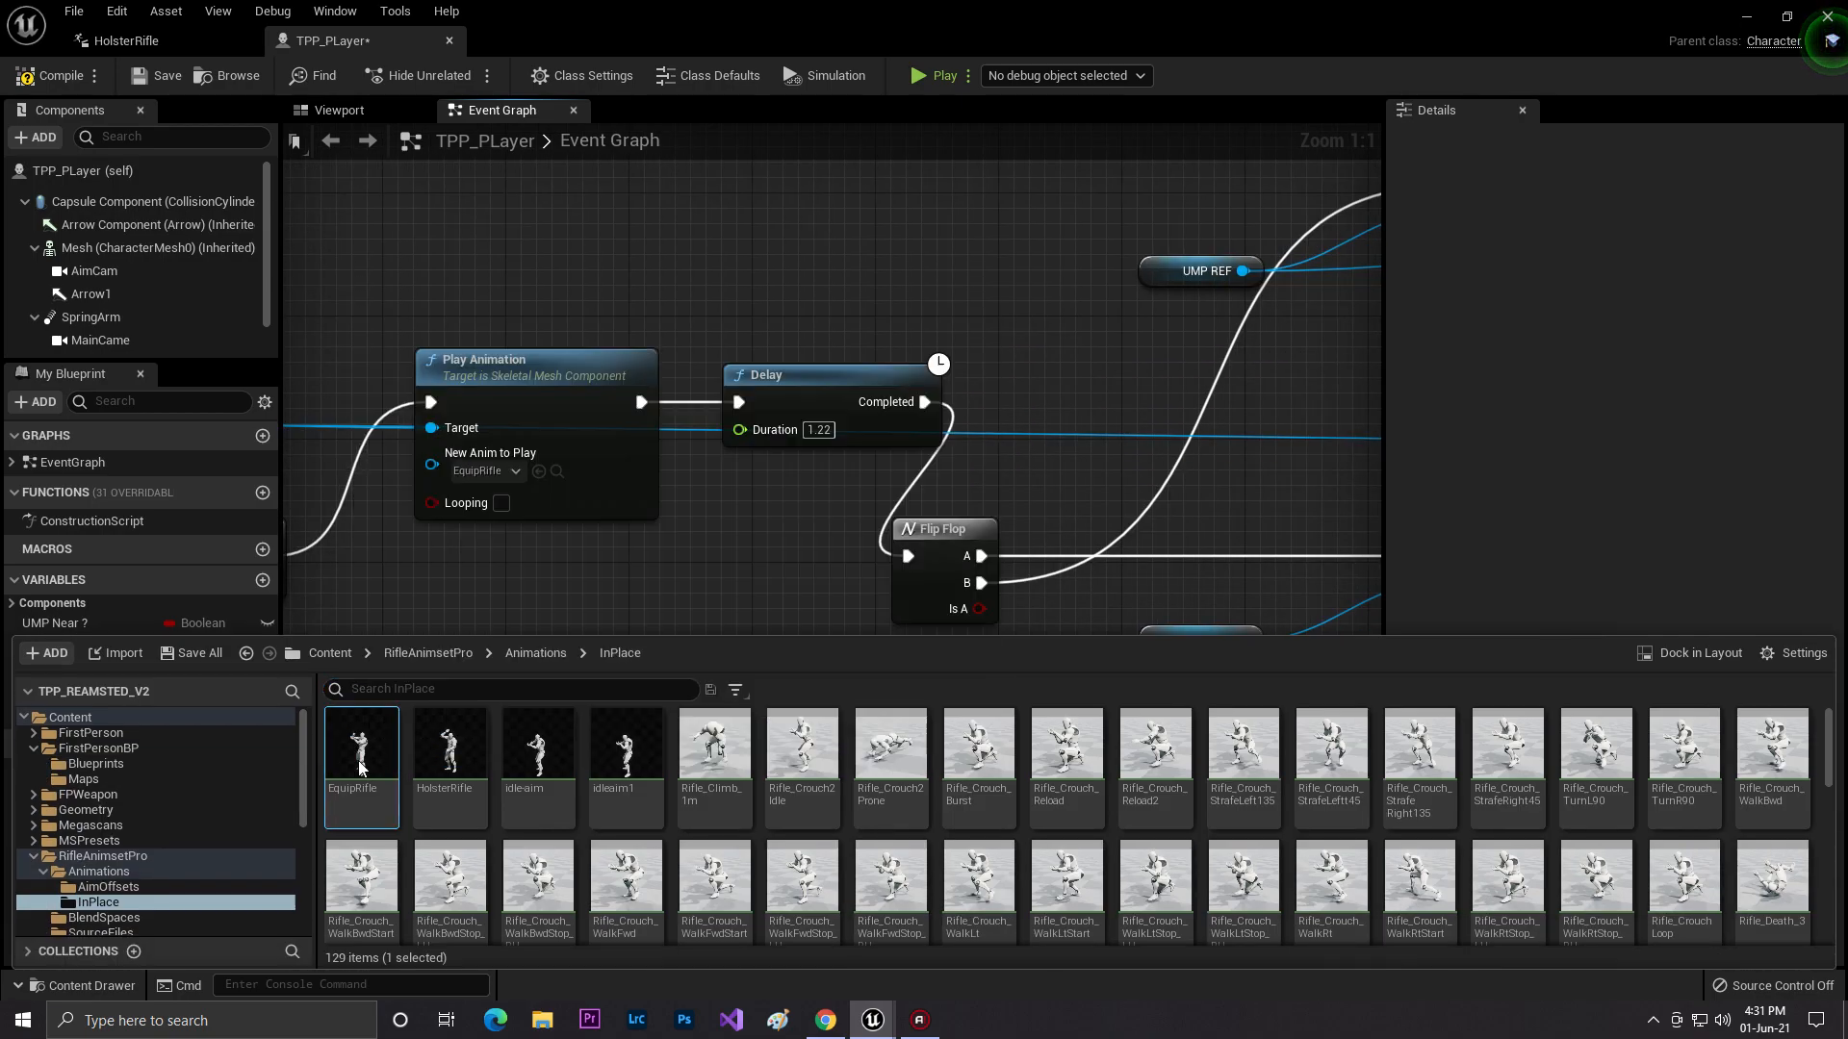
{"action": "double_click", "coordinate": [361, 745]}
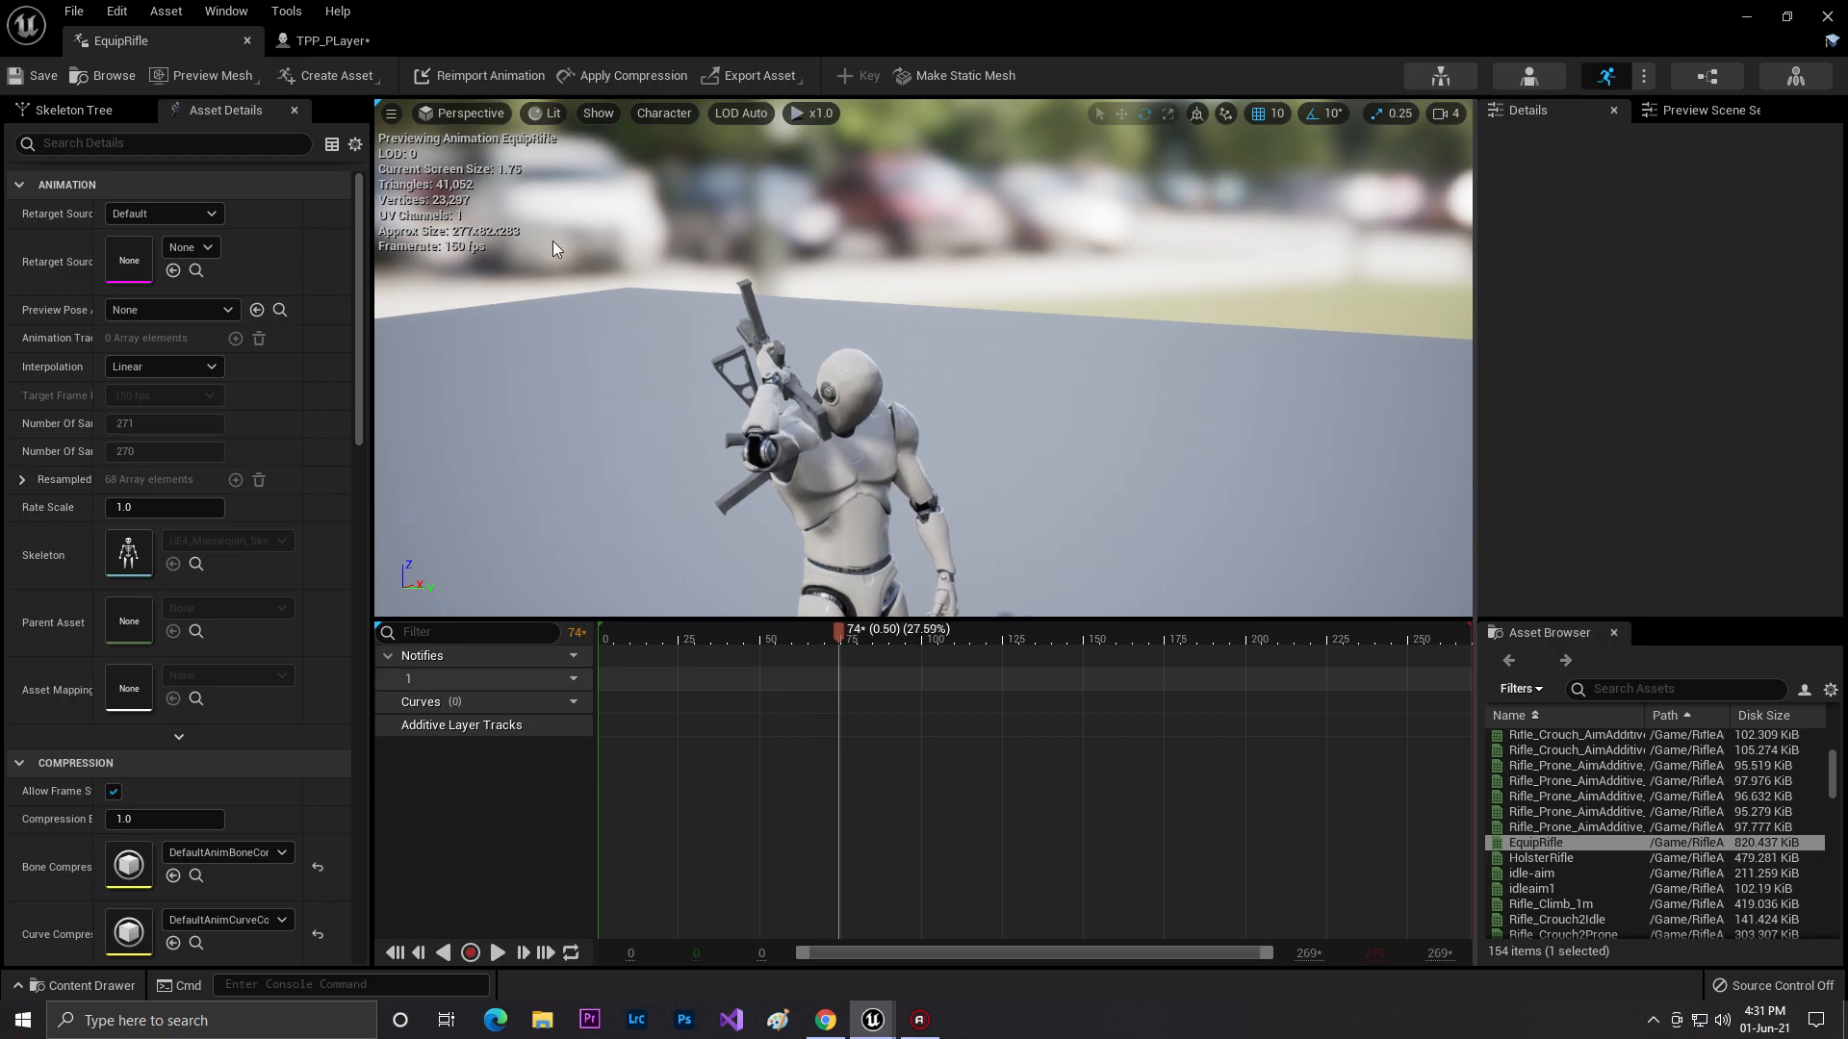
Shorten the Delay after Play Animation to 0.51 seconds, checking against the EquipRifle timeline.
{"action": "left_click", "coordinate": [321, 42]}
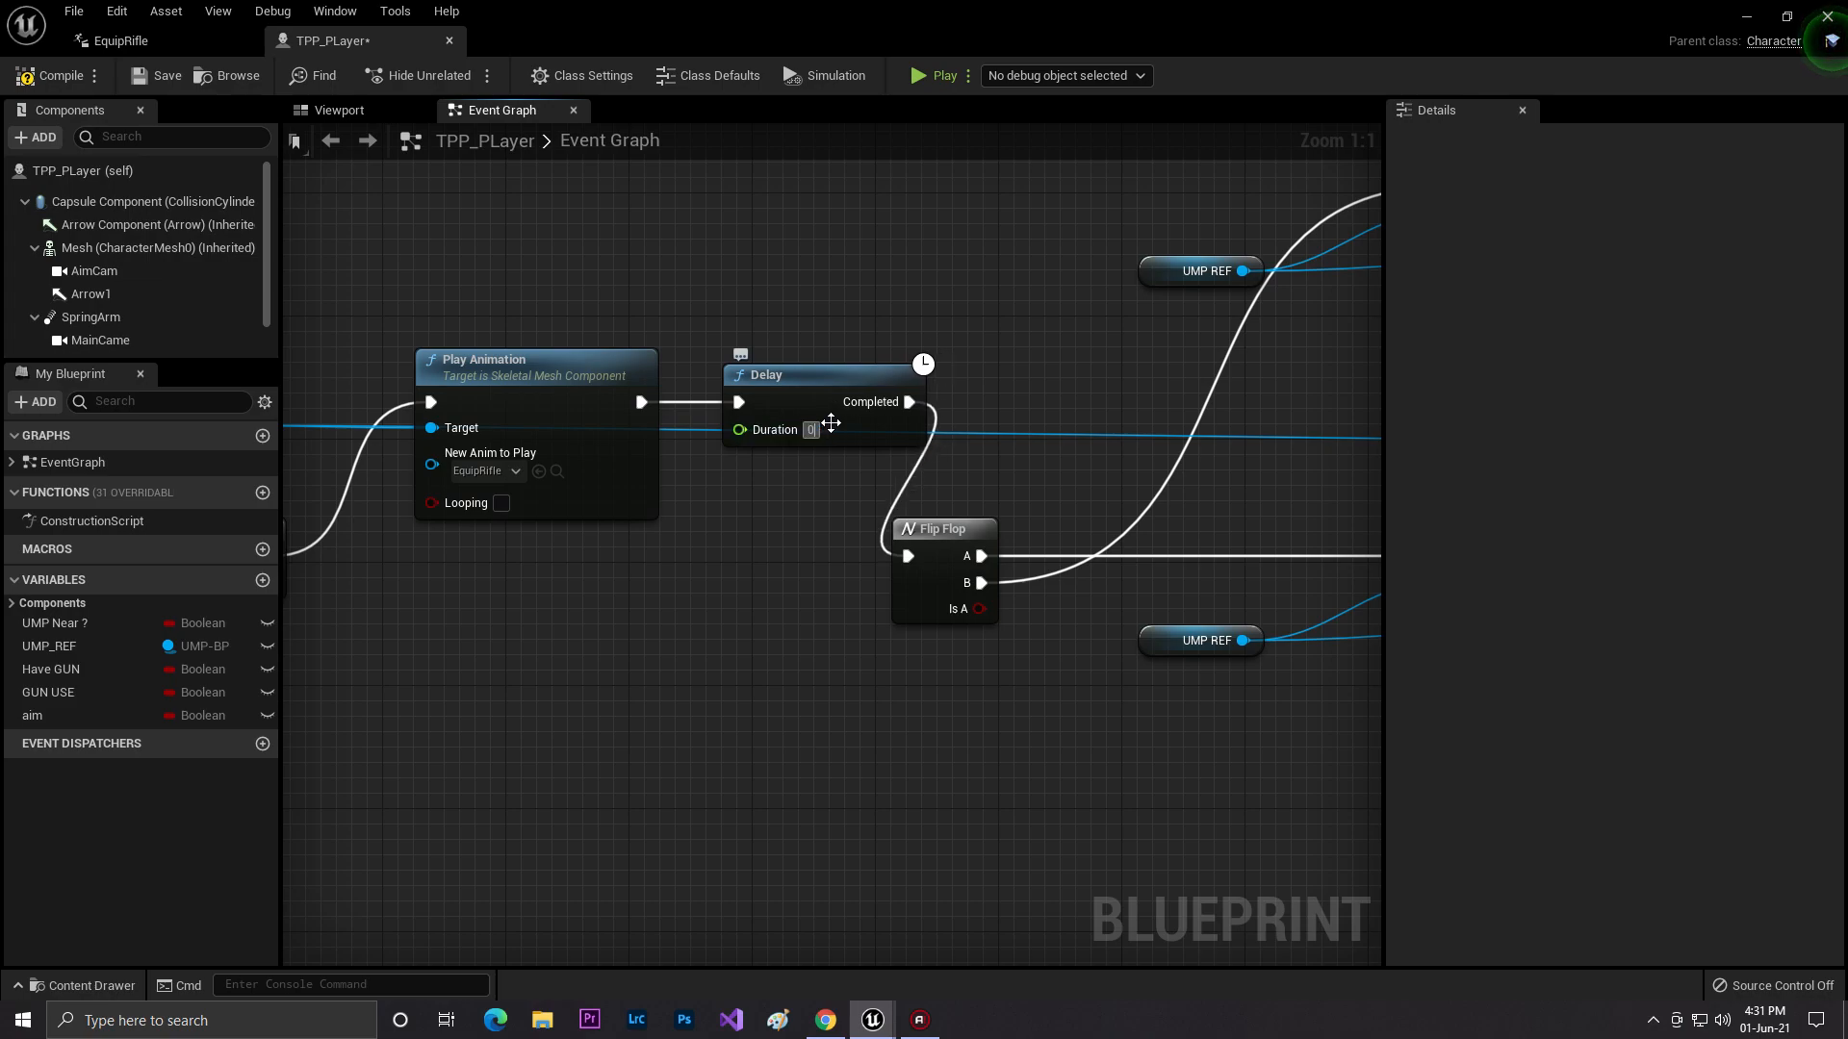
{"action": "type", "text": "0.51"}
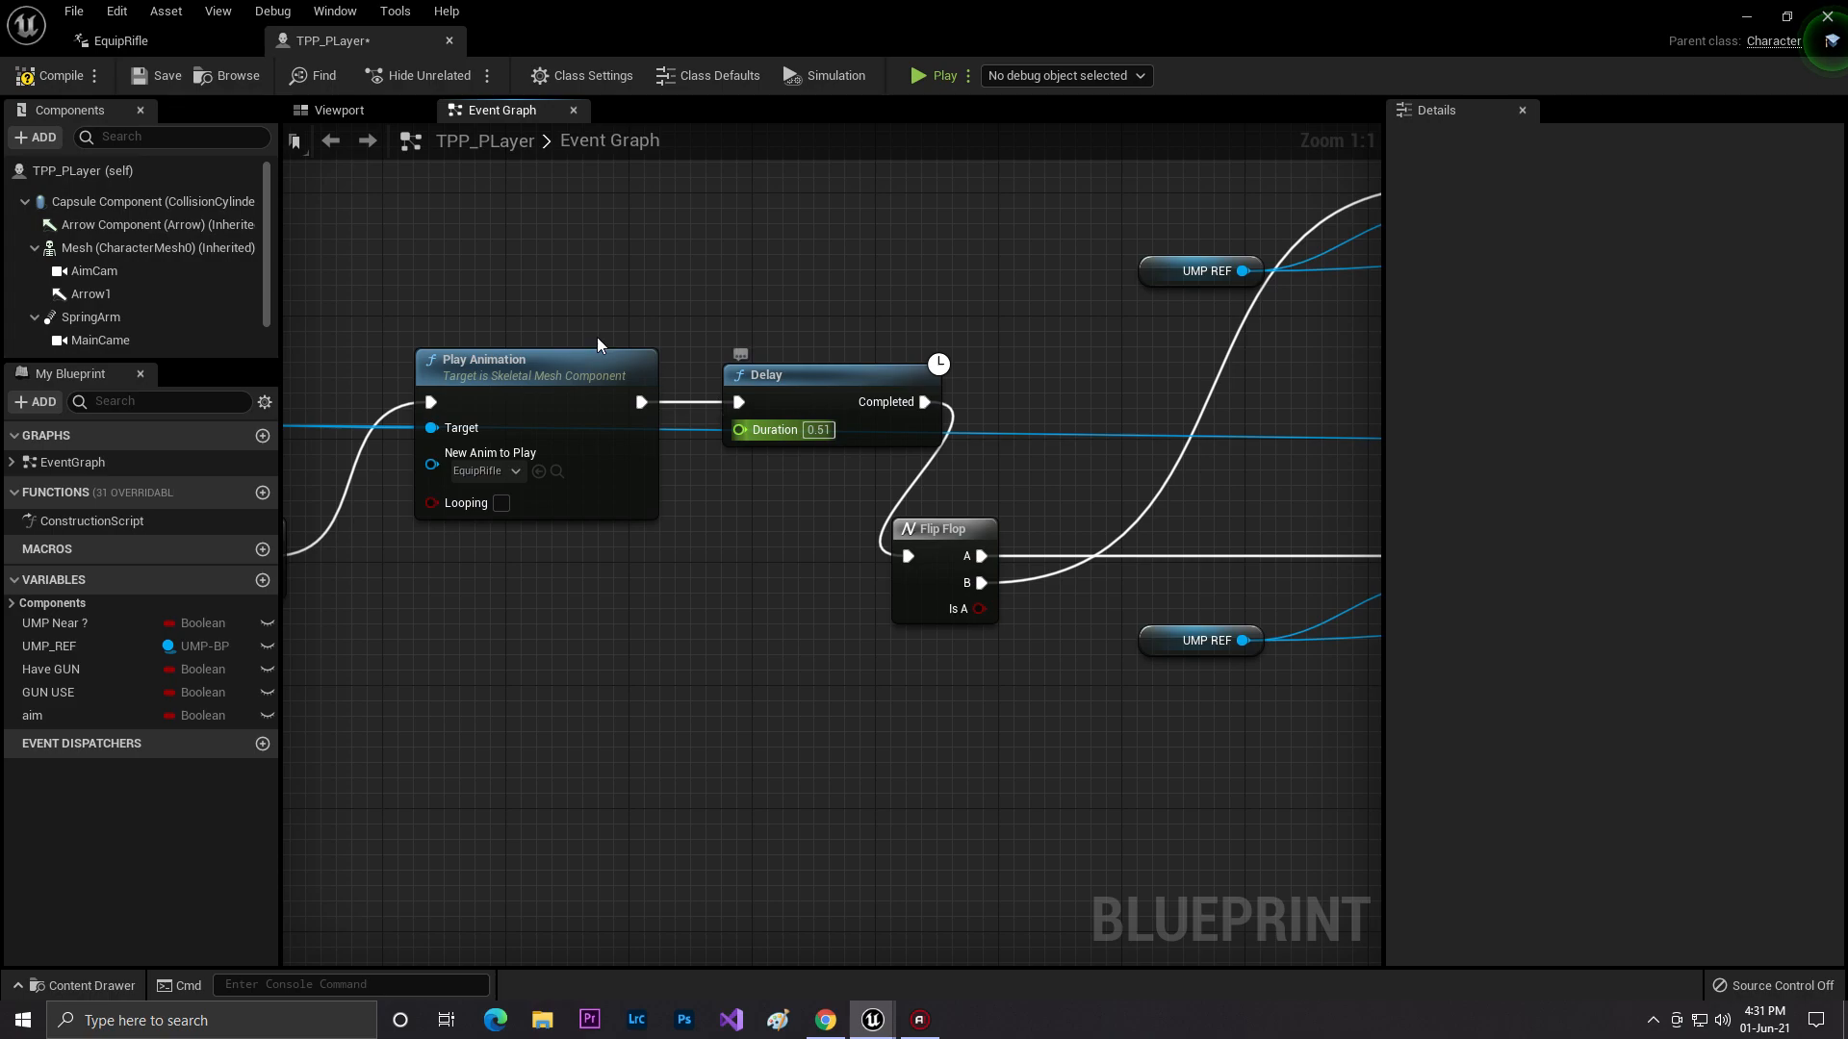
{"action": "left_click", "coordinate": [106, 40]}
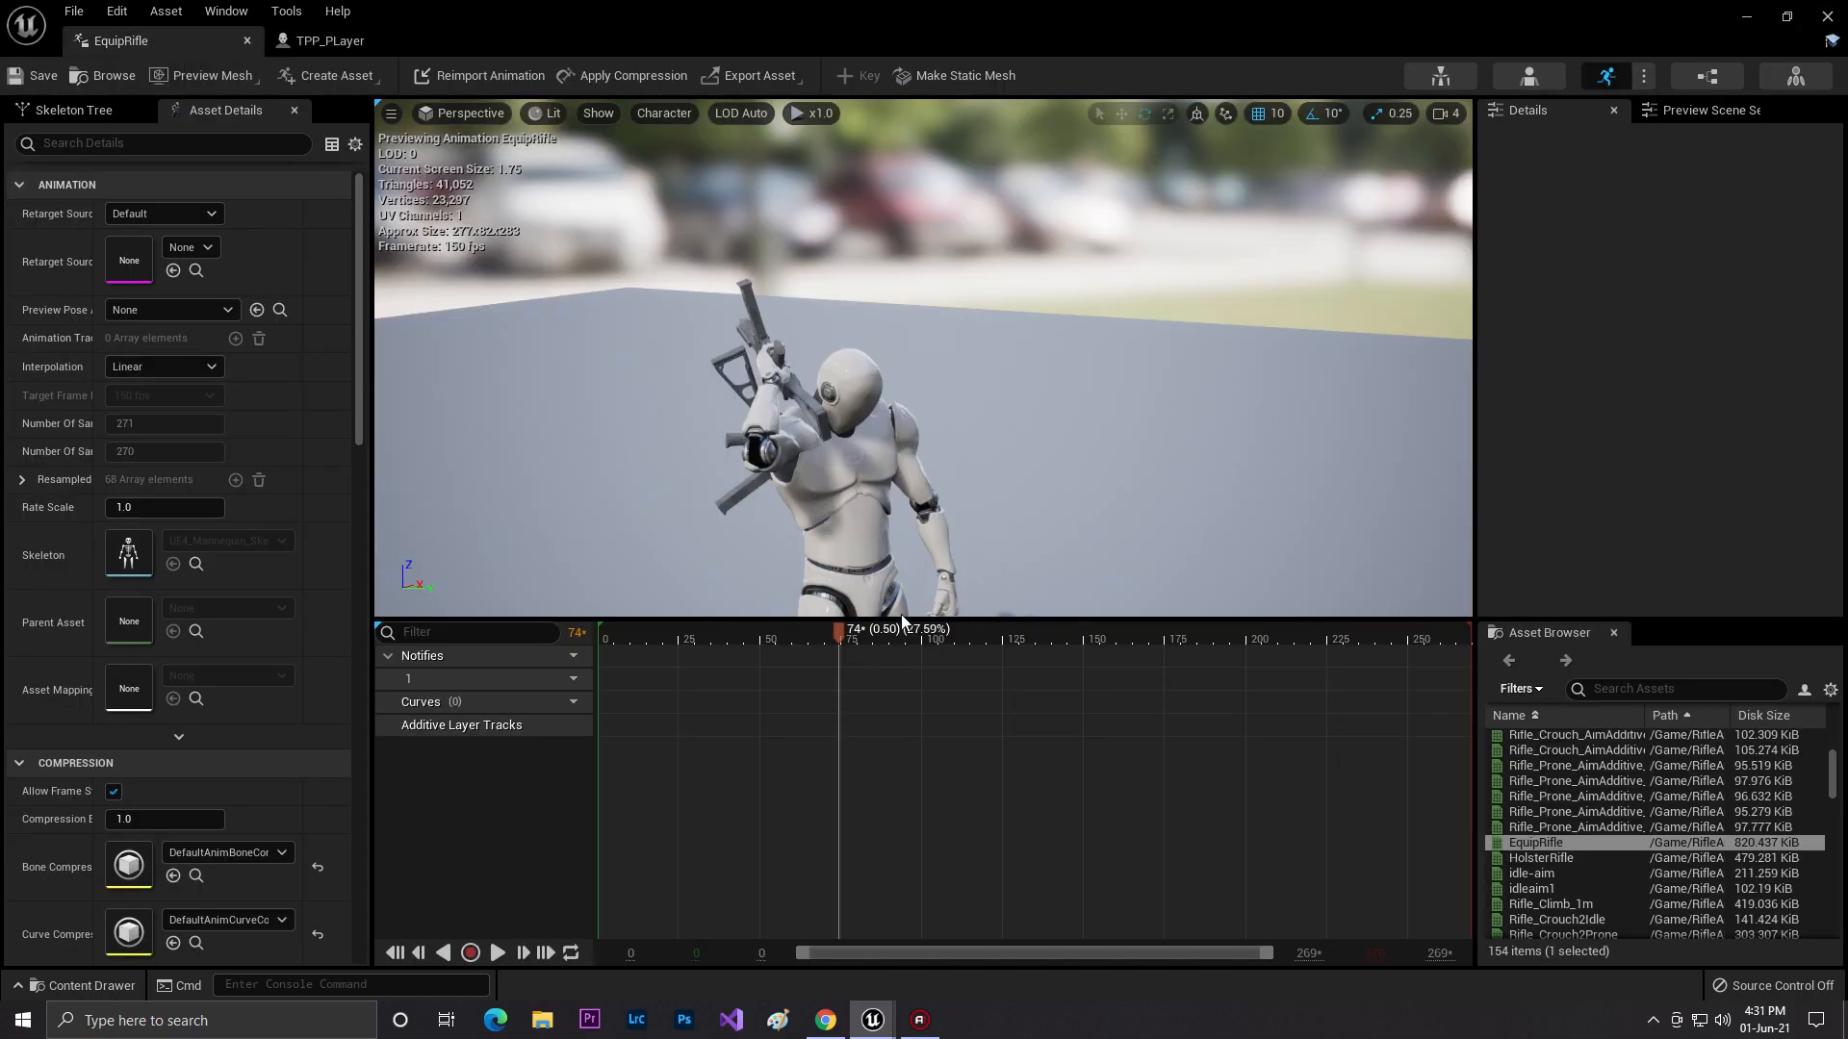
{"action": "left_click_drag", "start_coordinate": [836, 639], "coordinate": [1306, 639]}
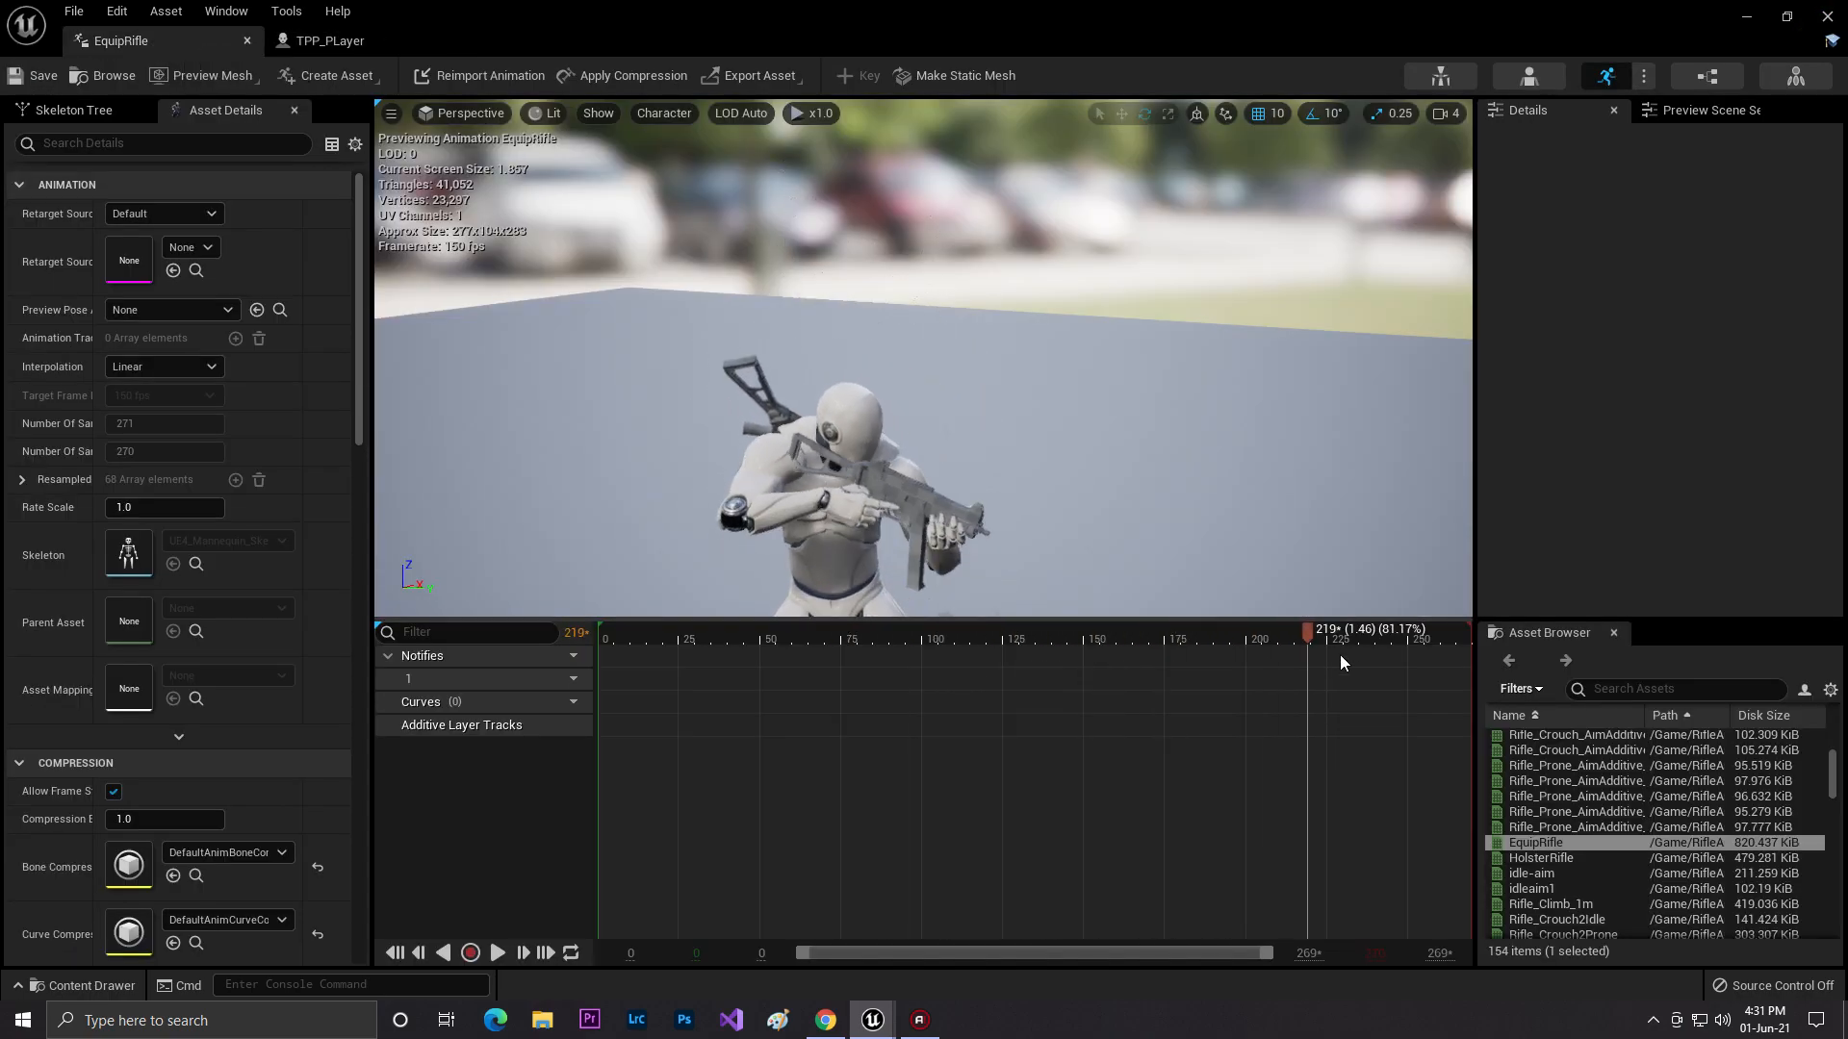
{"action": "left_click", "coordinate": [320, 41]}
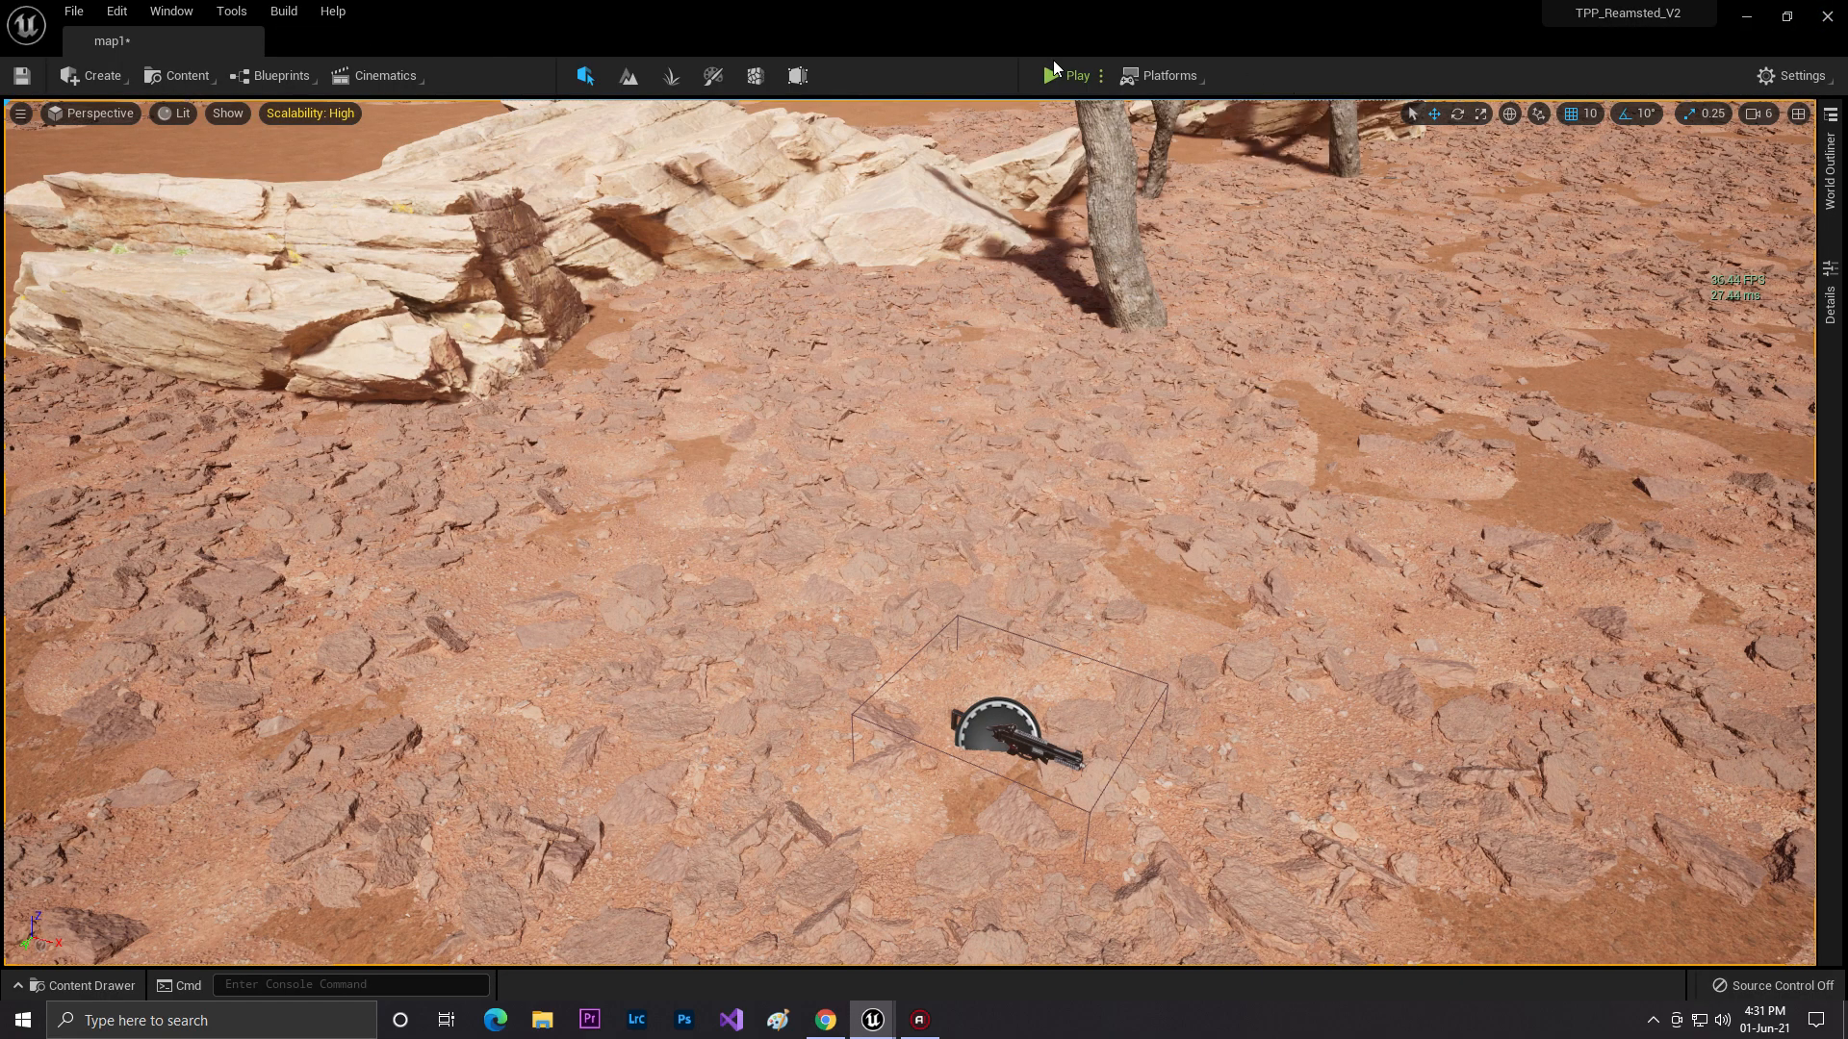
Set the Delay after the GUN USE setter to 0.4 s, save, and play-test the desert level.
{"action": "left_click", "coordinate": [1068, 75]}
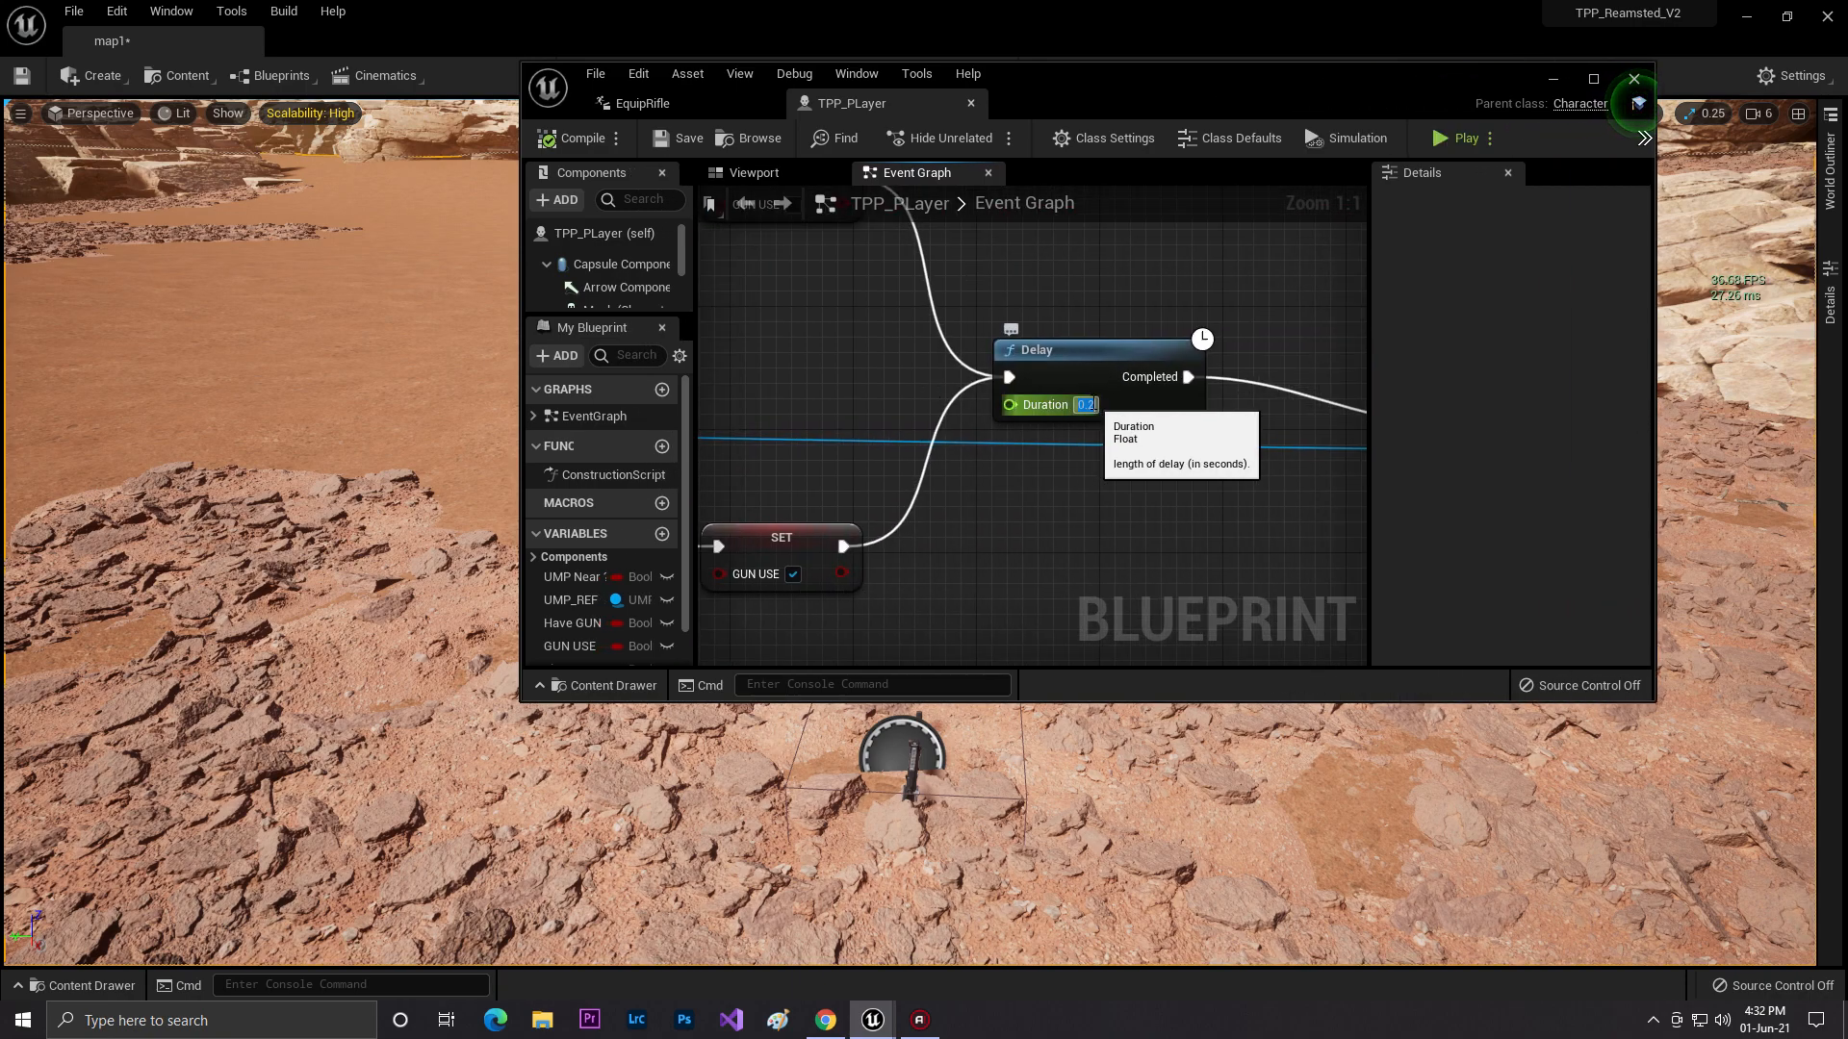
{"action": "type", "text": "0.4"}
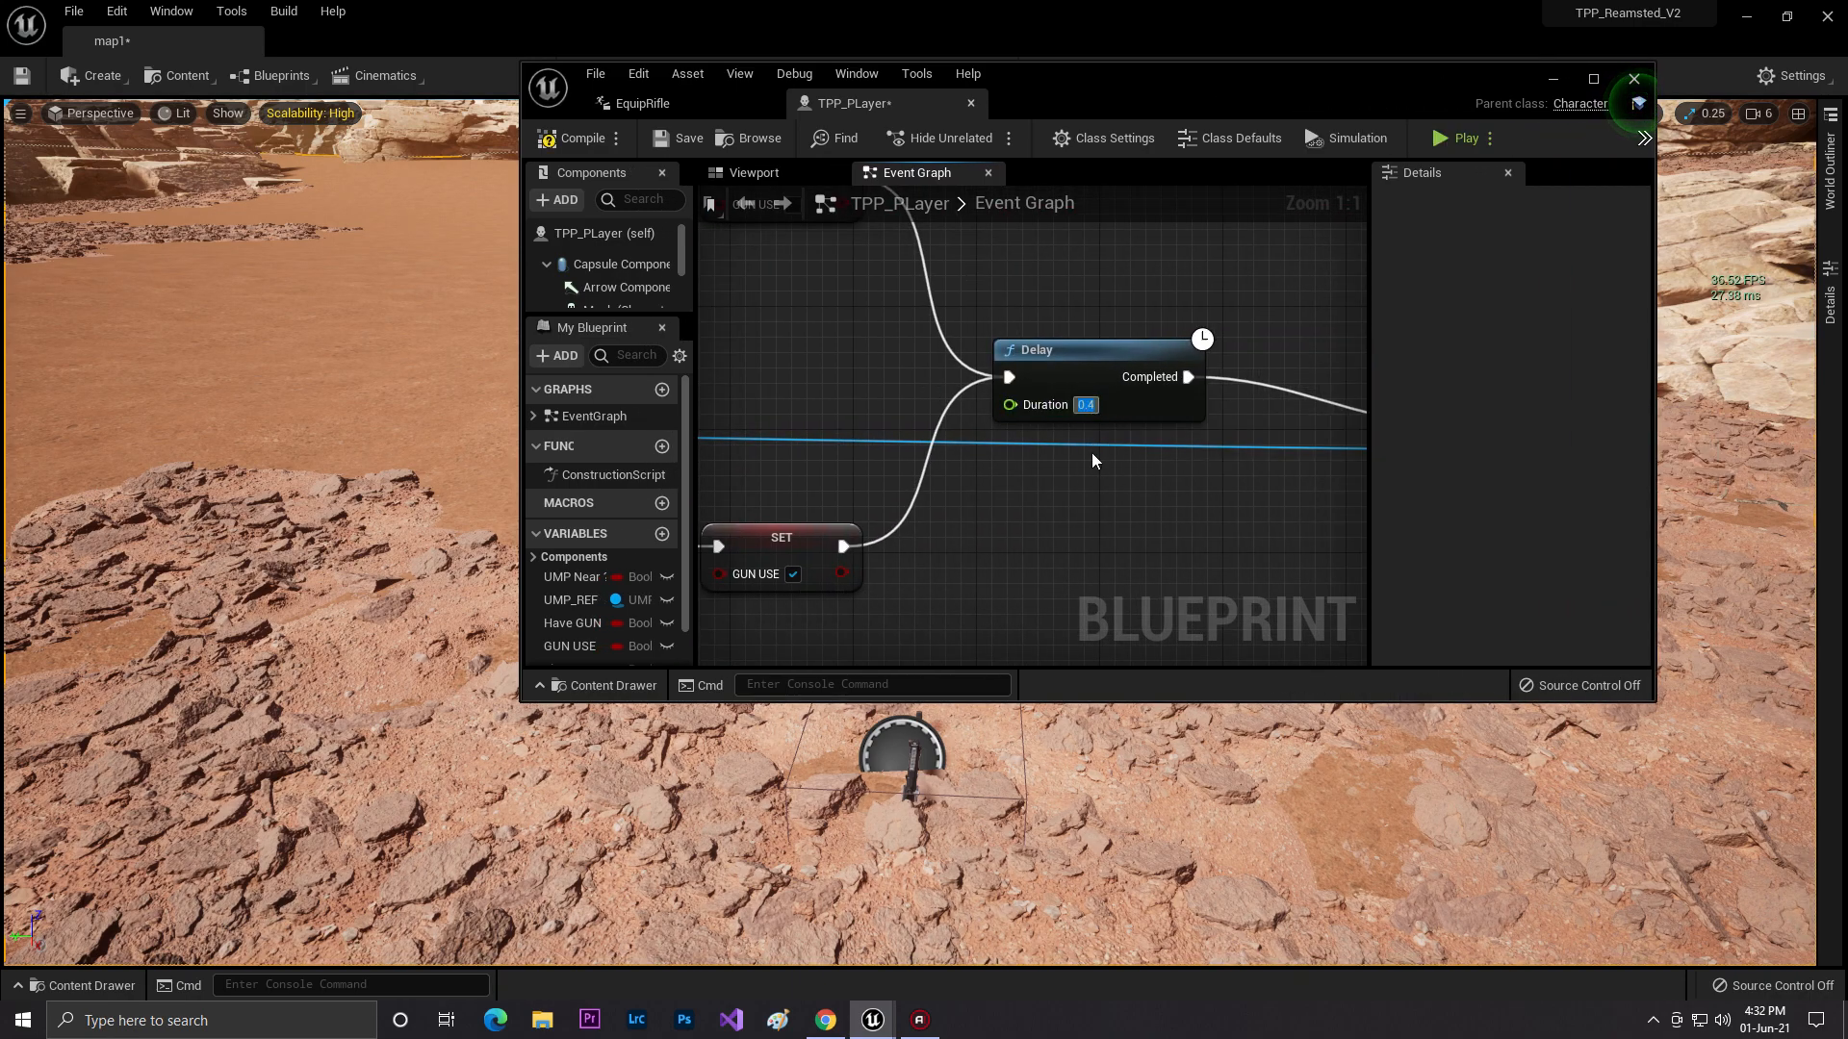
{"action": "left_click", "coordinate": [684, 138]}
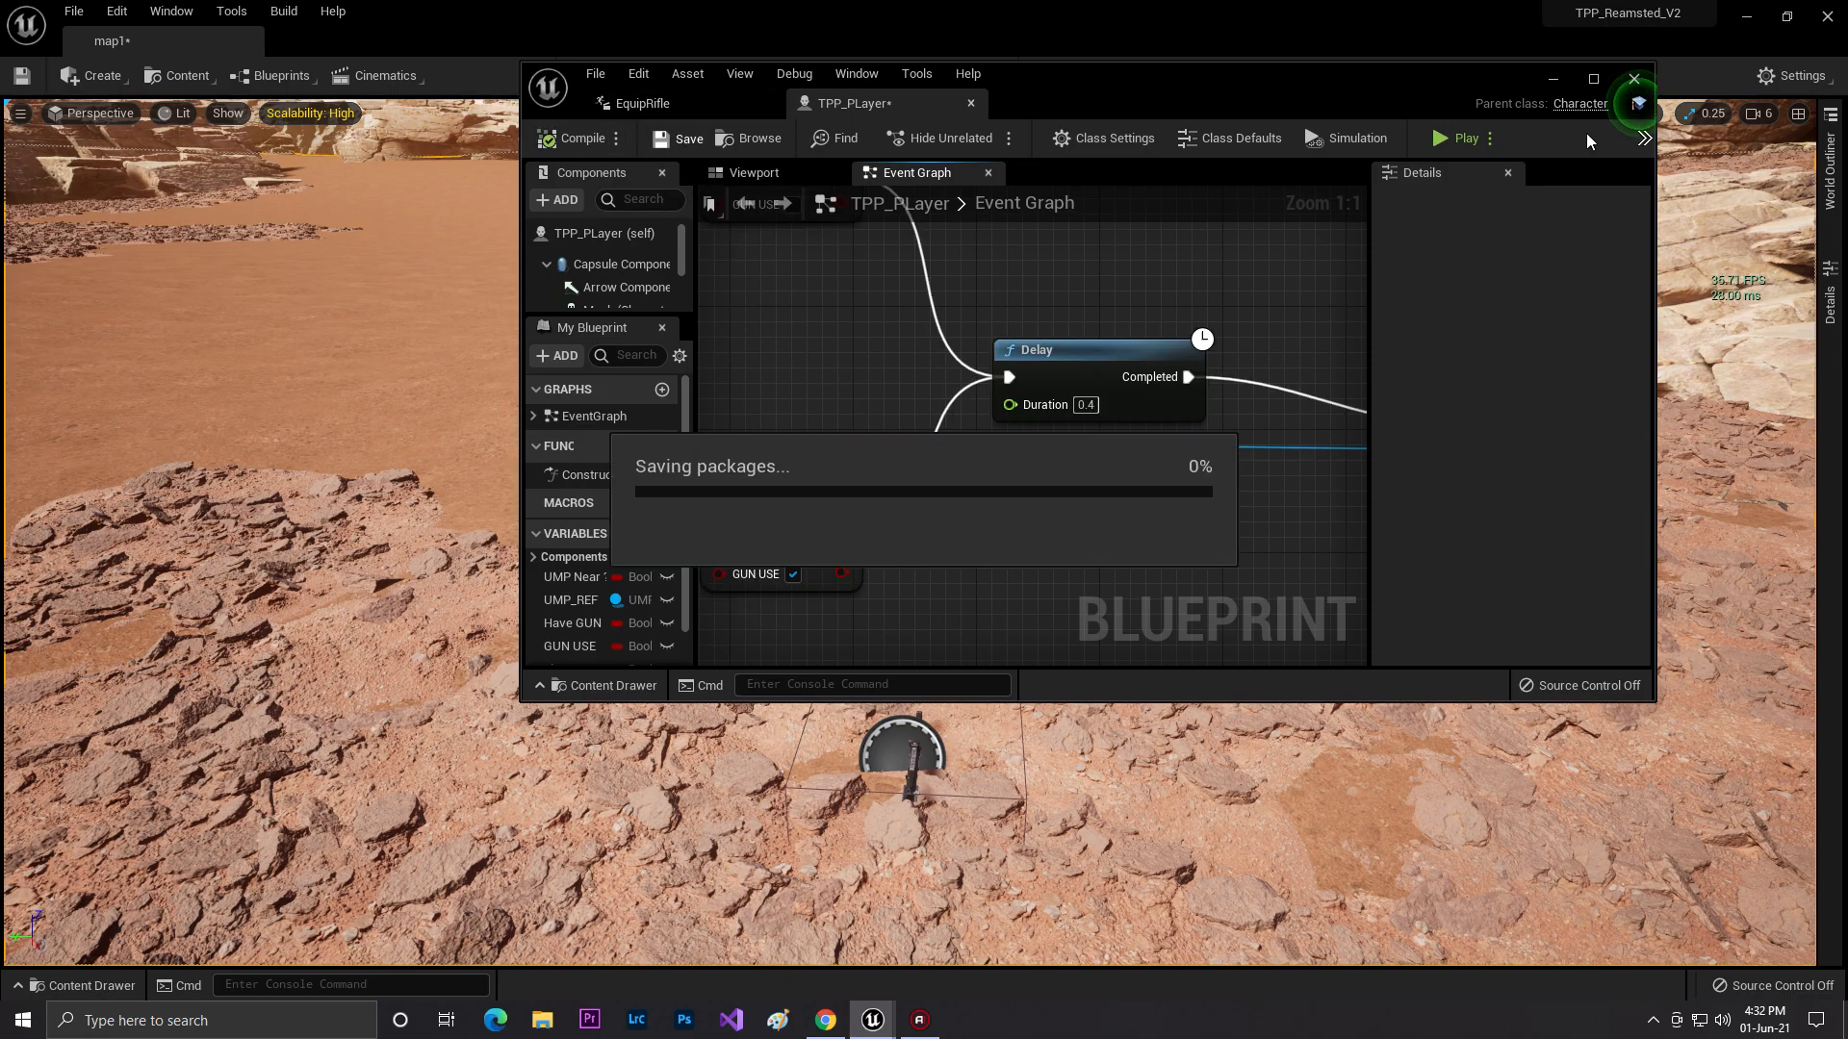
{"action": "left_click", "coordinate": [1454, 137]}
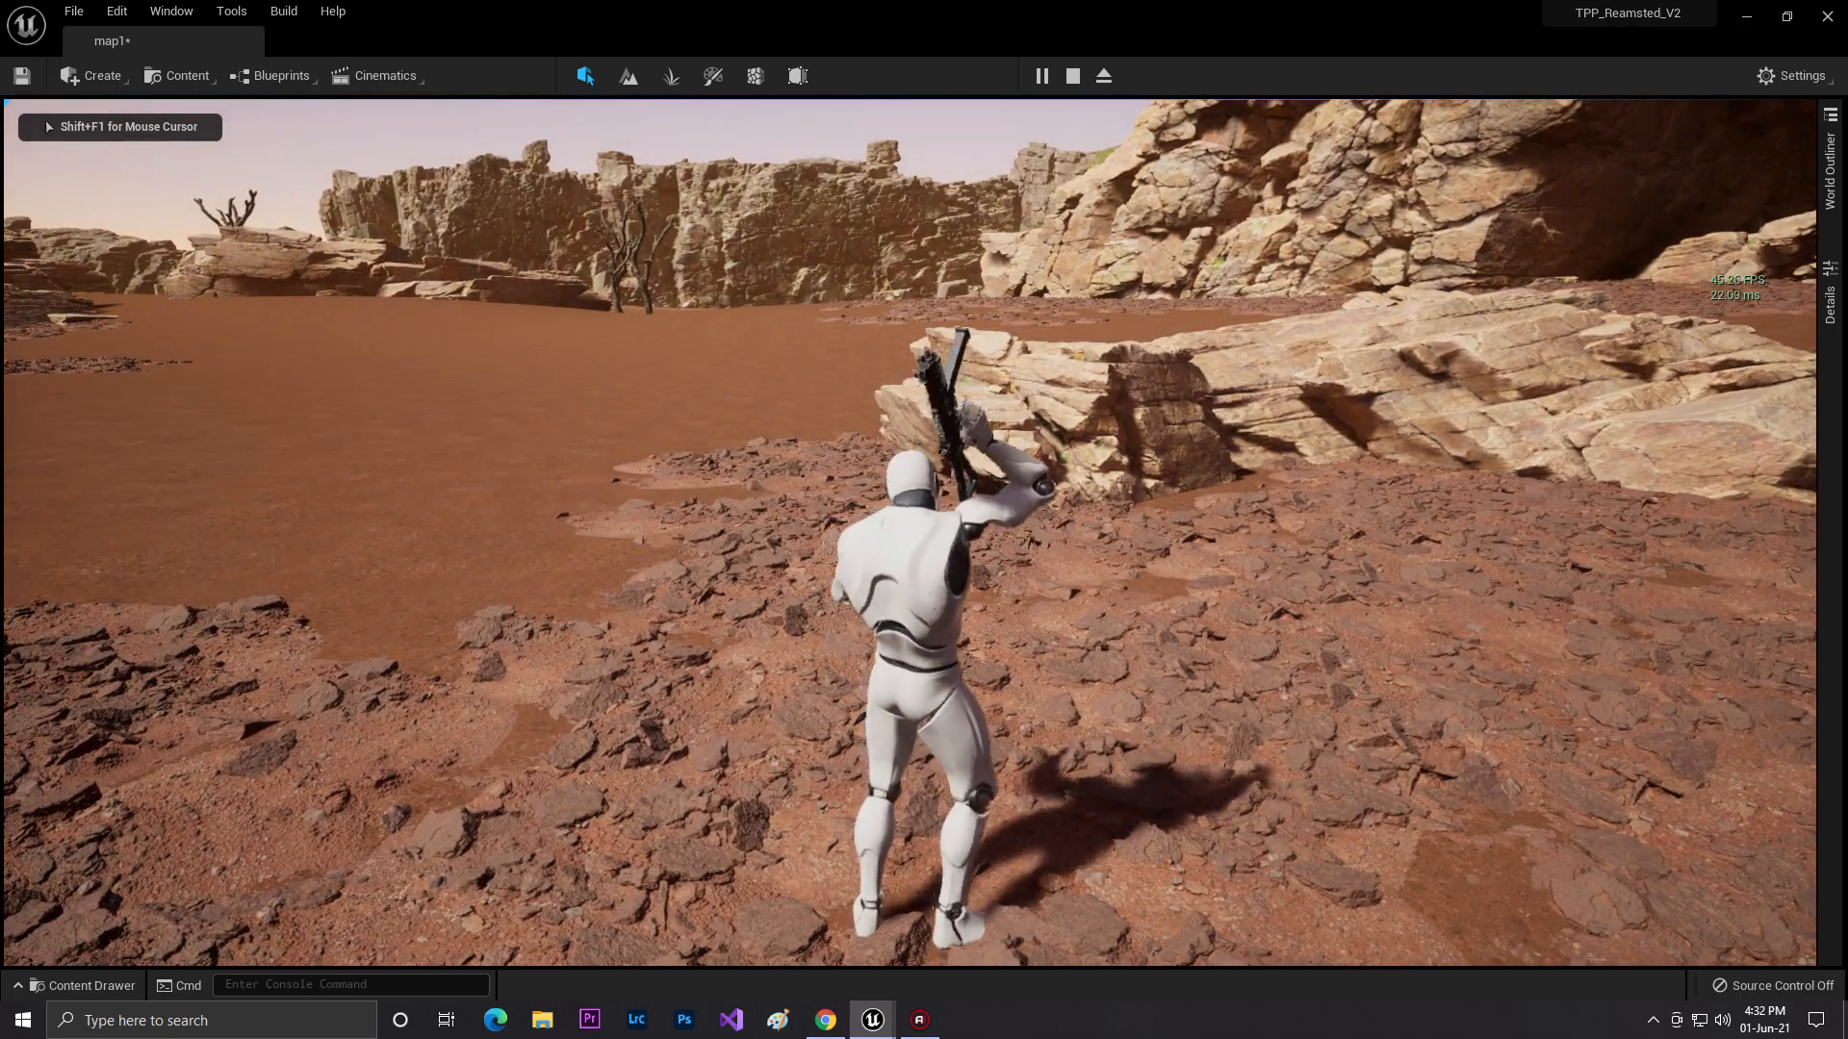
{"action": "left_click", "coordinate": [1072, 76]}
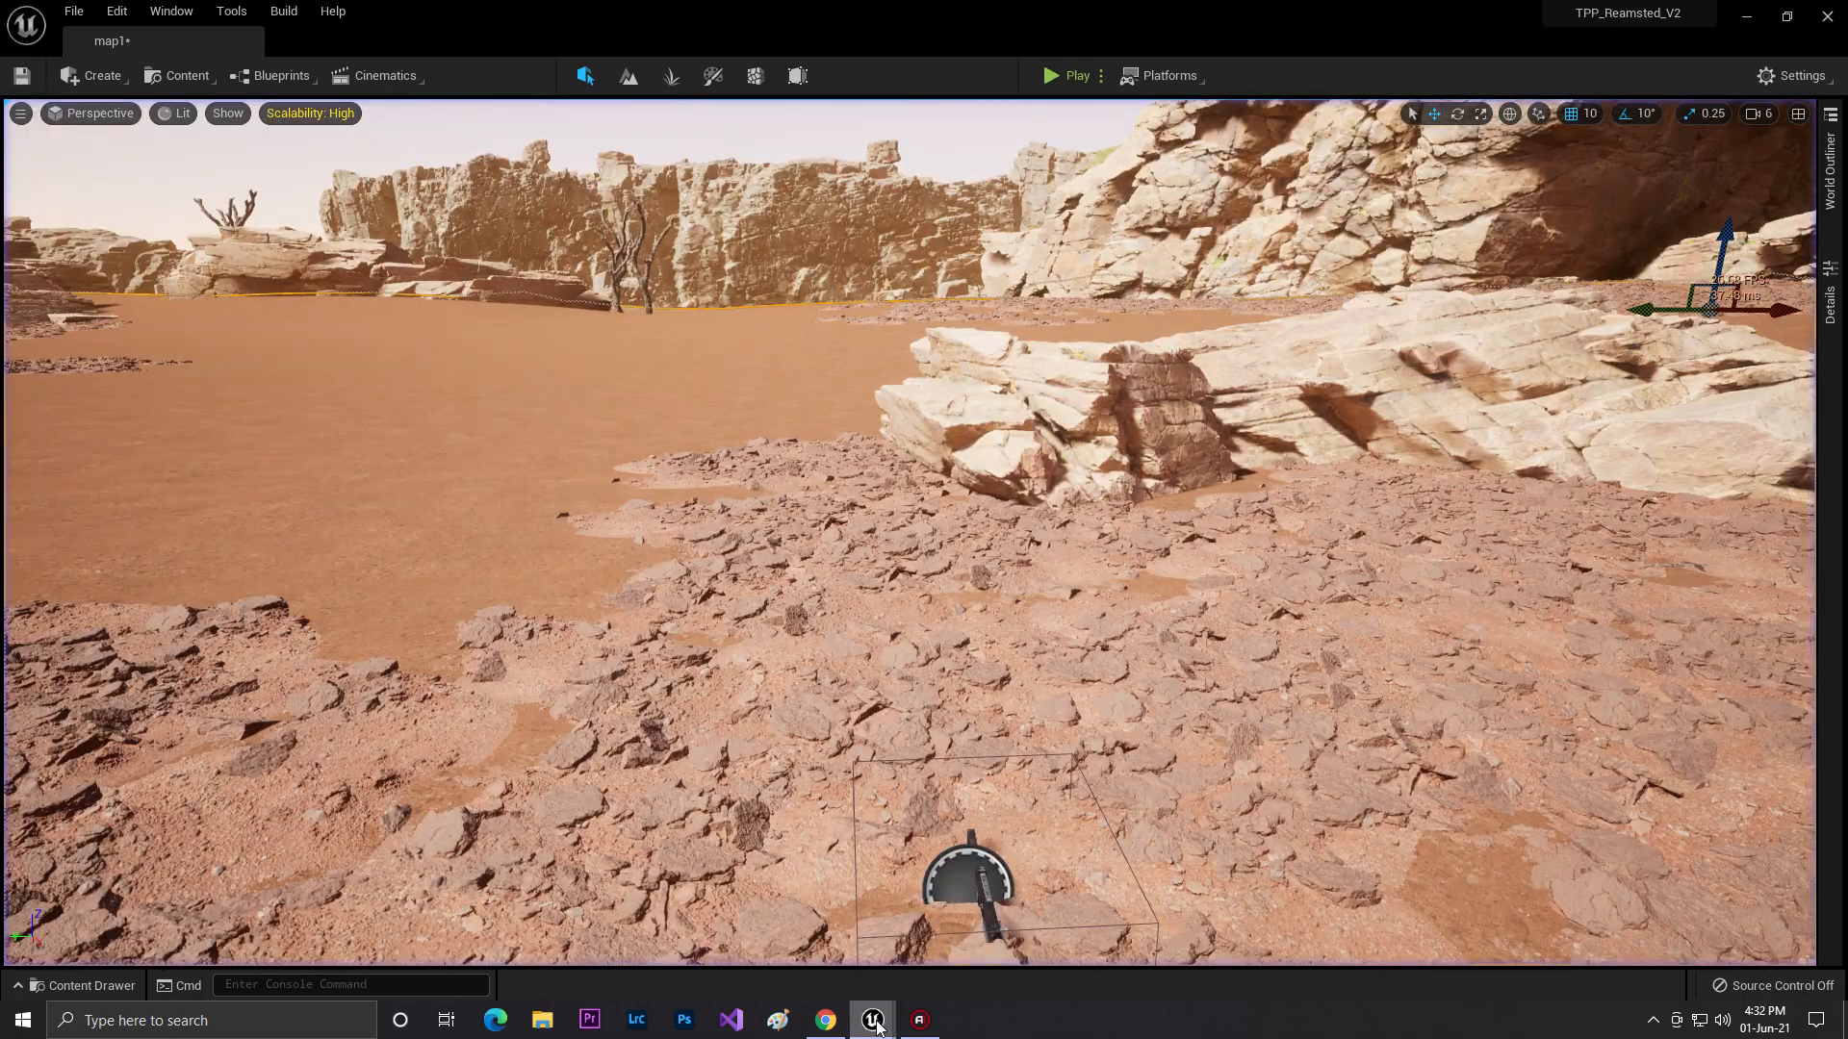
After a quick play test, raise the GUN USE Delay to 0.9 s, save, and play-test again.
{"action": "left_click", "coordinate": [871, 1020]}
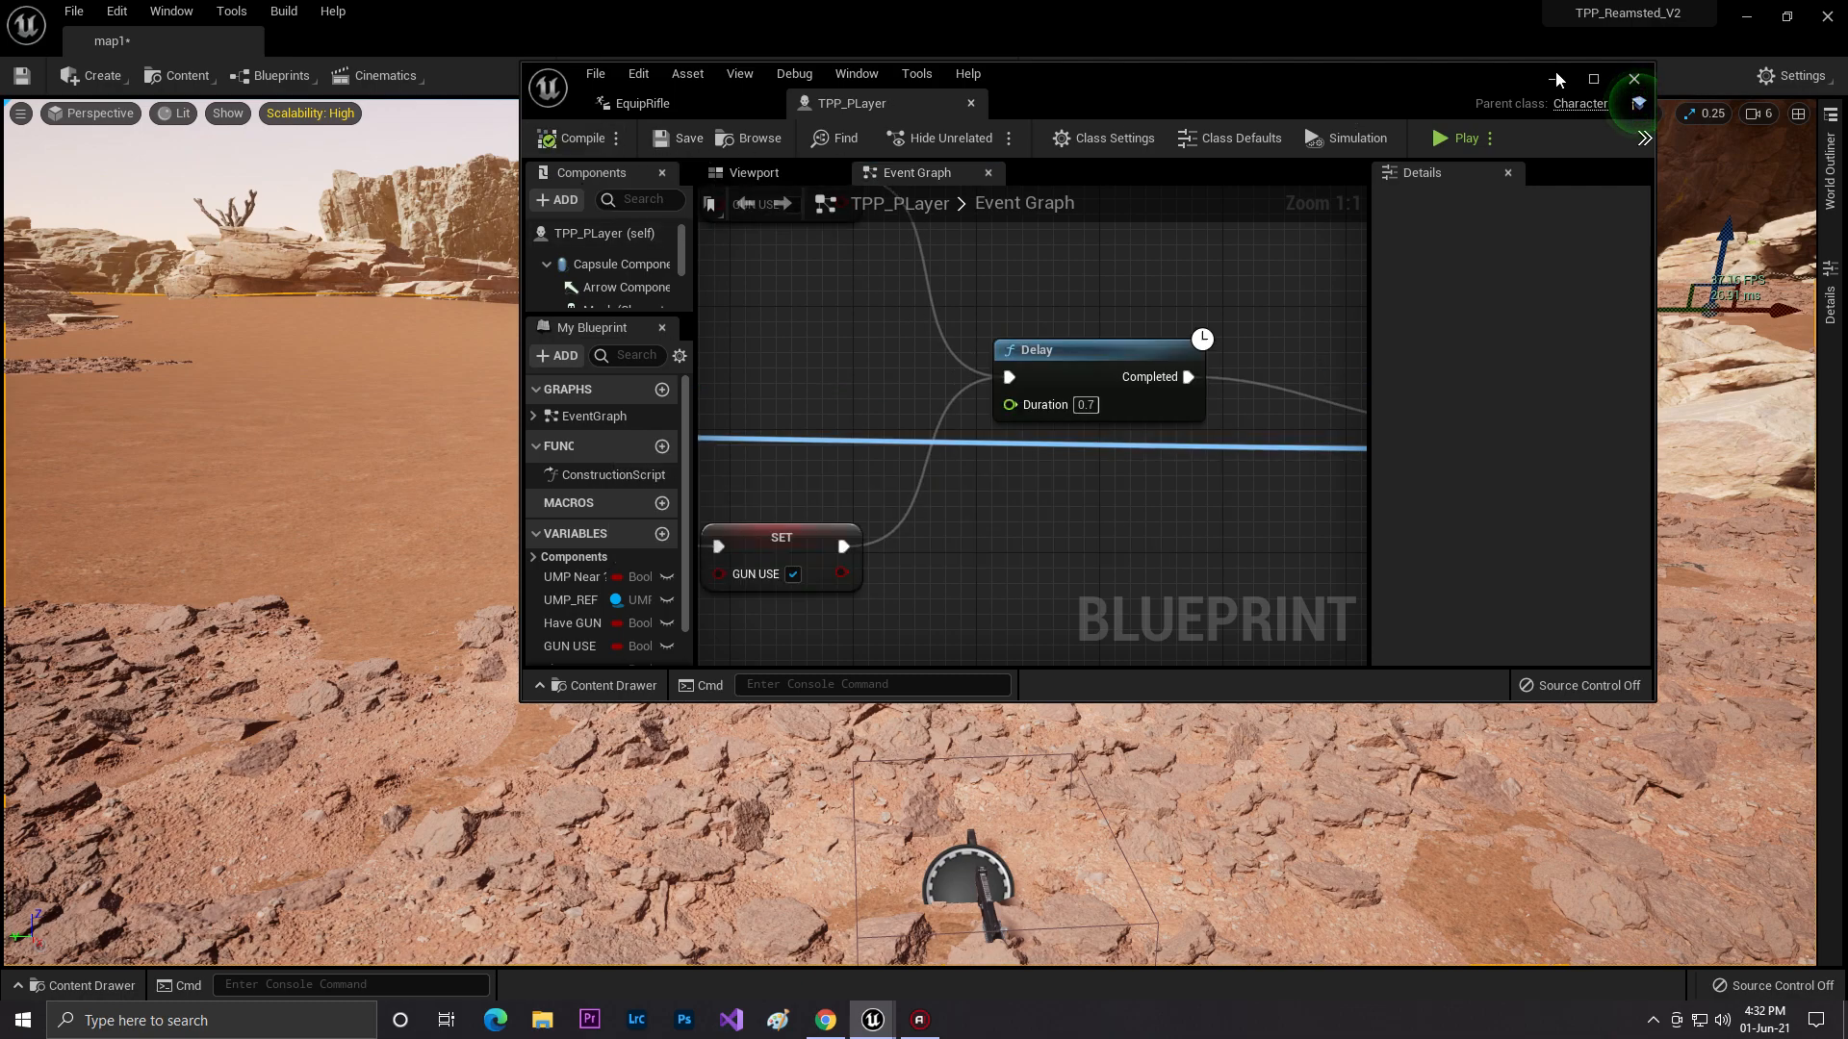
{"action": "left_click", "coordinate": [1455, 138]}
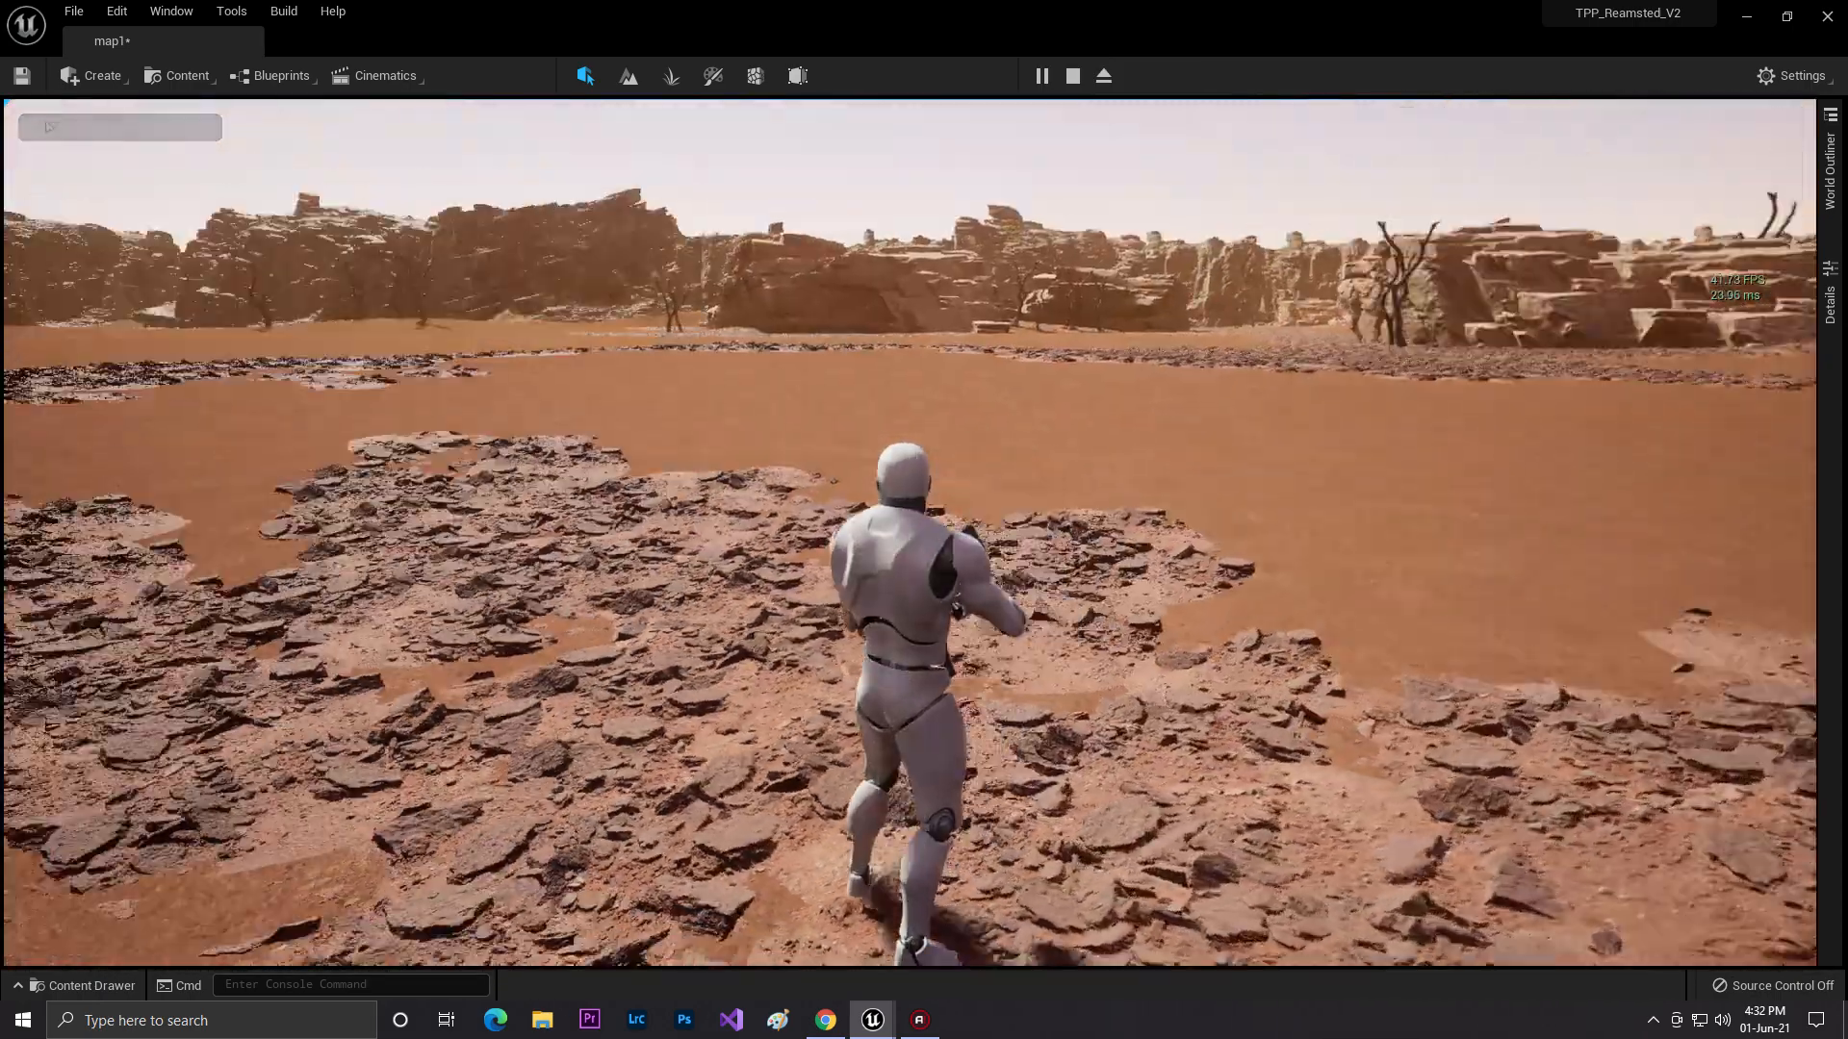
{"action": "left_click", "coordinate": [1071, 76]}
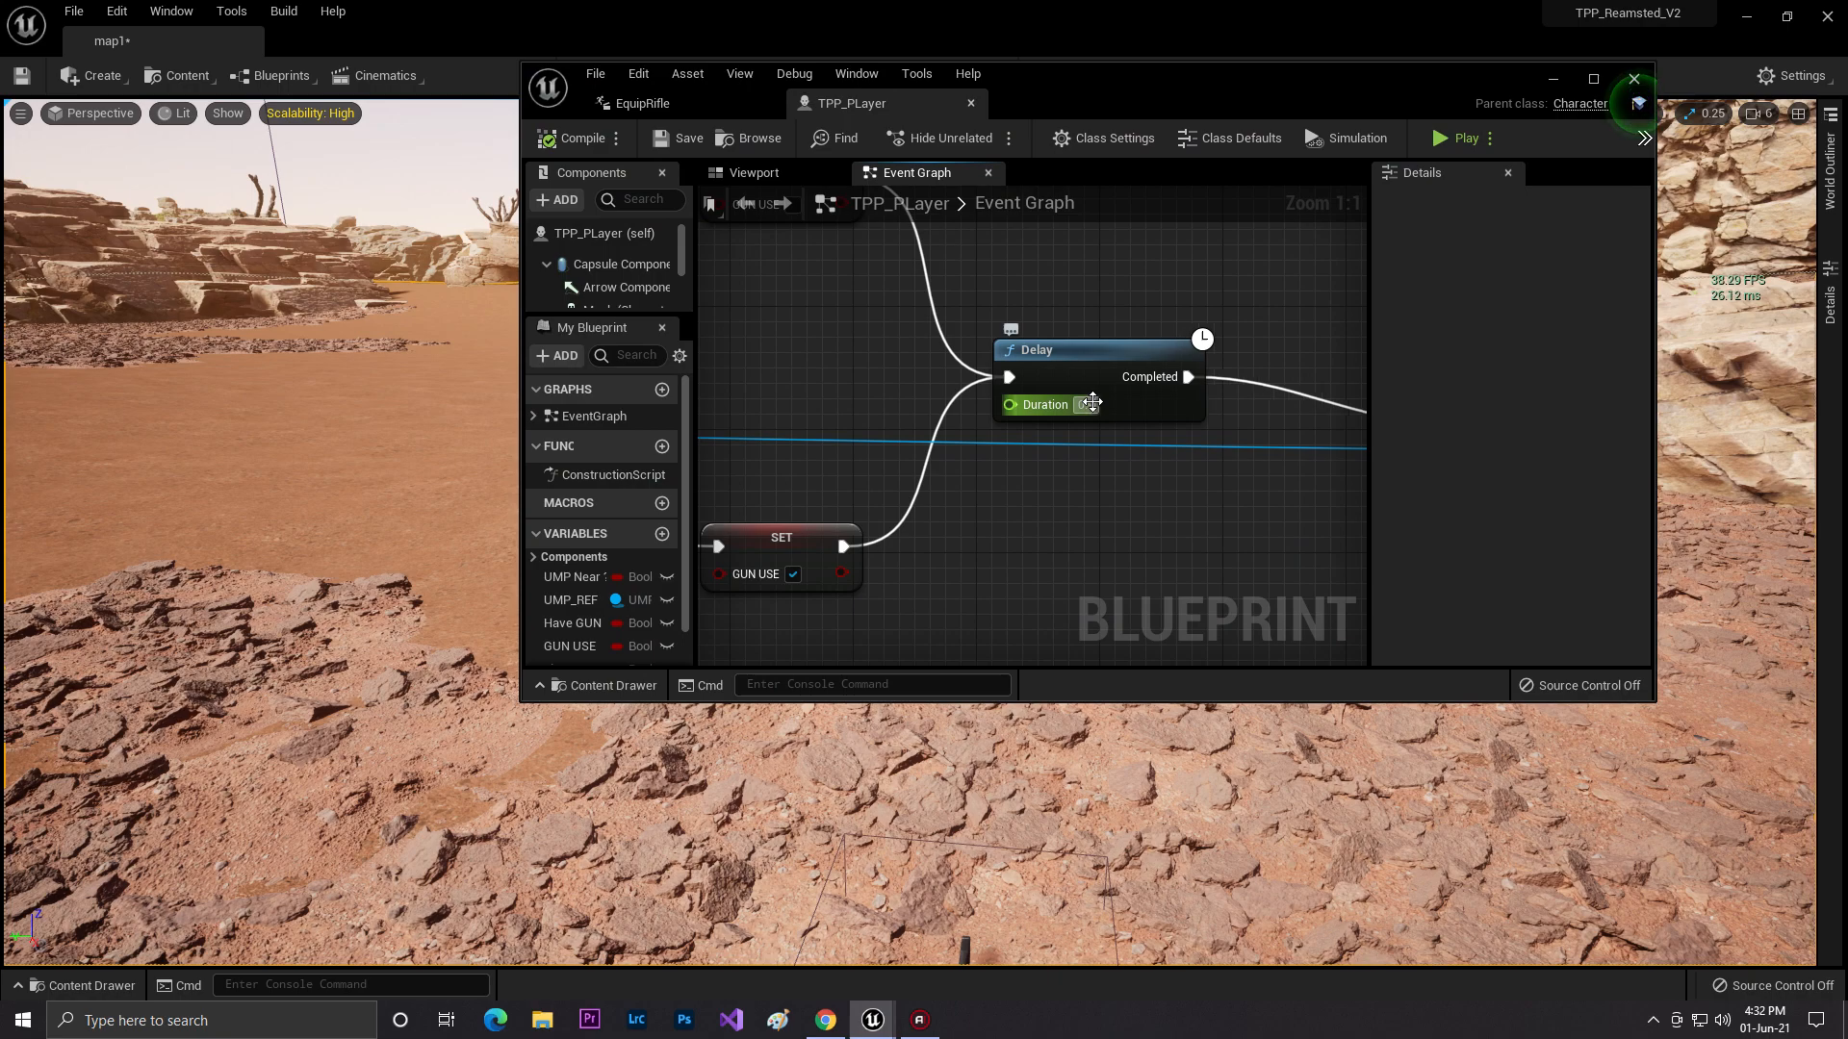
{"action": "type", "text": "0.9"}
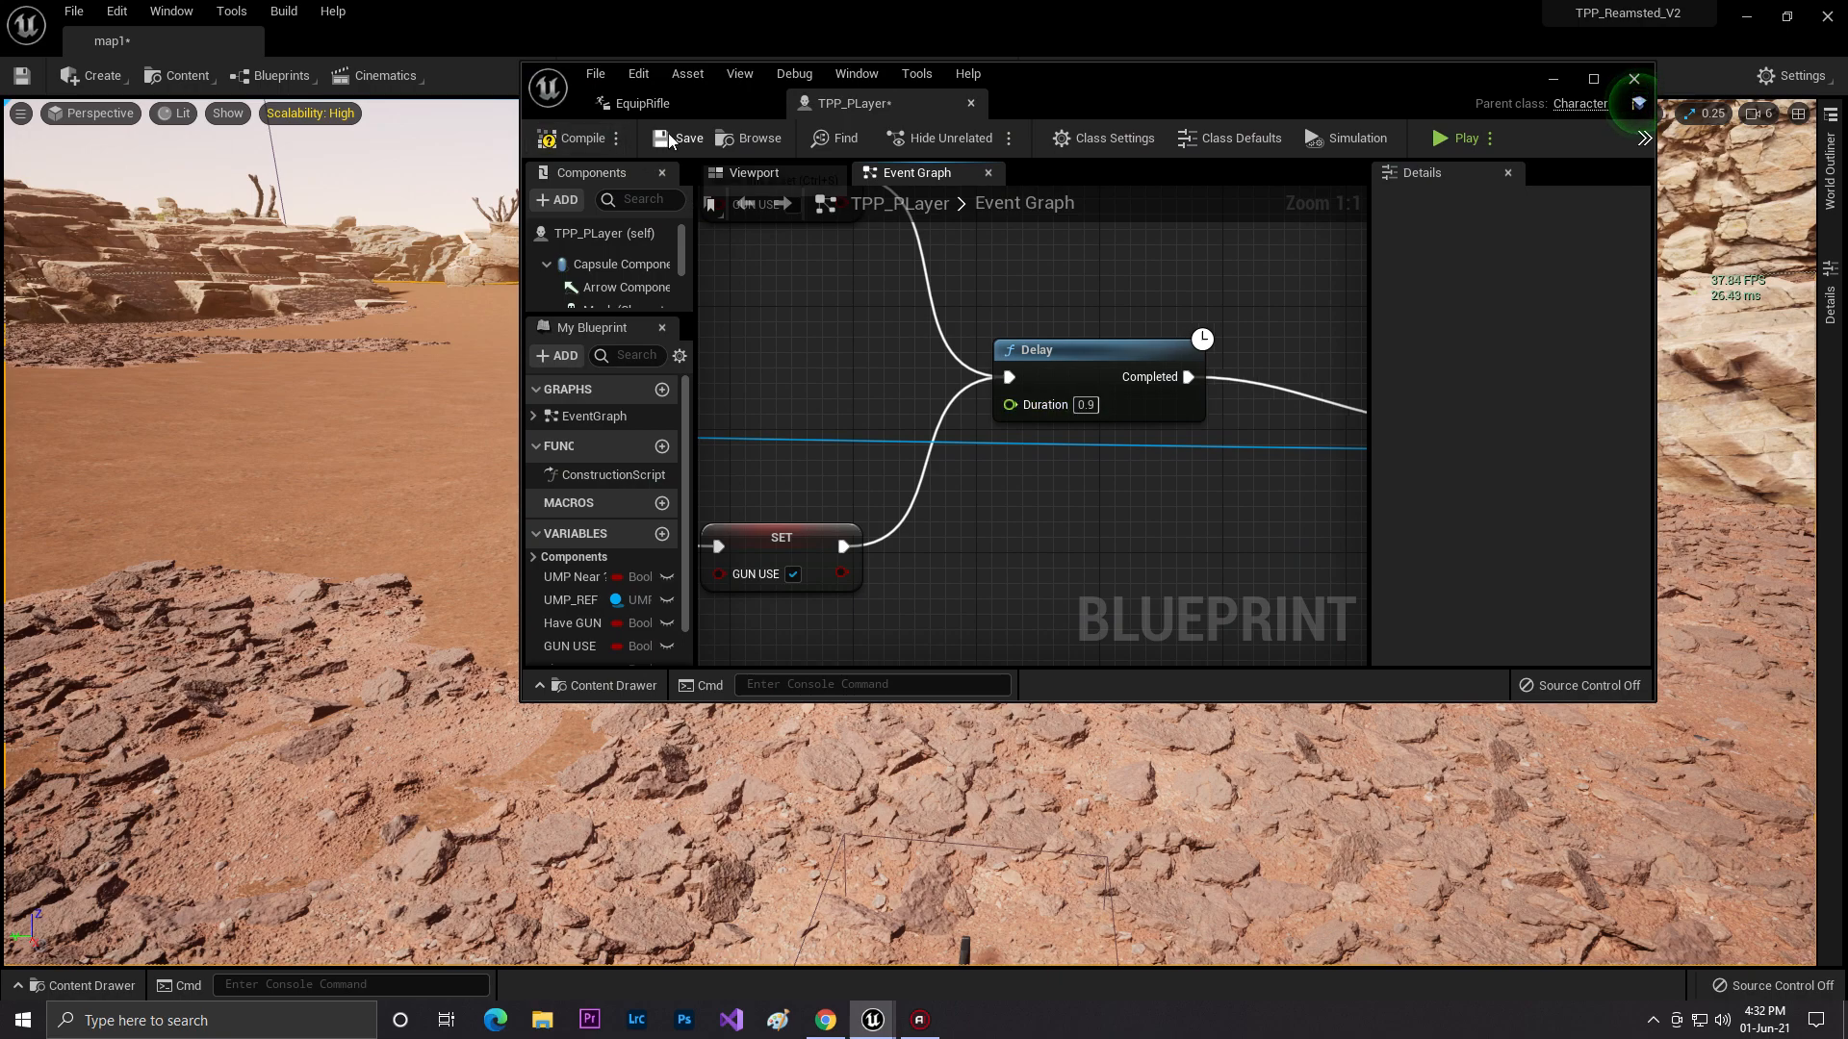
{"action": "left_click", "coordinate": [680, 137]}
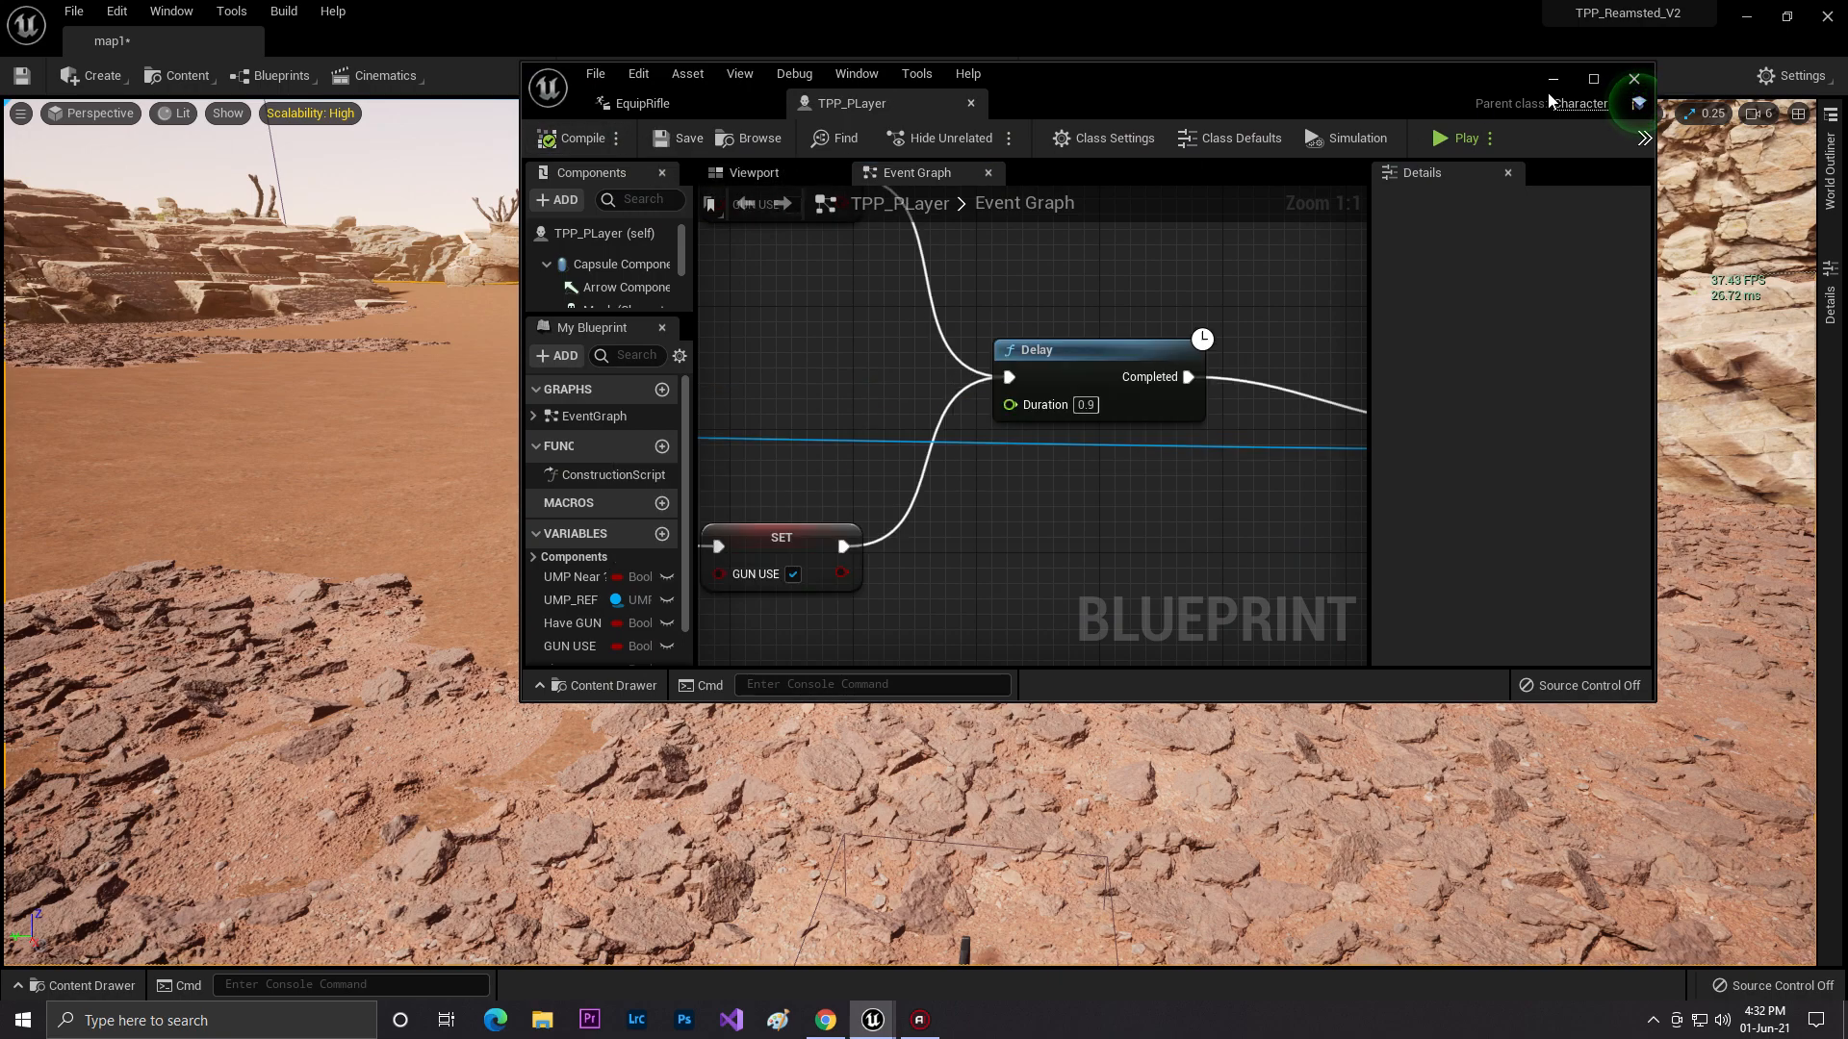
{"action": "left_click", "coordinate": [1456, 138]}
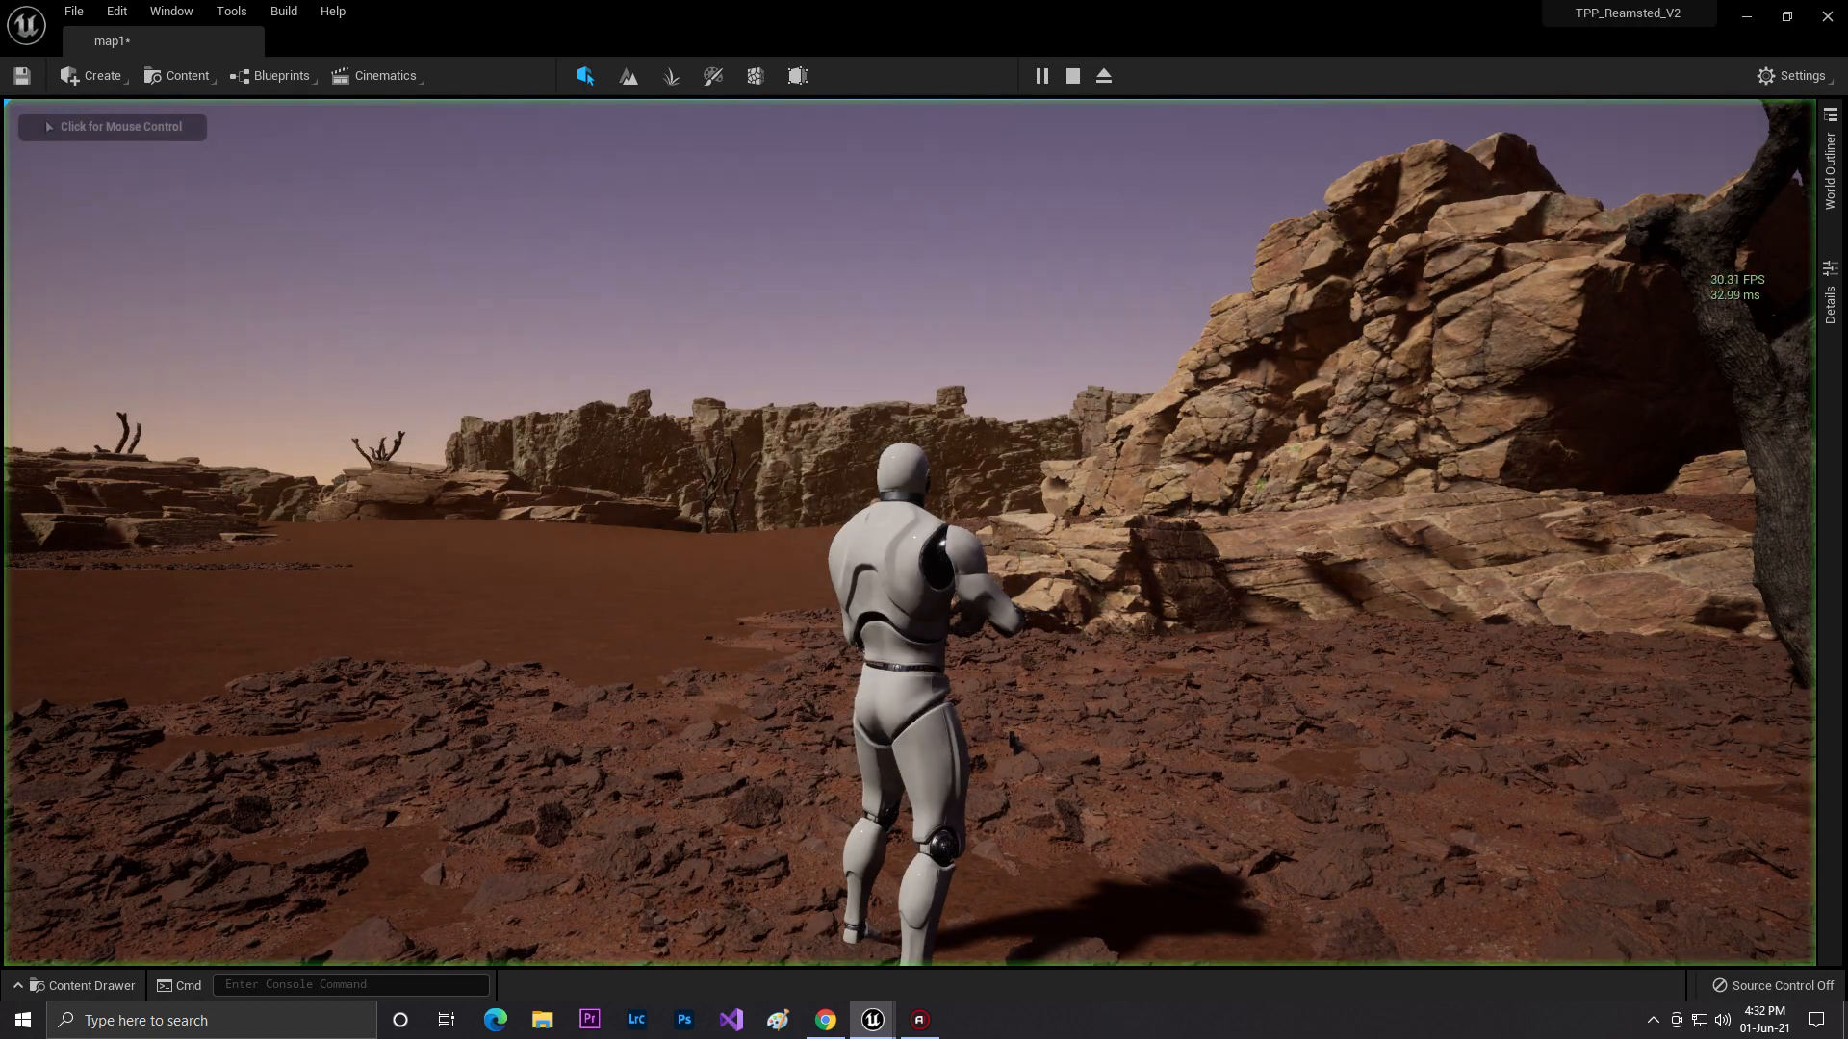